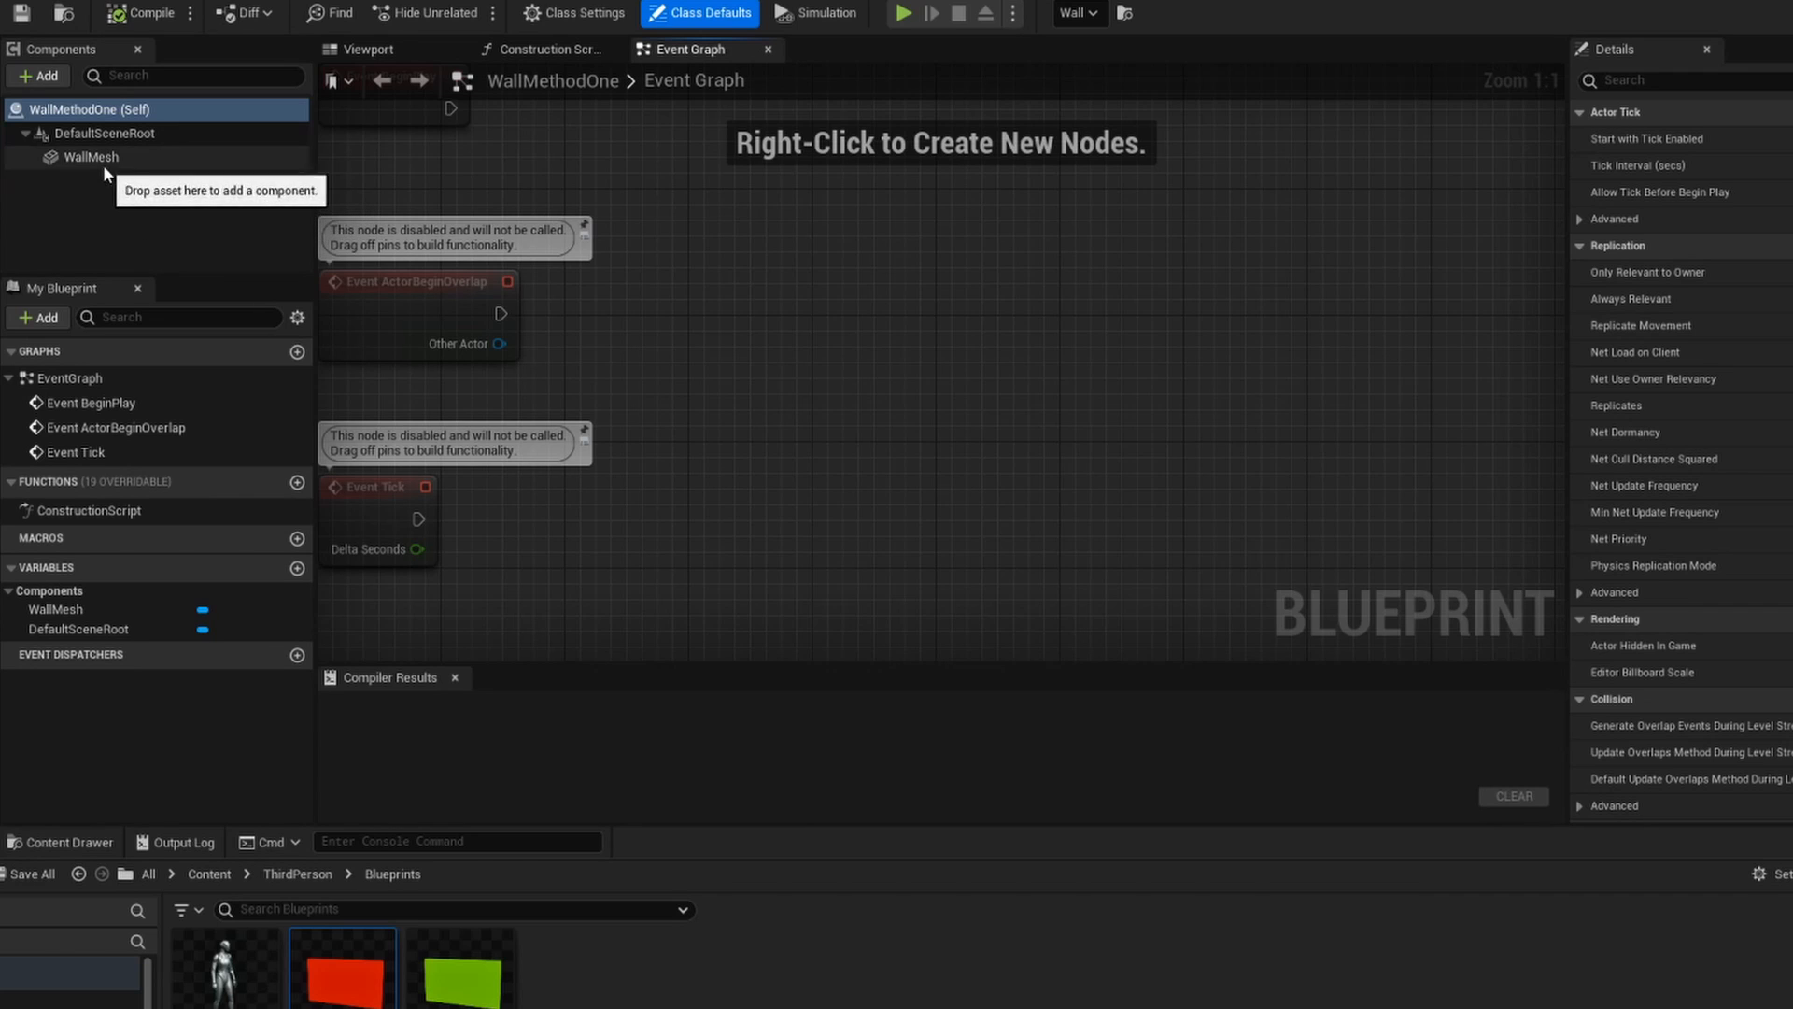
Select the WallMesh component and filter its Details to 'Hidden' to reveal Hidden in Game
{"action": "left_click", "coordinate": [91, 156]}
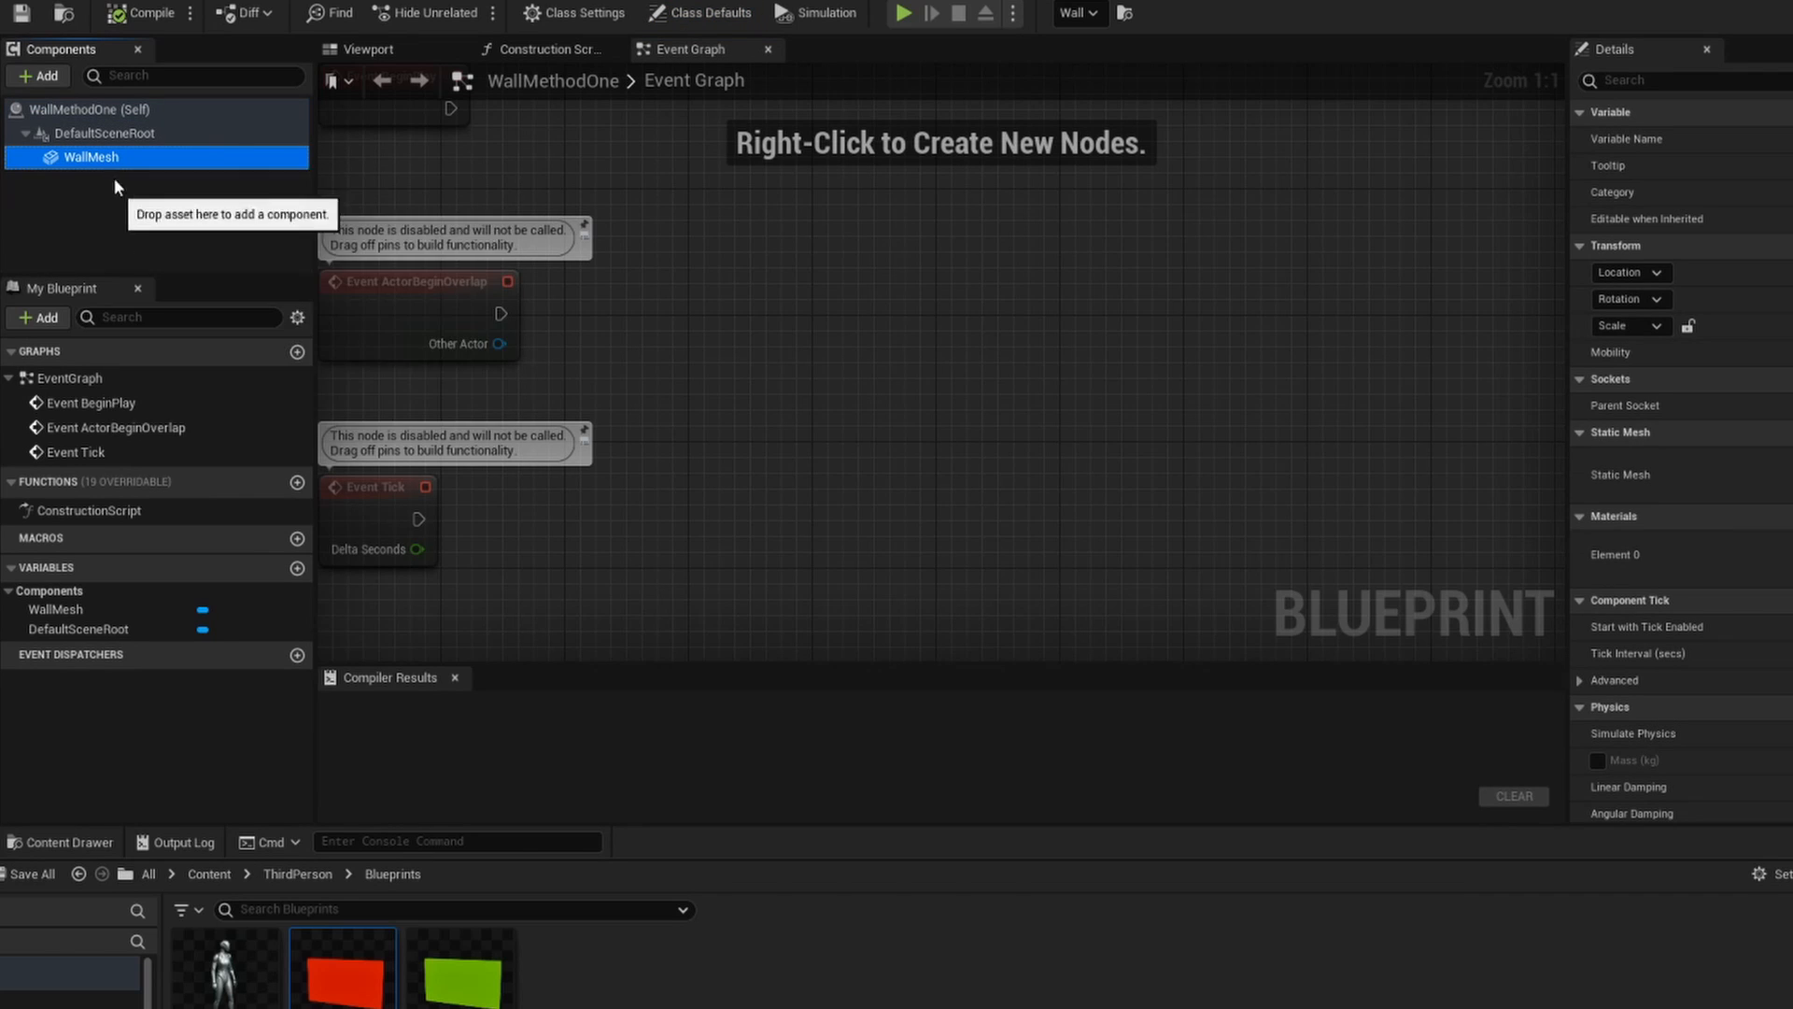
{"action": "mouse_move", "coordinate": [1344, 212]}
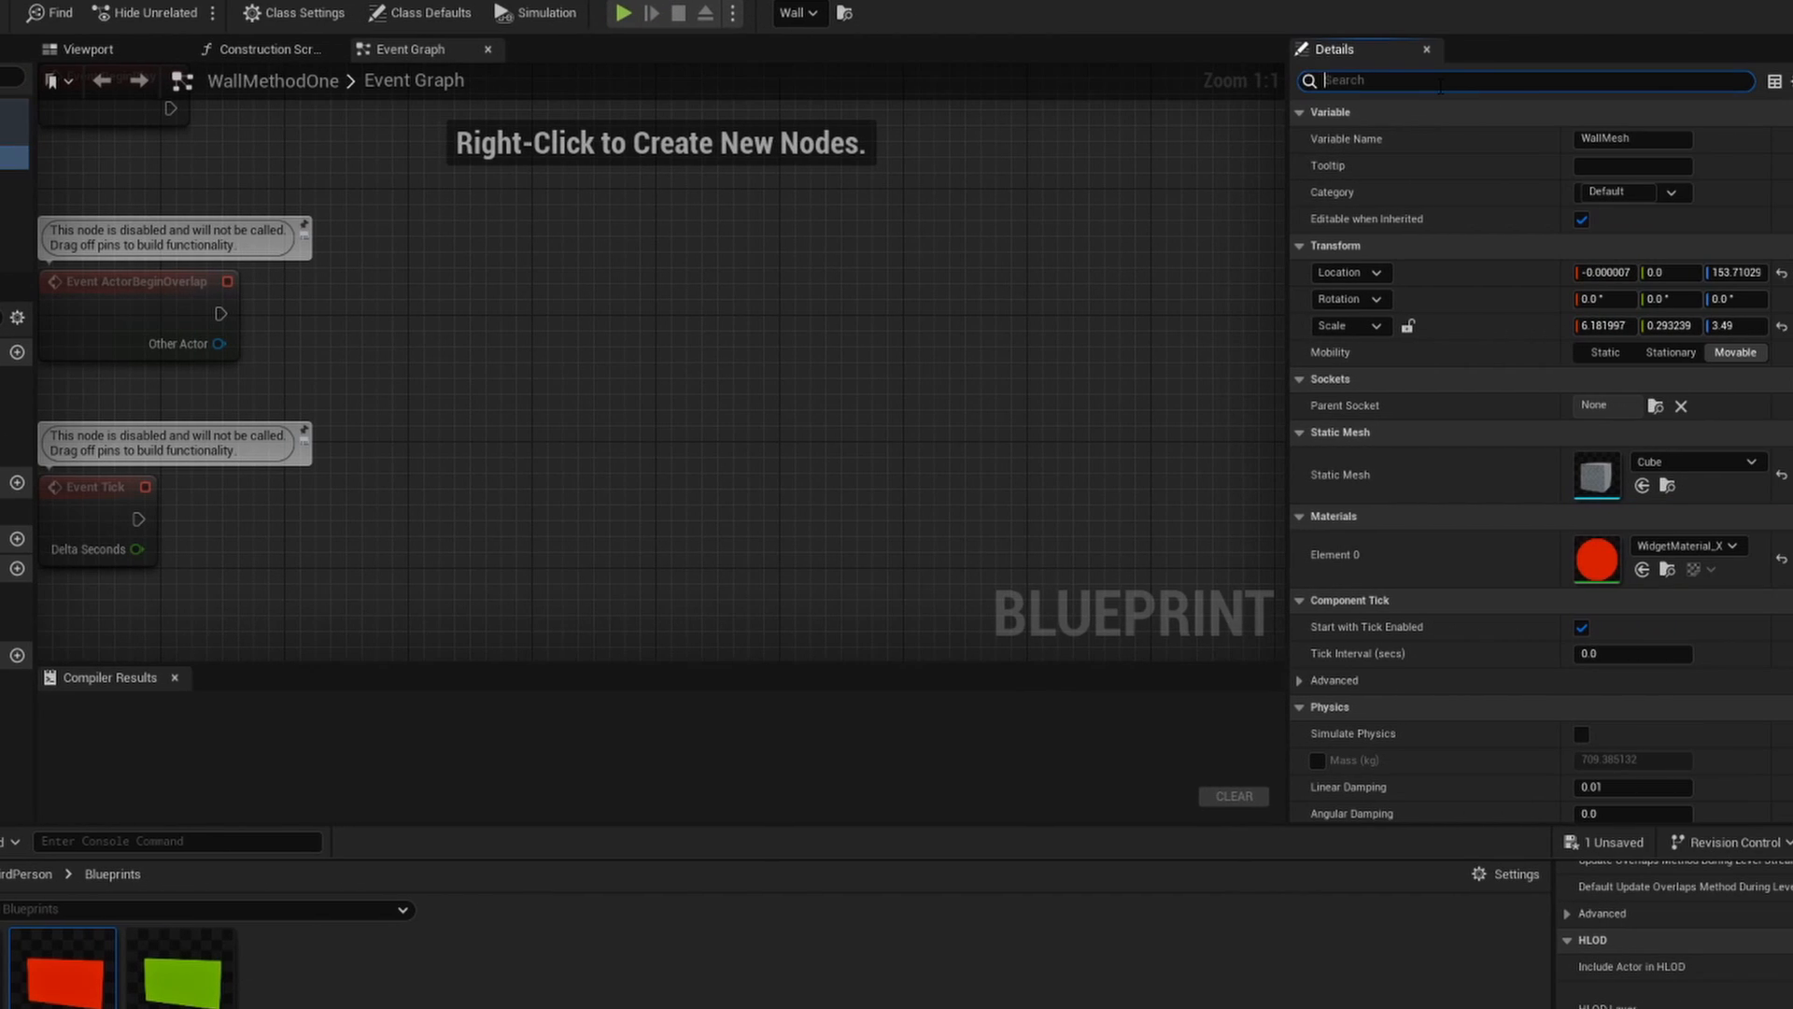
{"action": "type", "text": "Hidden"}
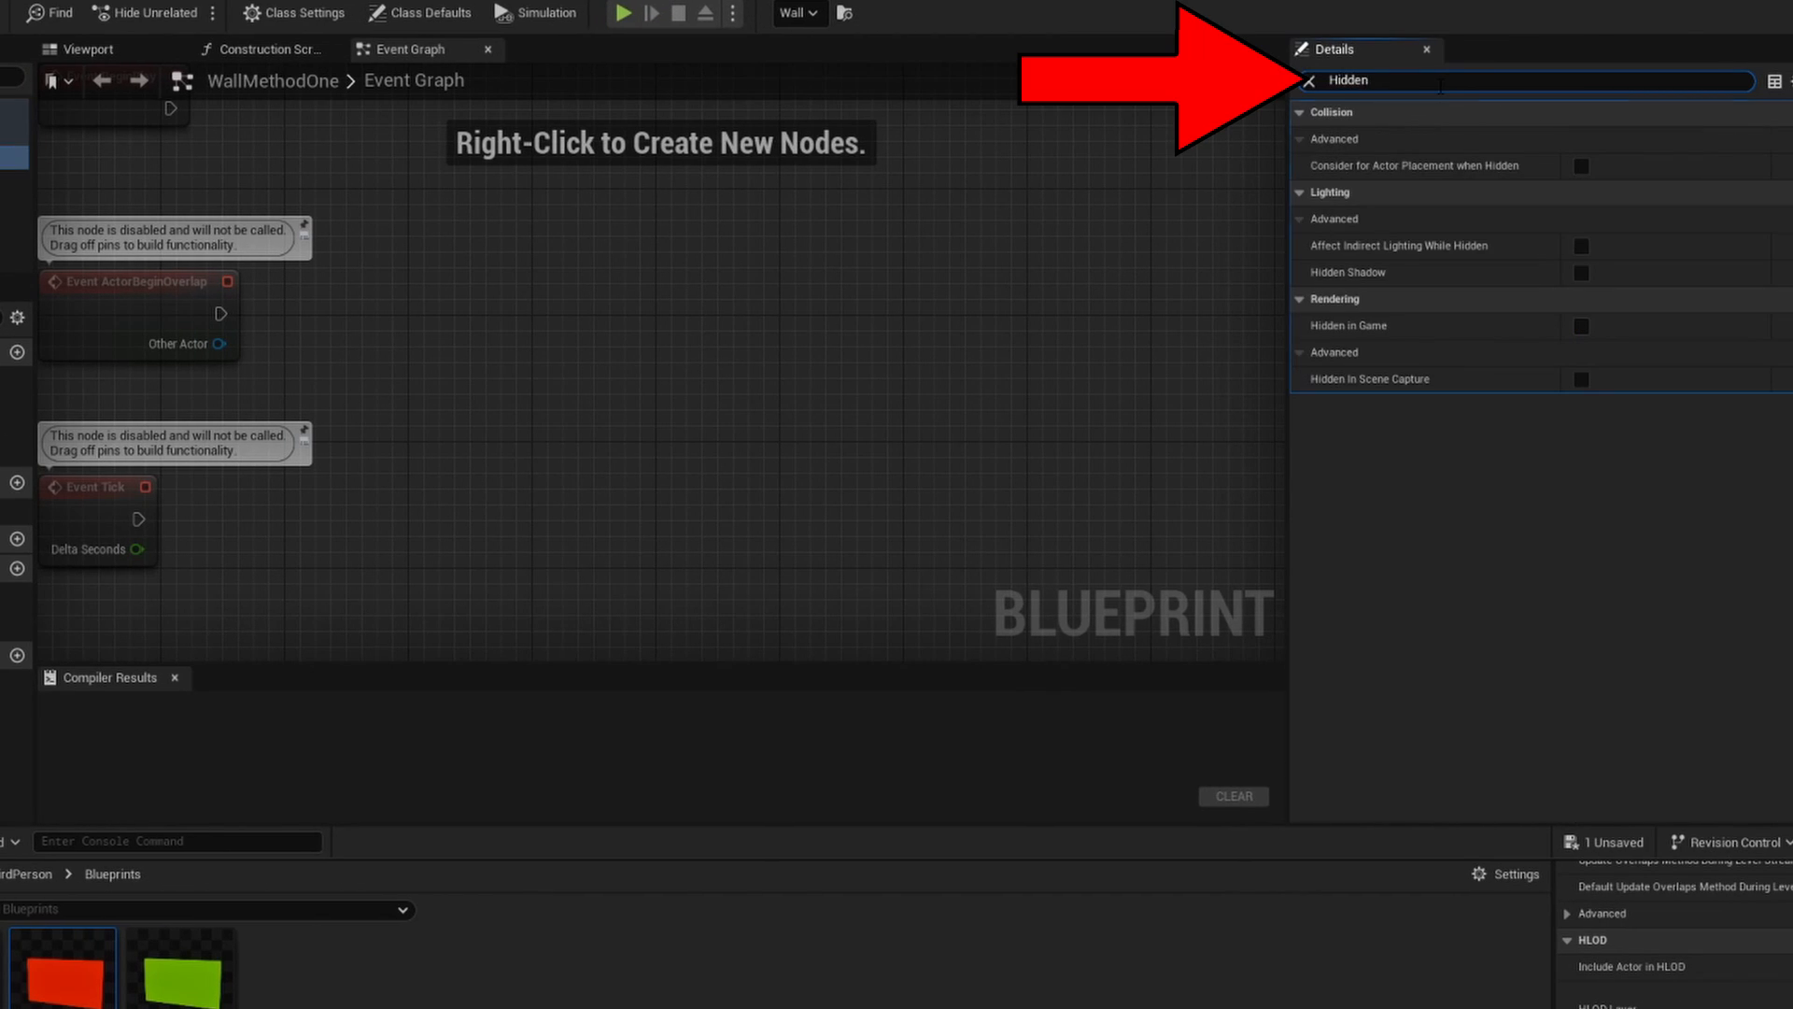
{"action": "mouse_move", "coordinate": [1363, 332]}
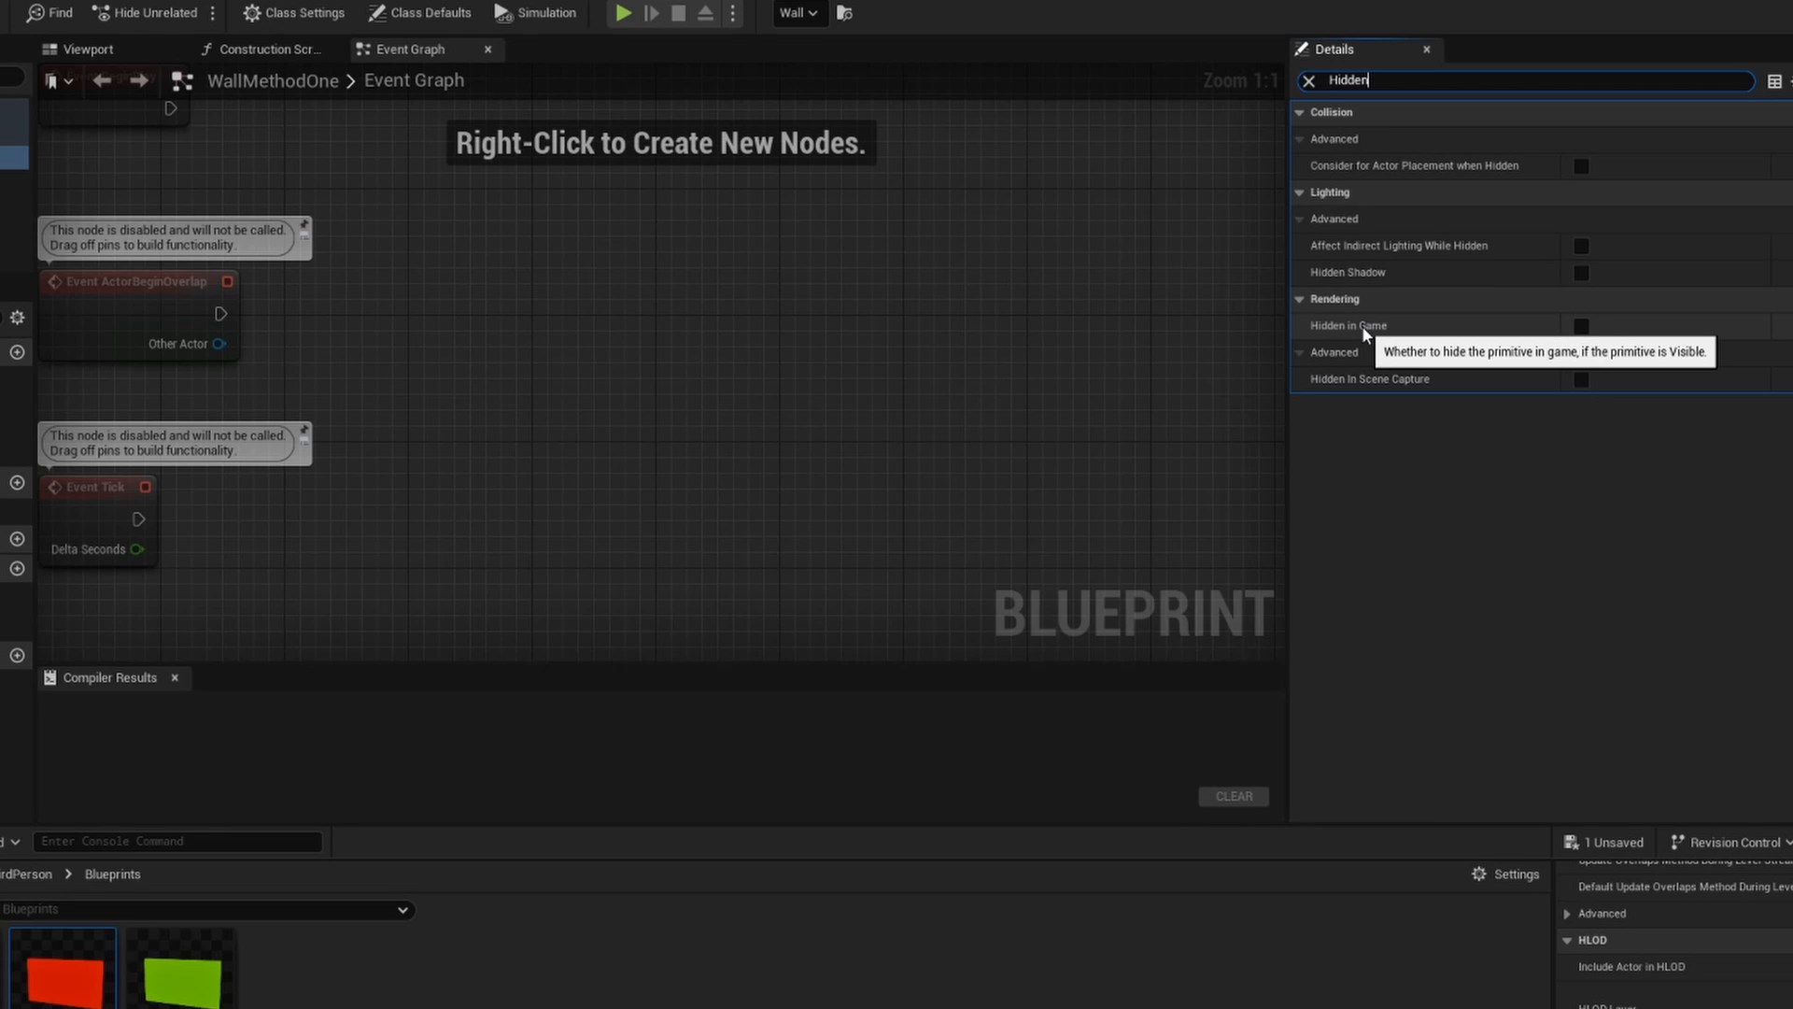
{"action": "left_click", "coordinate": [1580, 326]}
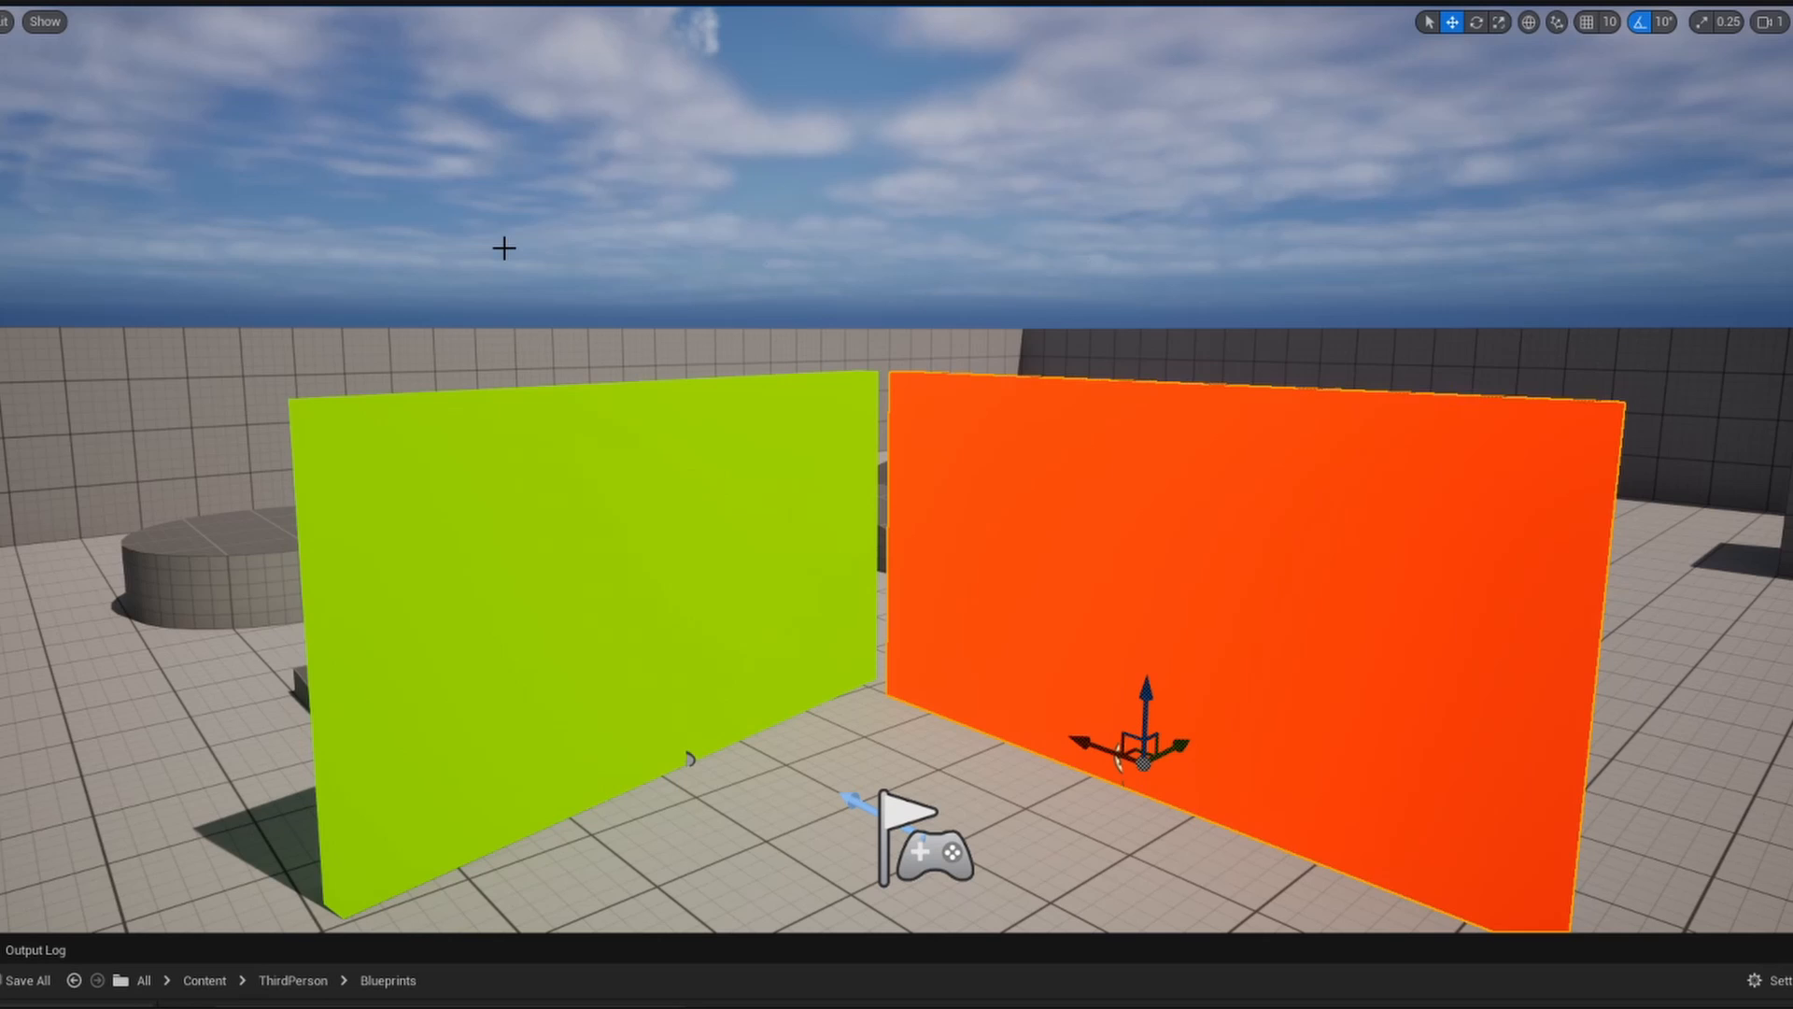
{"action": "mouse_move", "coordinate": [1292, 560]}
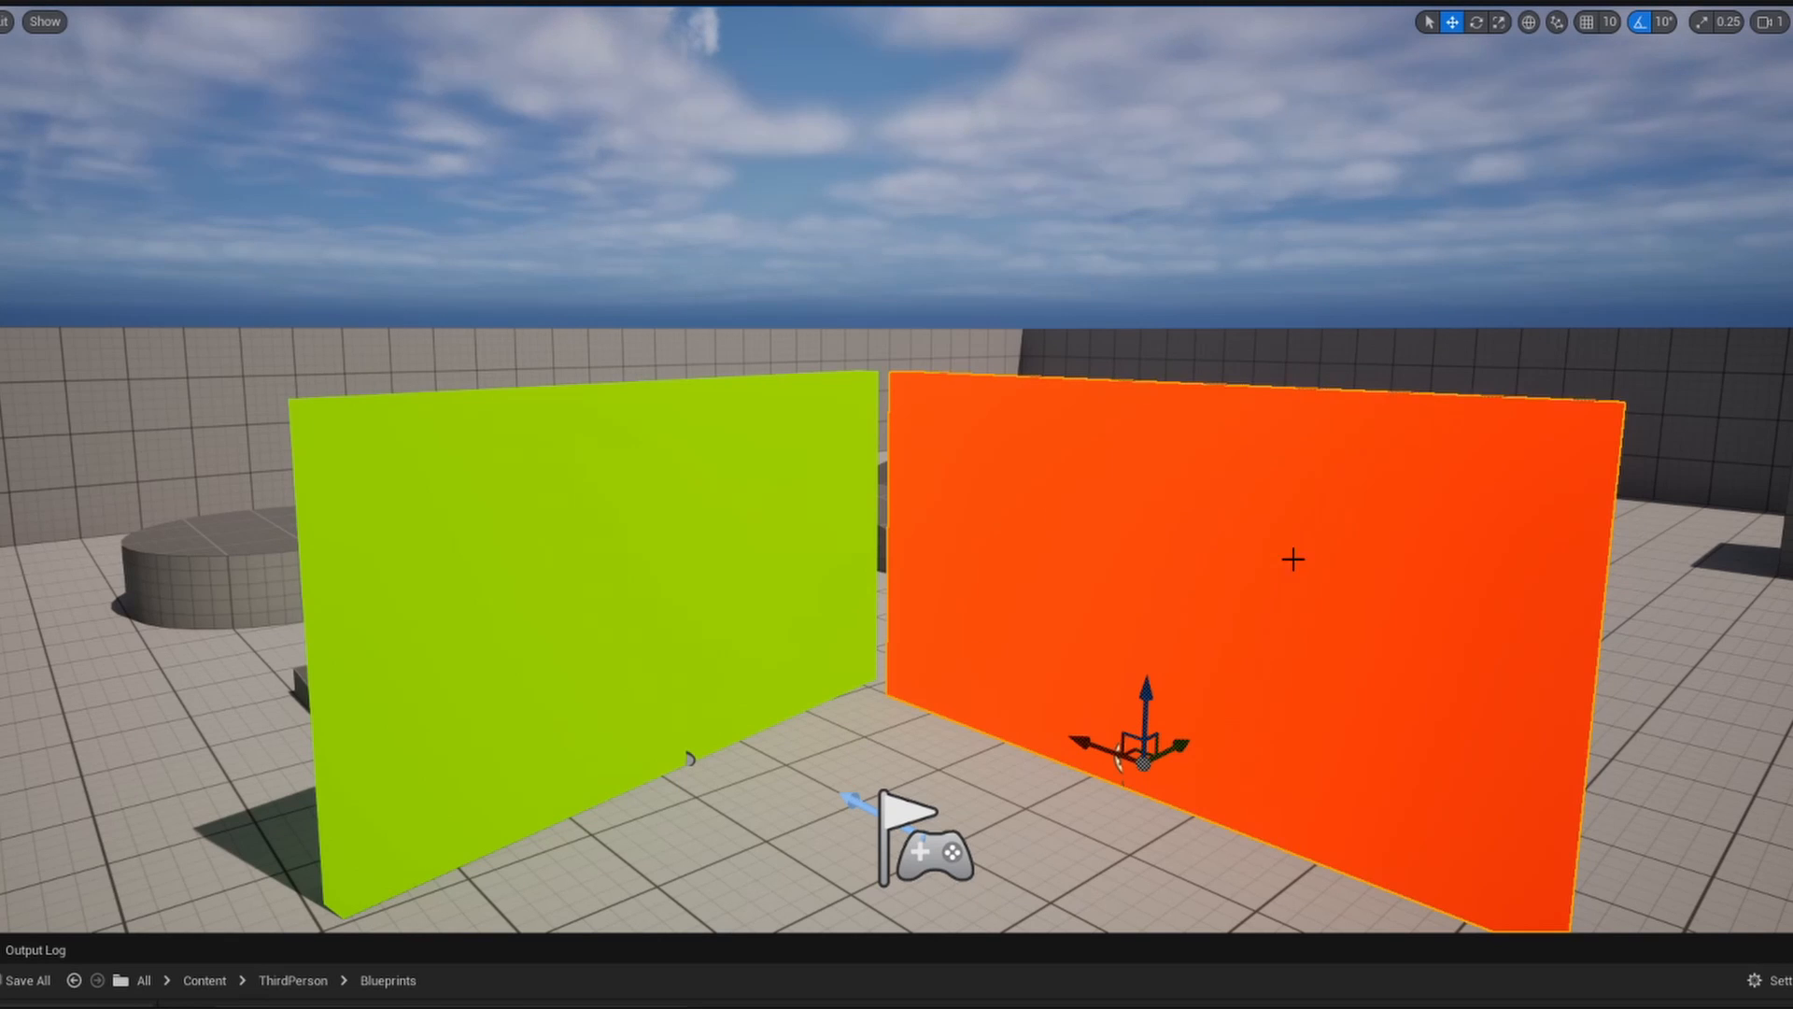
{"action": "mouse_move", "coordinate": [542, 100]}
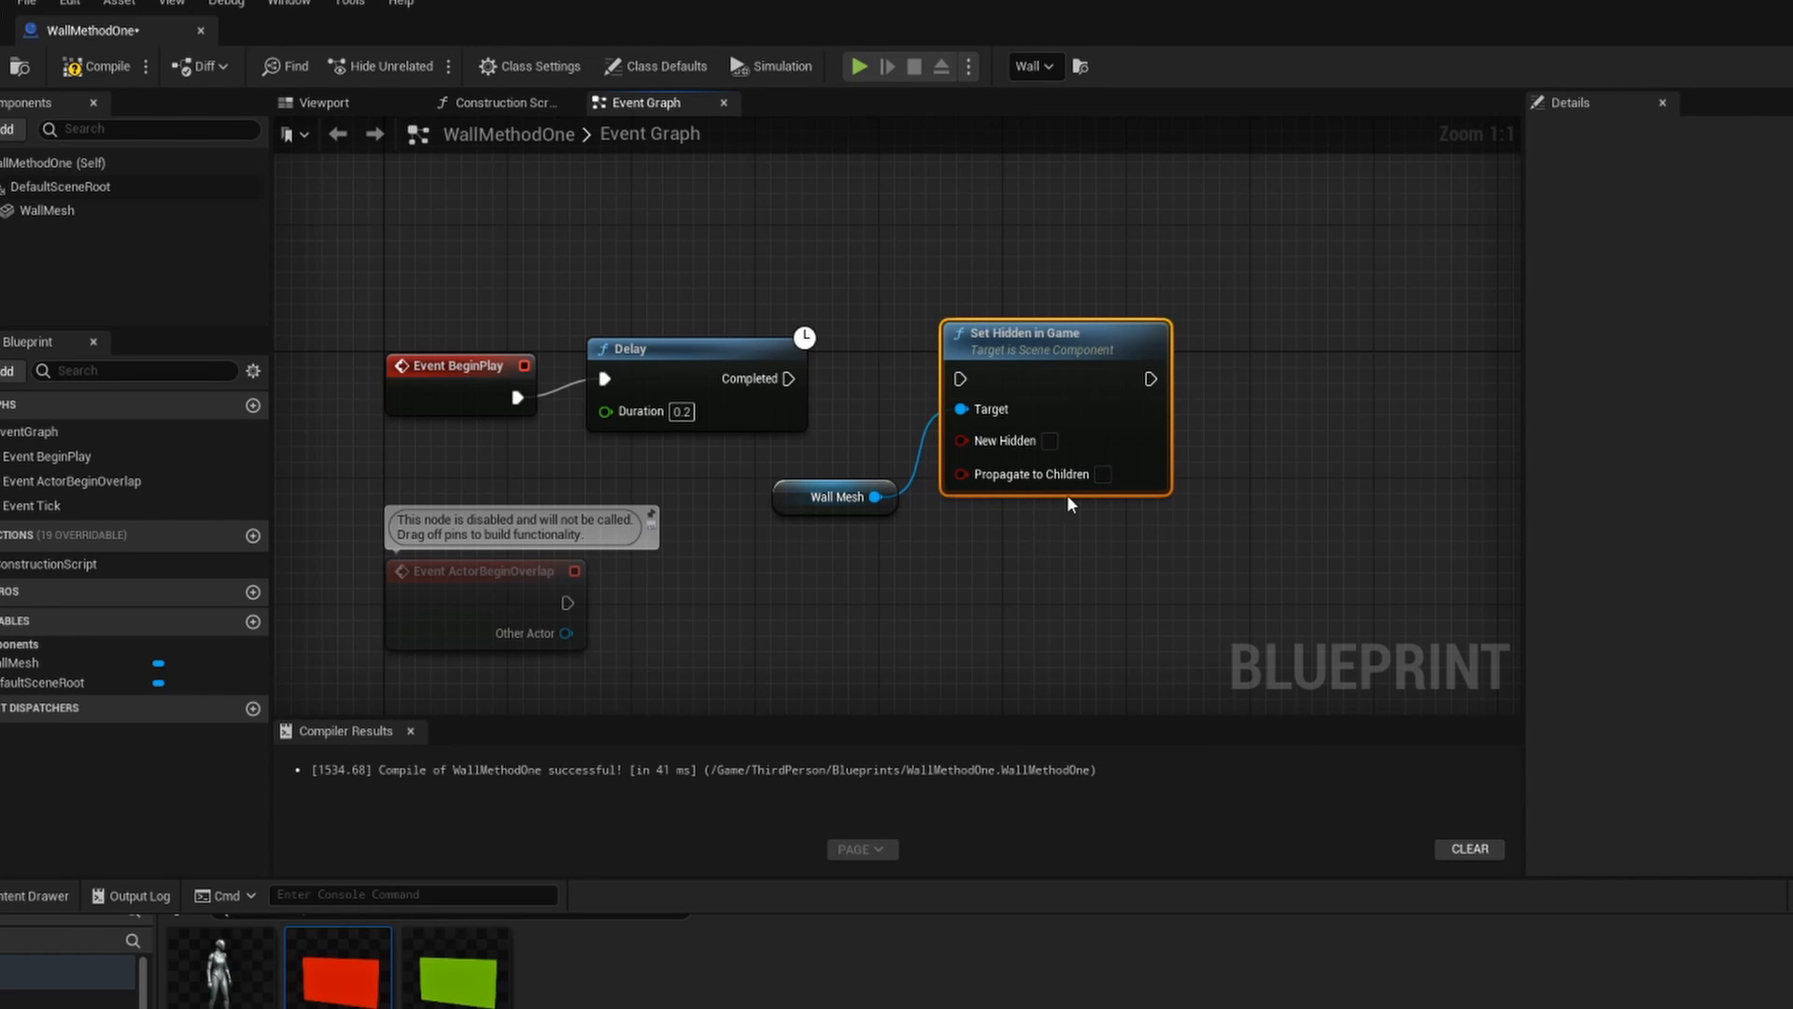
Wire the 3-second Delay into Set Hidden in Game and compile WallMethodOne
{"action": "left_click", "coordinate": [1048, 440]}
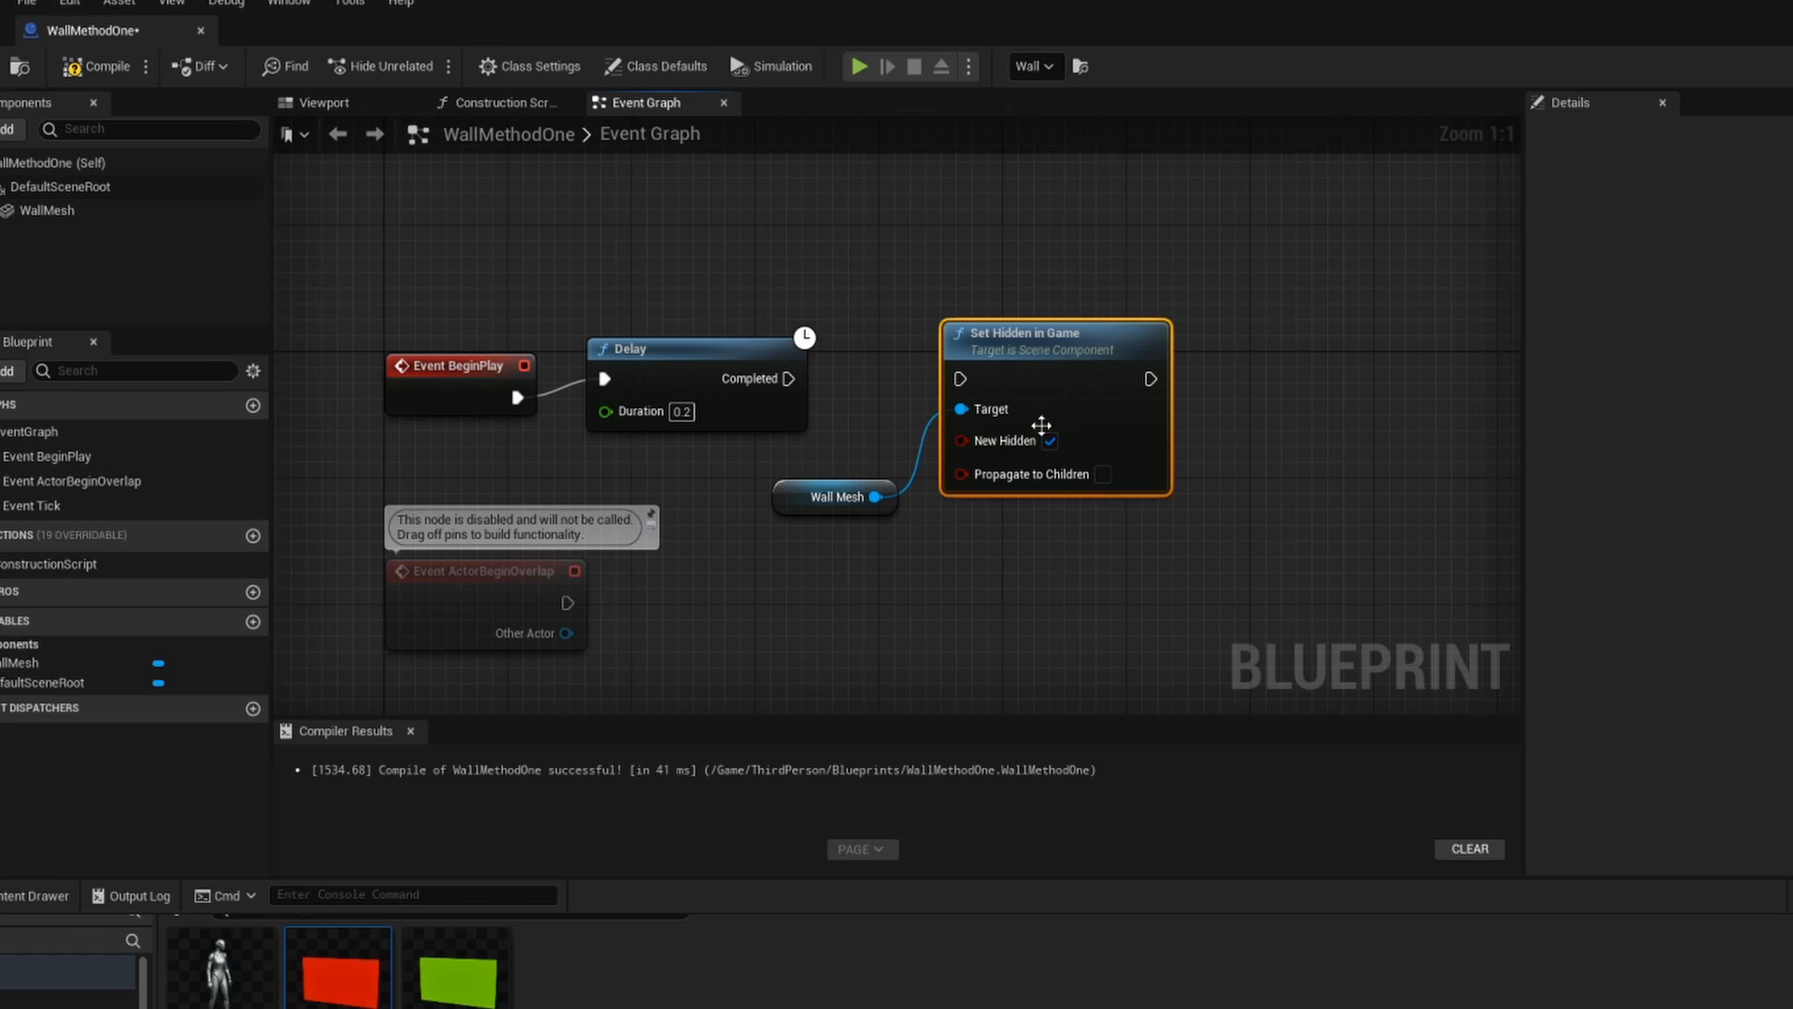
{"action": "left_click", "coordinate": [1048, 440]}
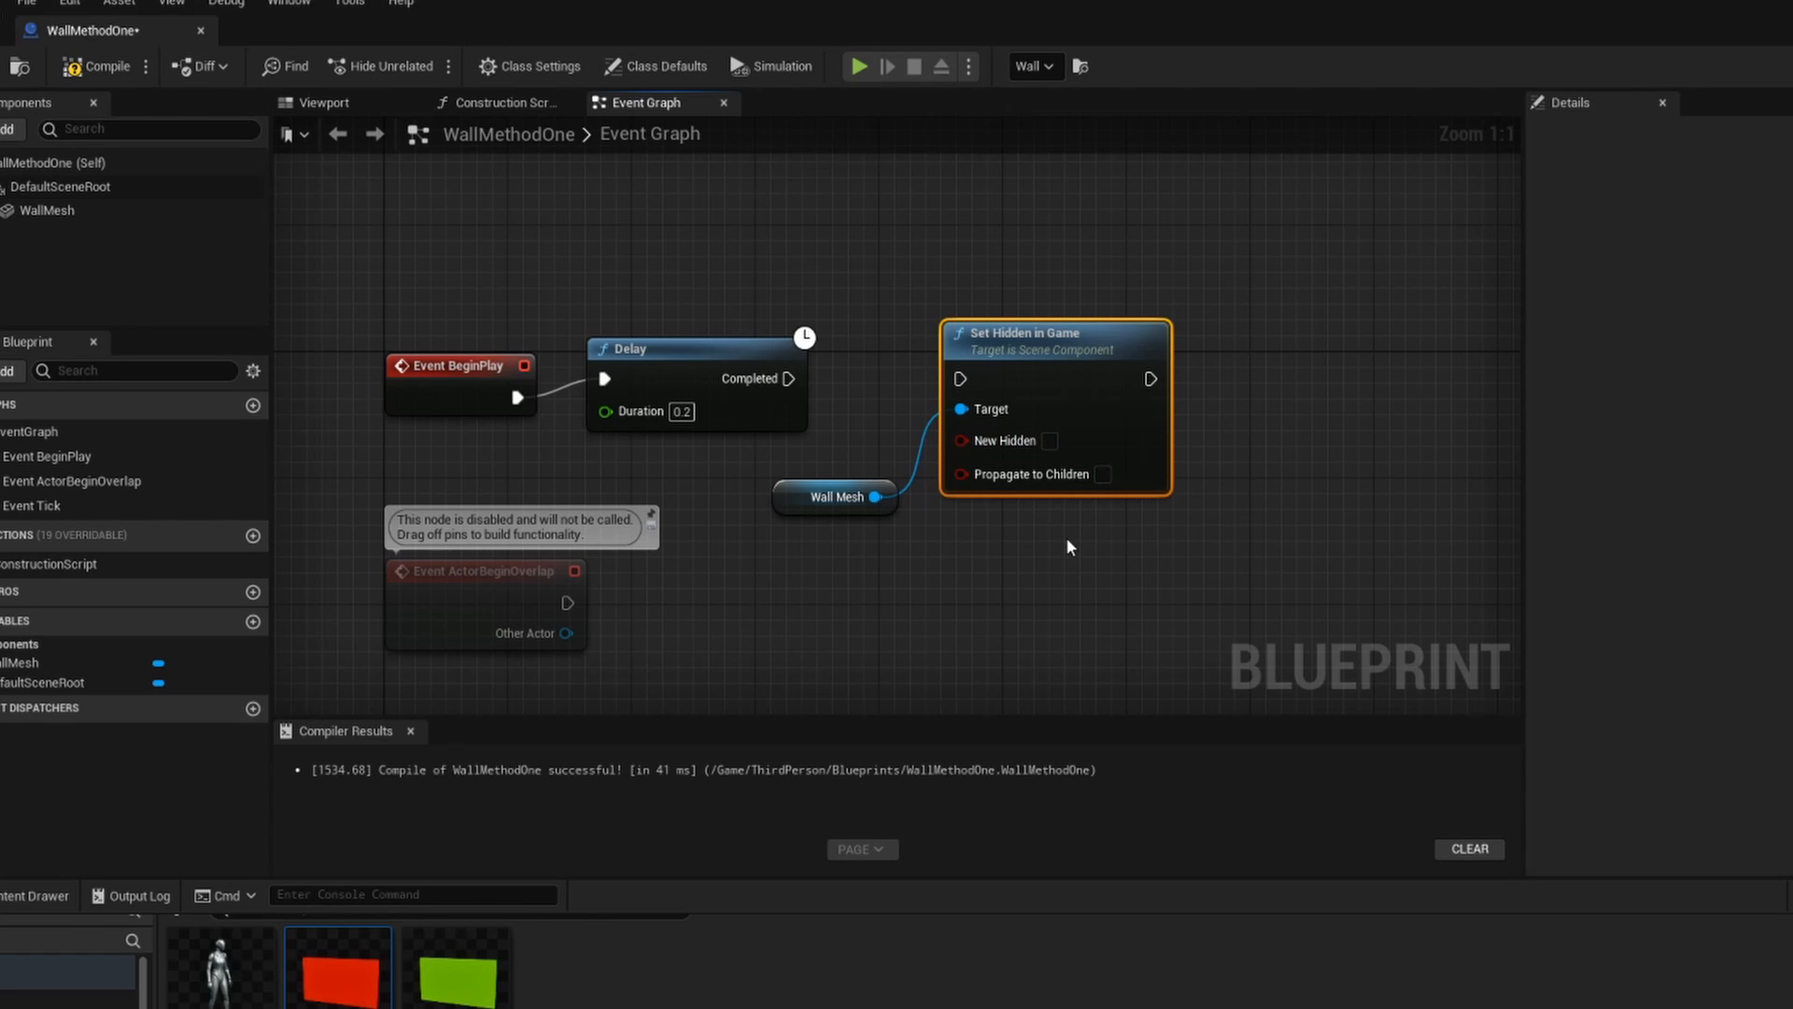
{"action": "mouse_move", "coordinate": [1019, 538]}
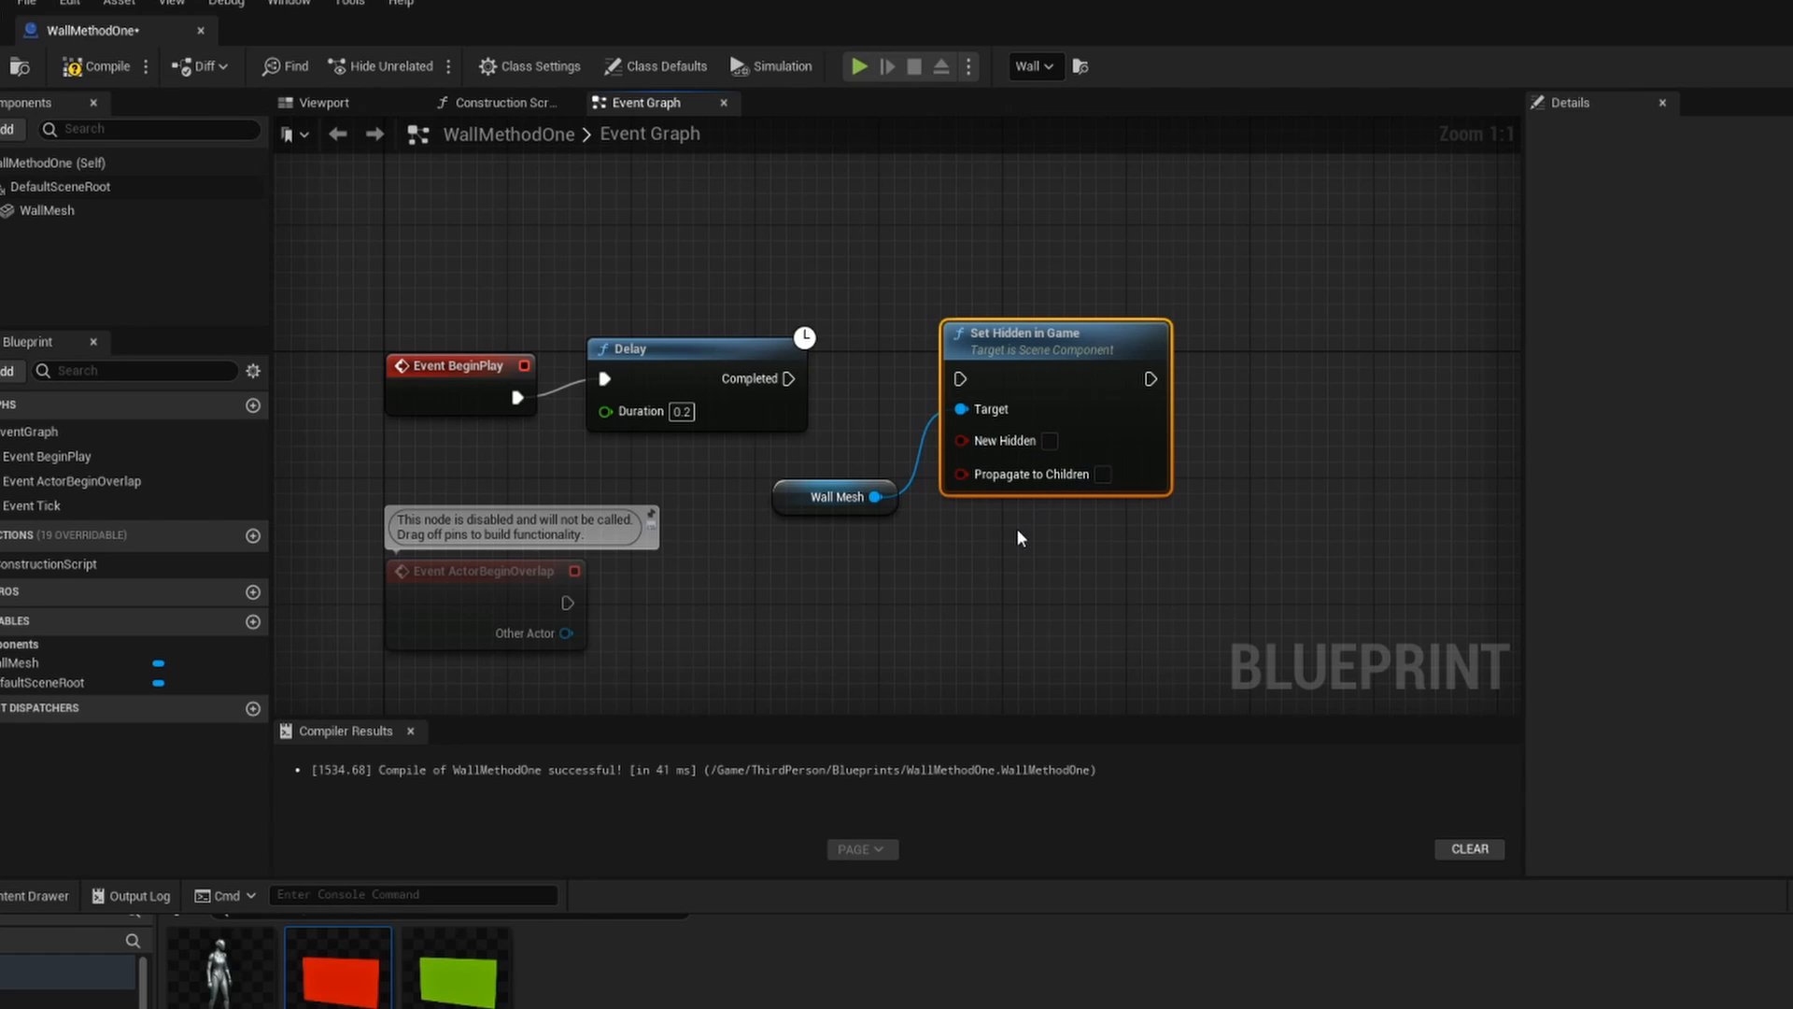
{"action": "left_click_drag", "start_coordinate": [790, 378], "coordinate": [961, 378]}
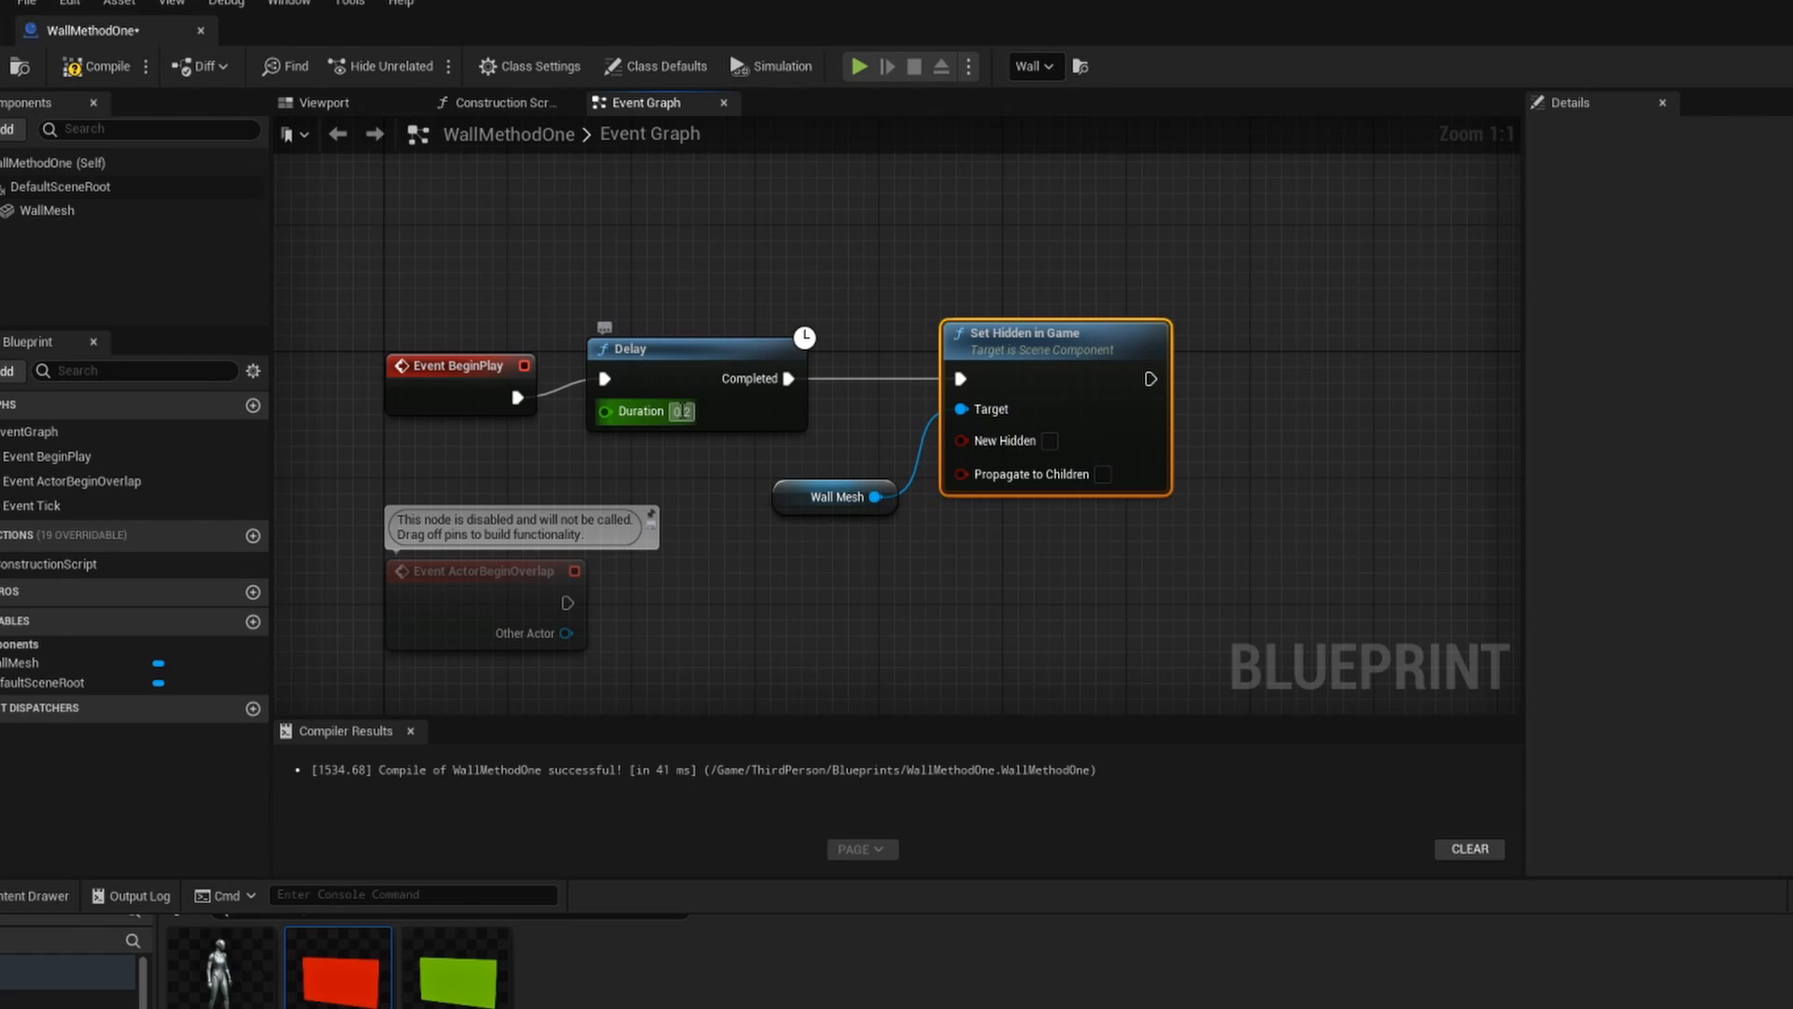
{"action": "type", "text": "3.0"}
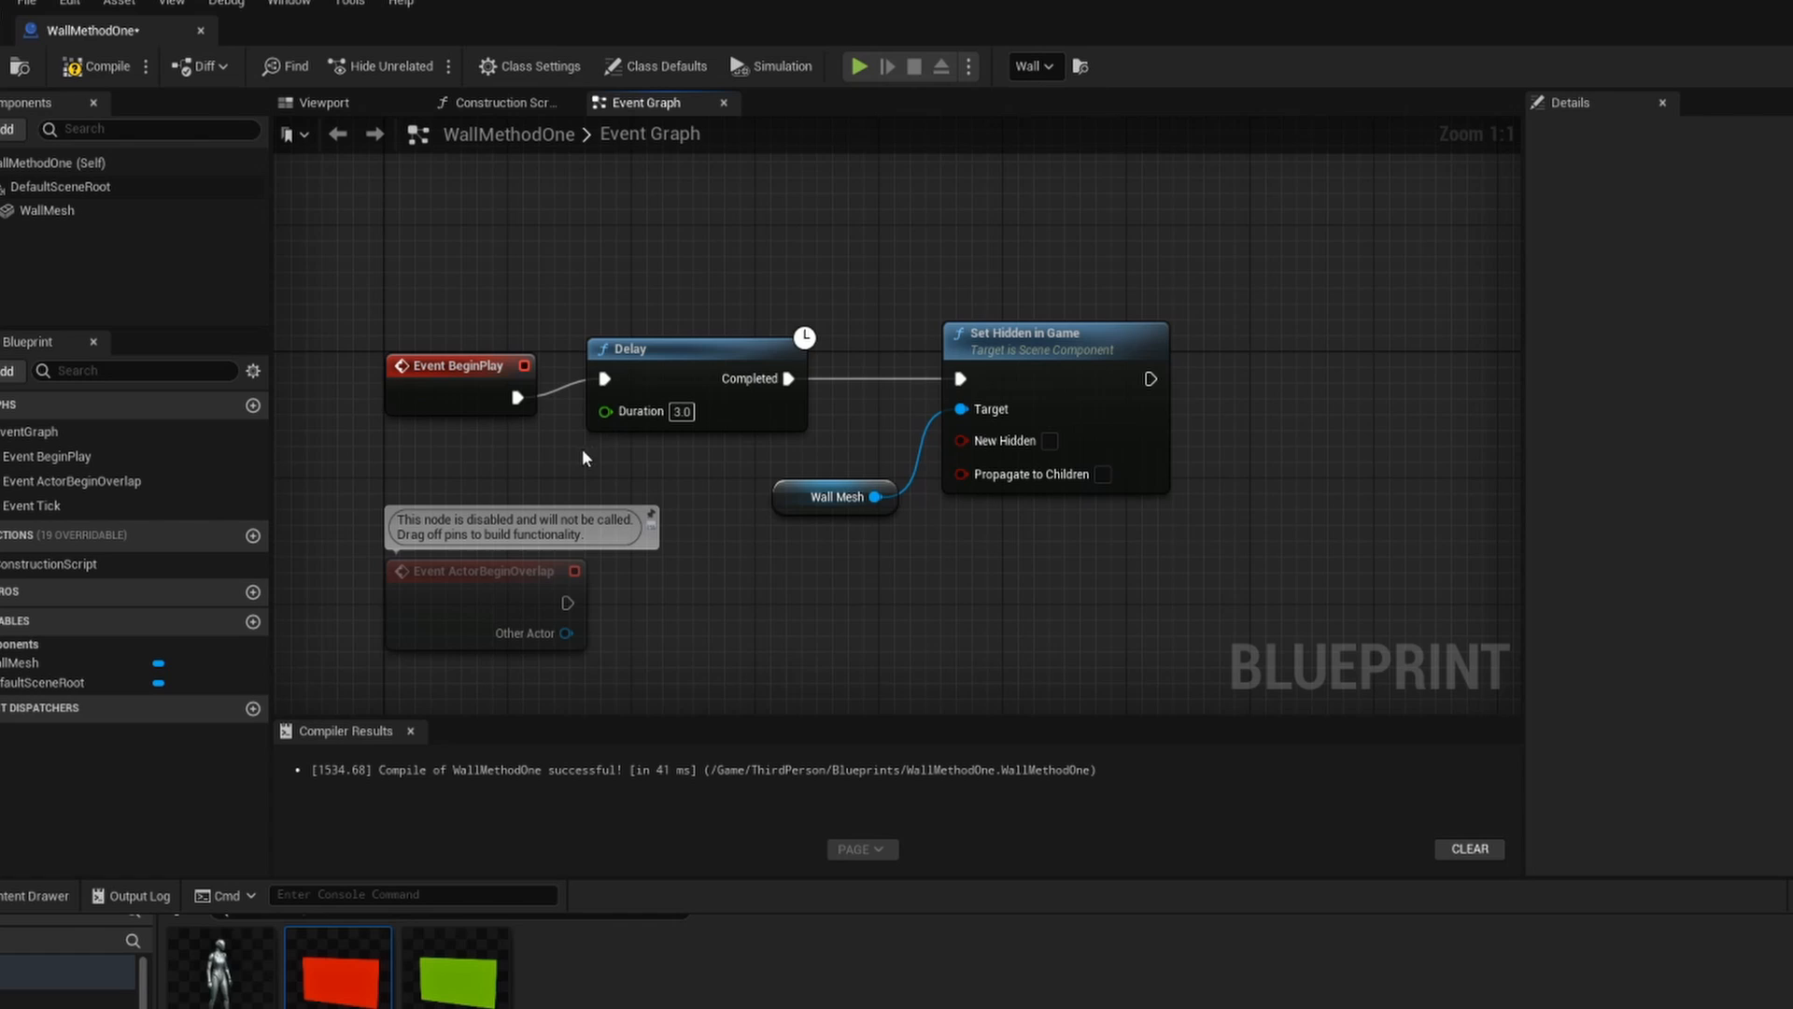
{"action": "mouse_move", "coordinate": [956, 426]}
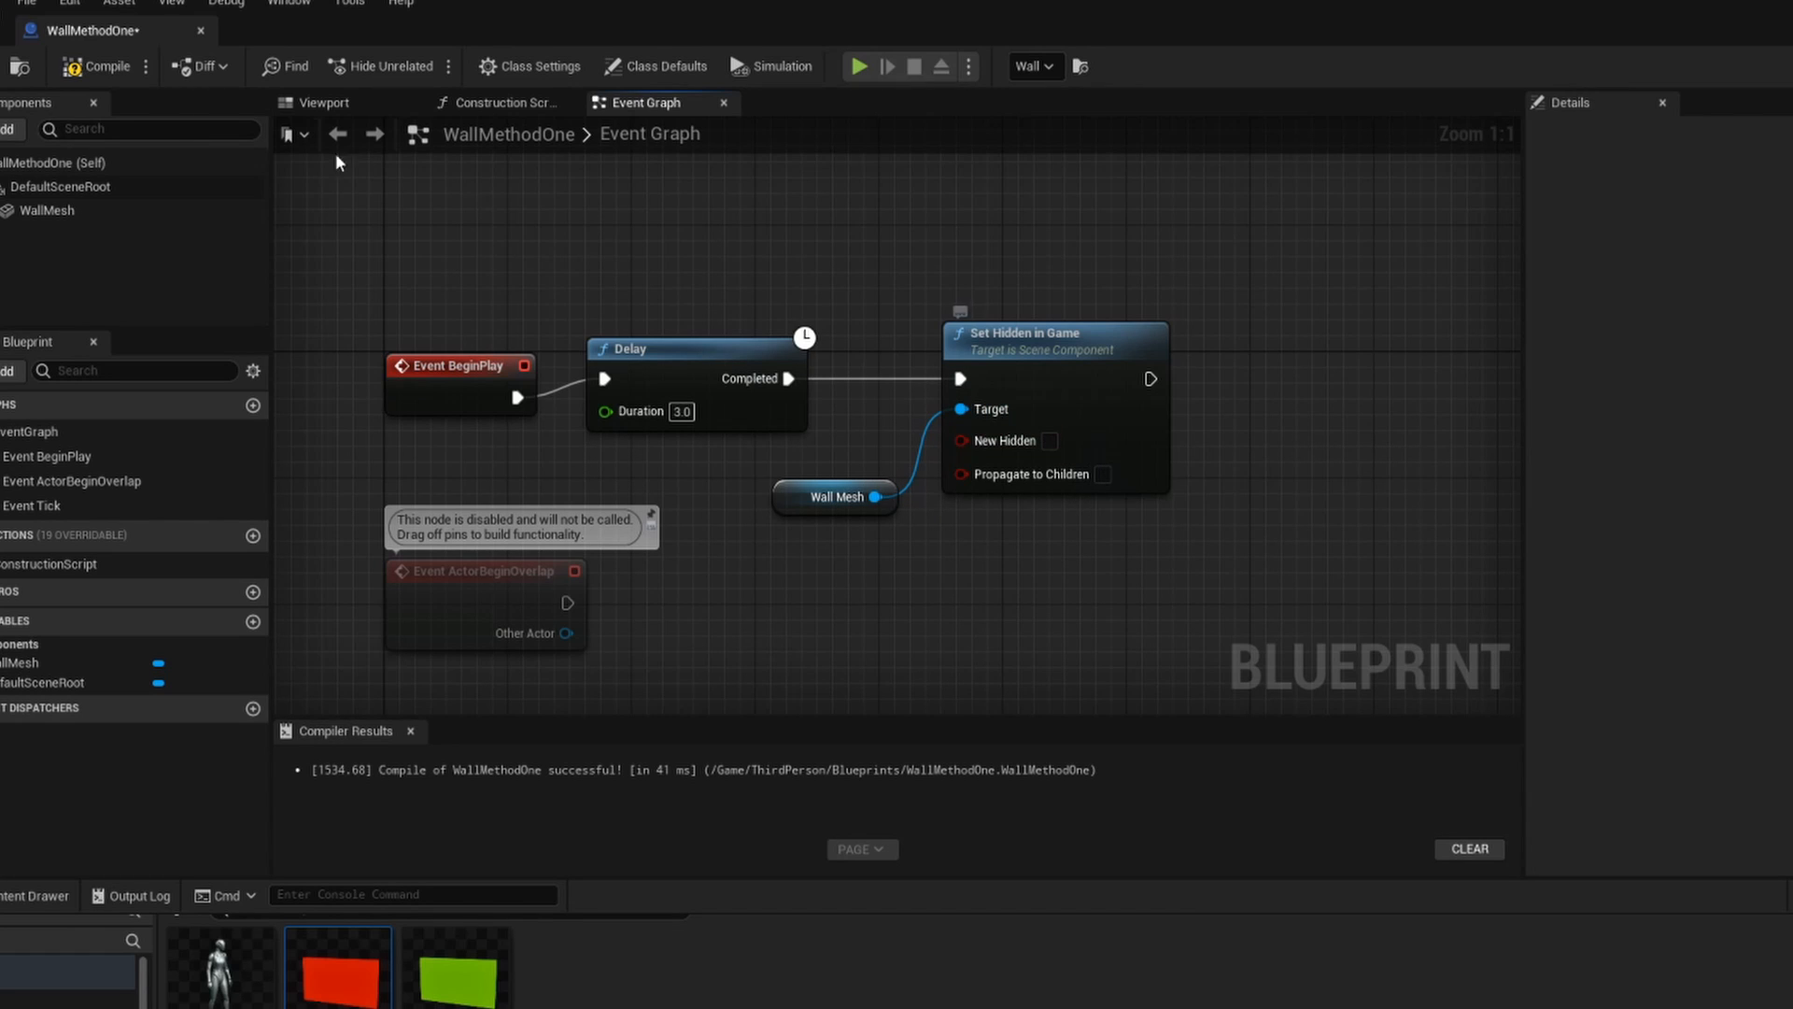
{"action": "left_click", "coordinate": [102, 67]}
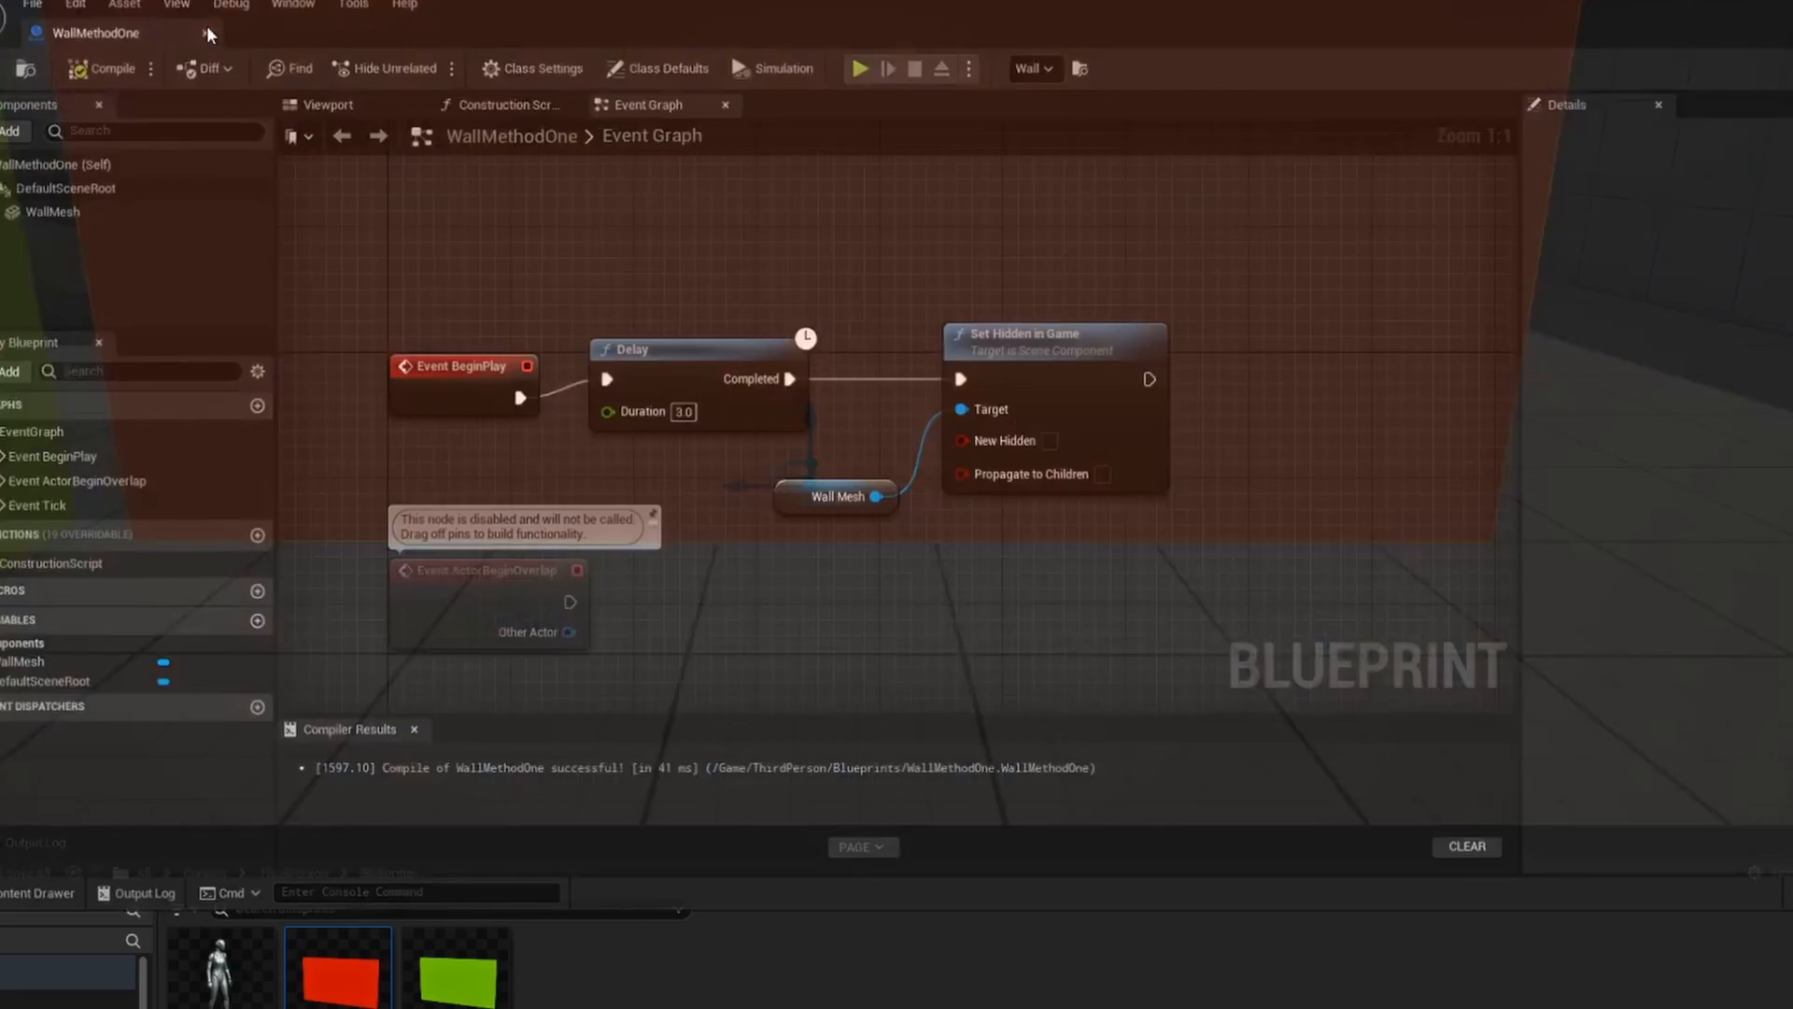
Play-test the level to check the walls, then stop the session
{"action": "left_click", "coordinate": [861, 68]}
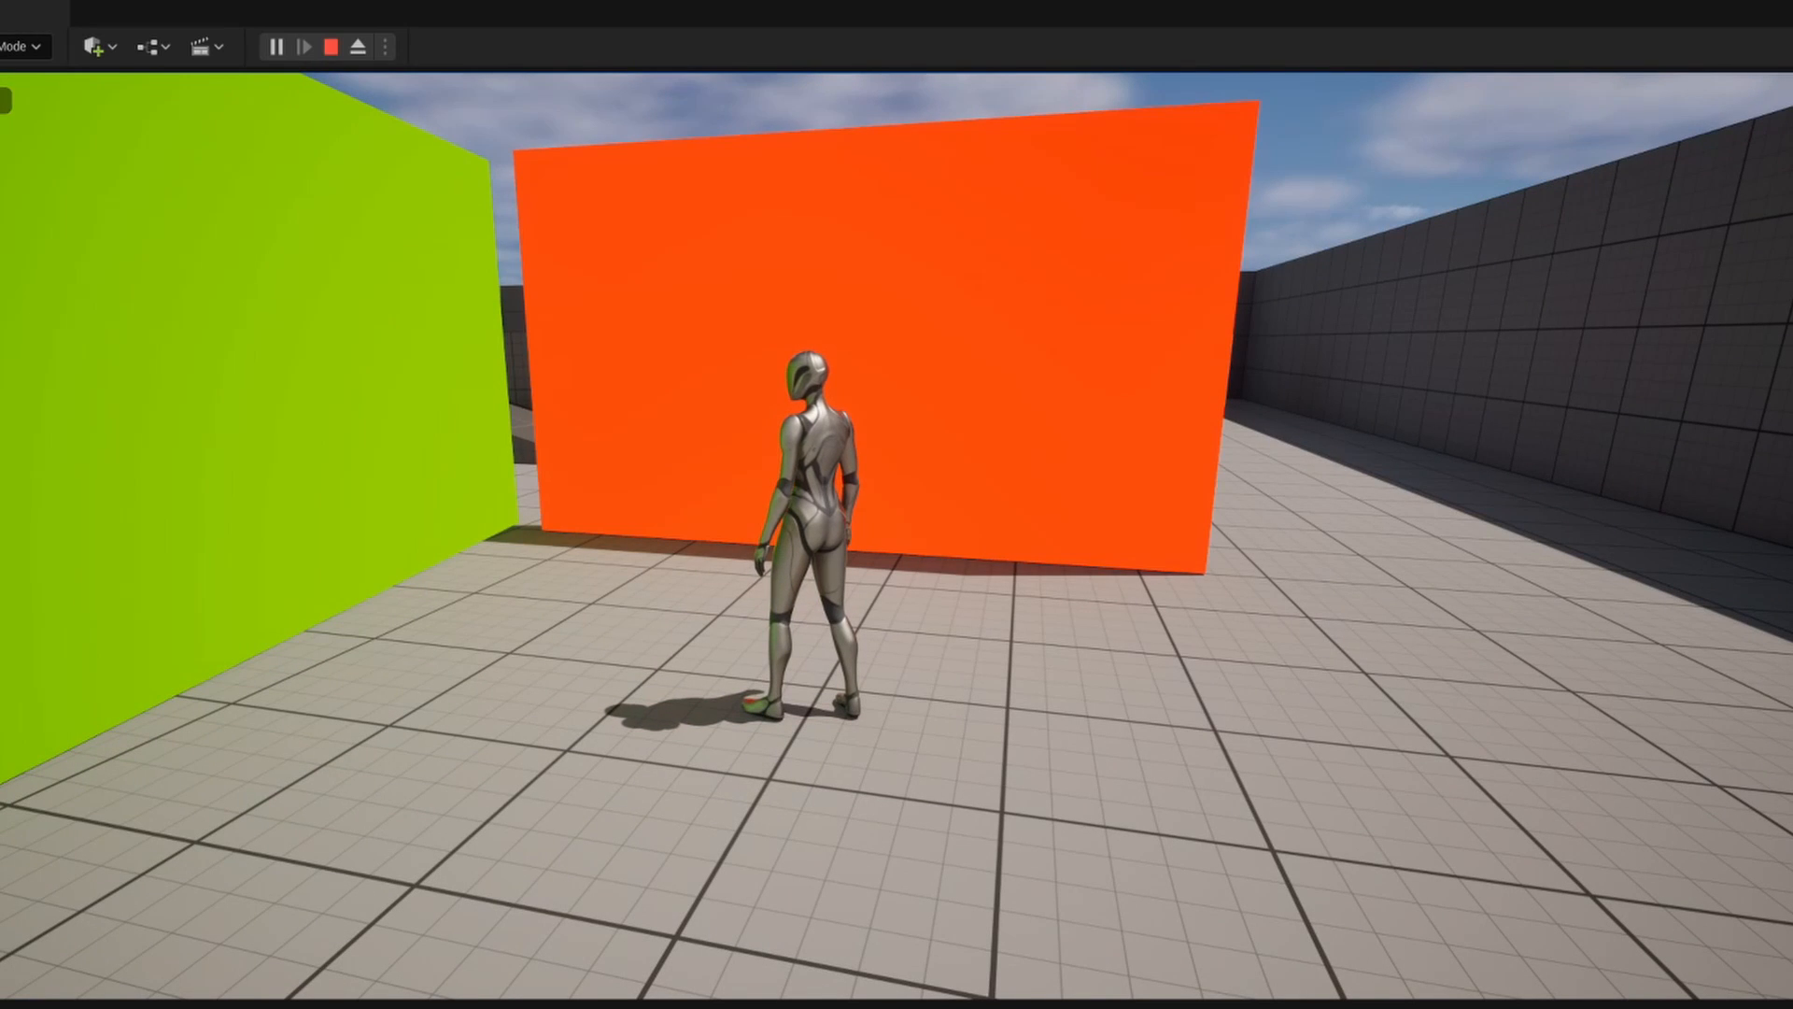
{"action": "left_click", "coordinate": [330, 47]}
{"action": "type", "text": "OpacMat"}
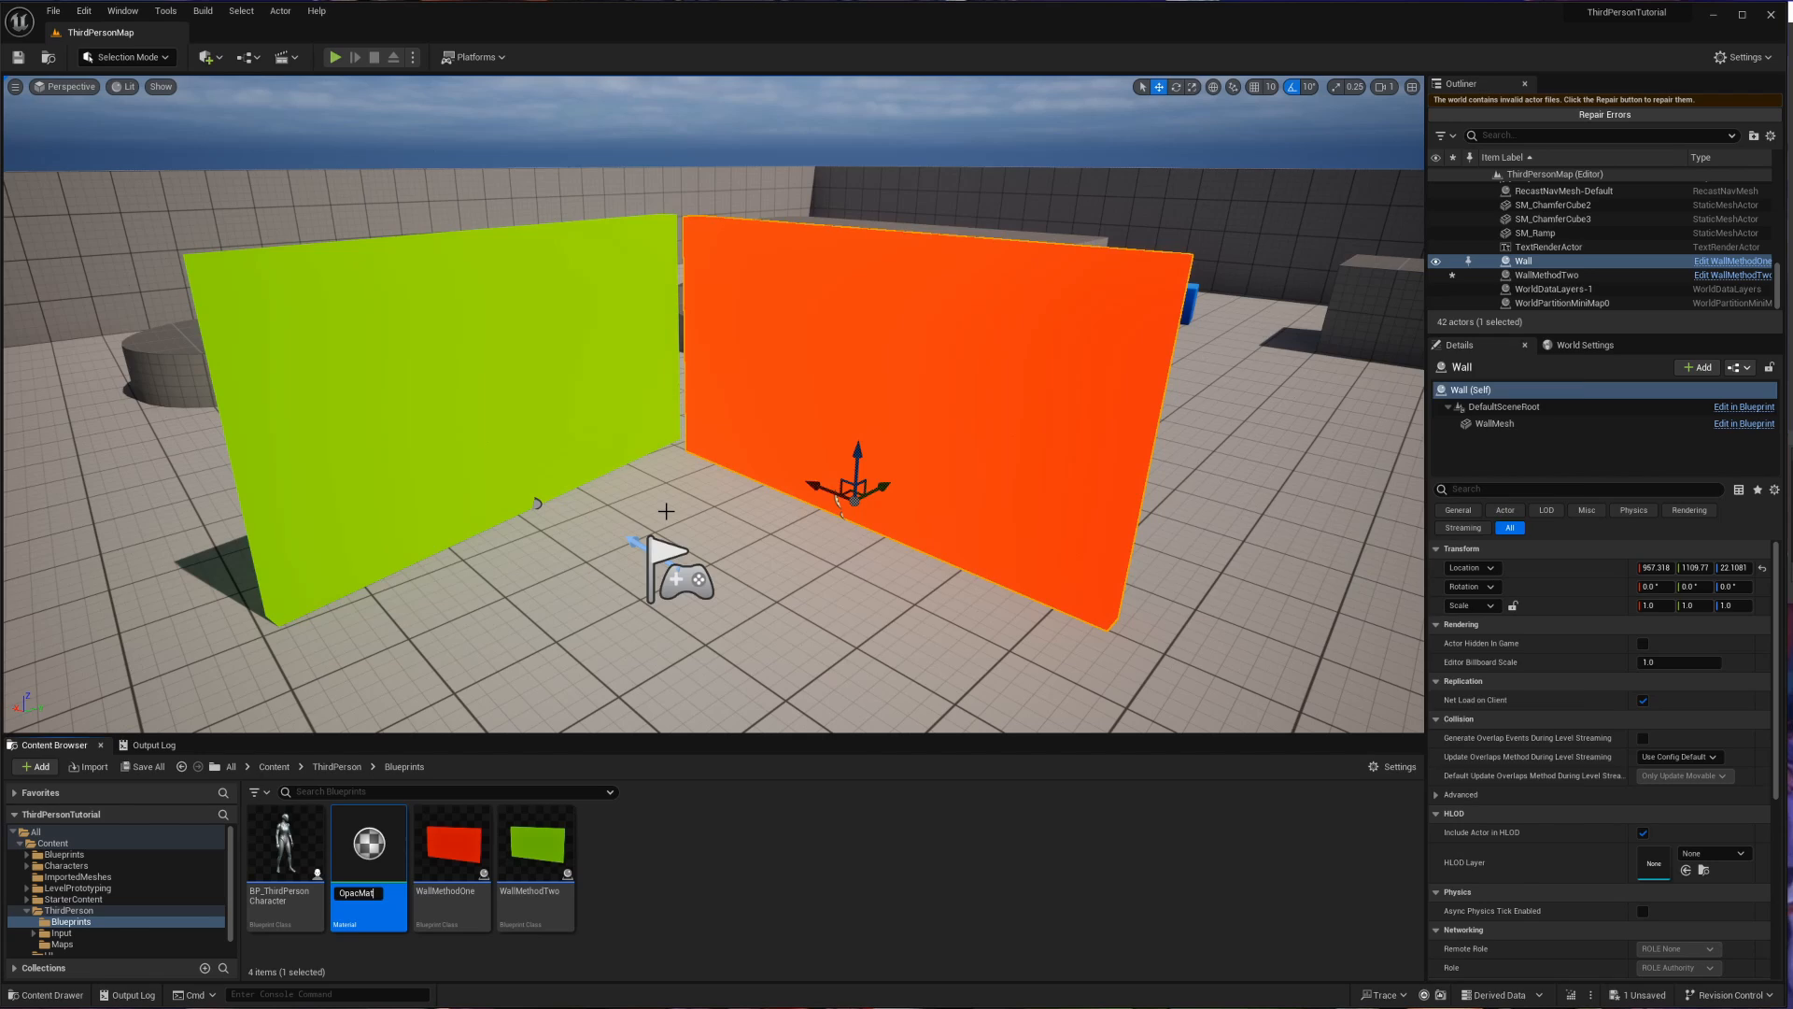
Open OpacMaterial and set its Blend Mode to Translucent
{"action": "double_click", "coordinate": [367, 842]}
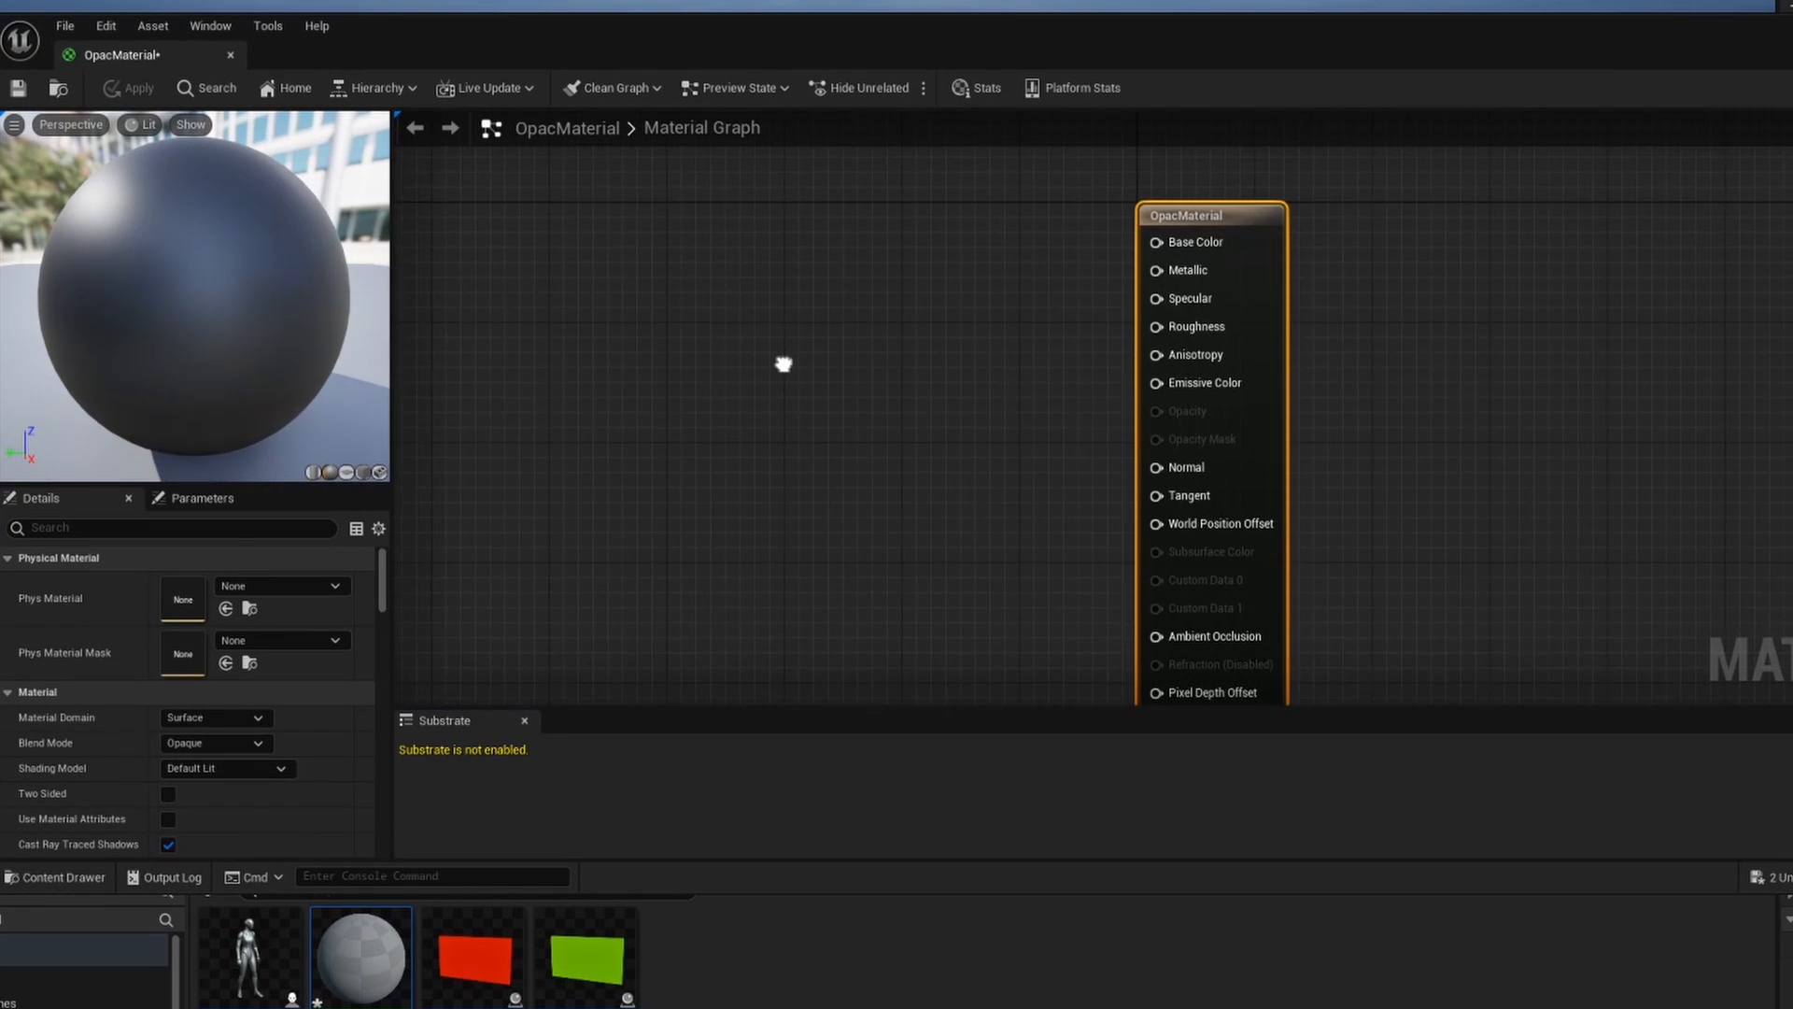
{"action": "mouse_move", "coordinate": [1168, 401]}
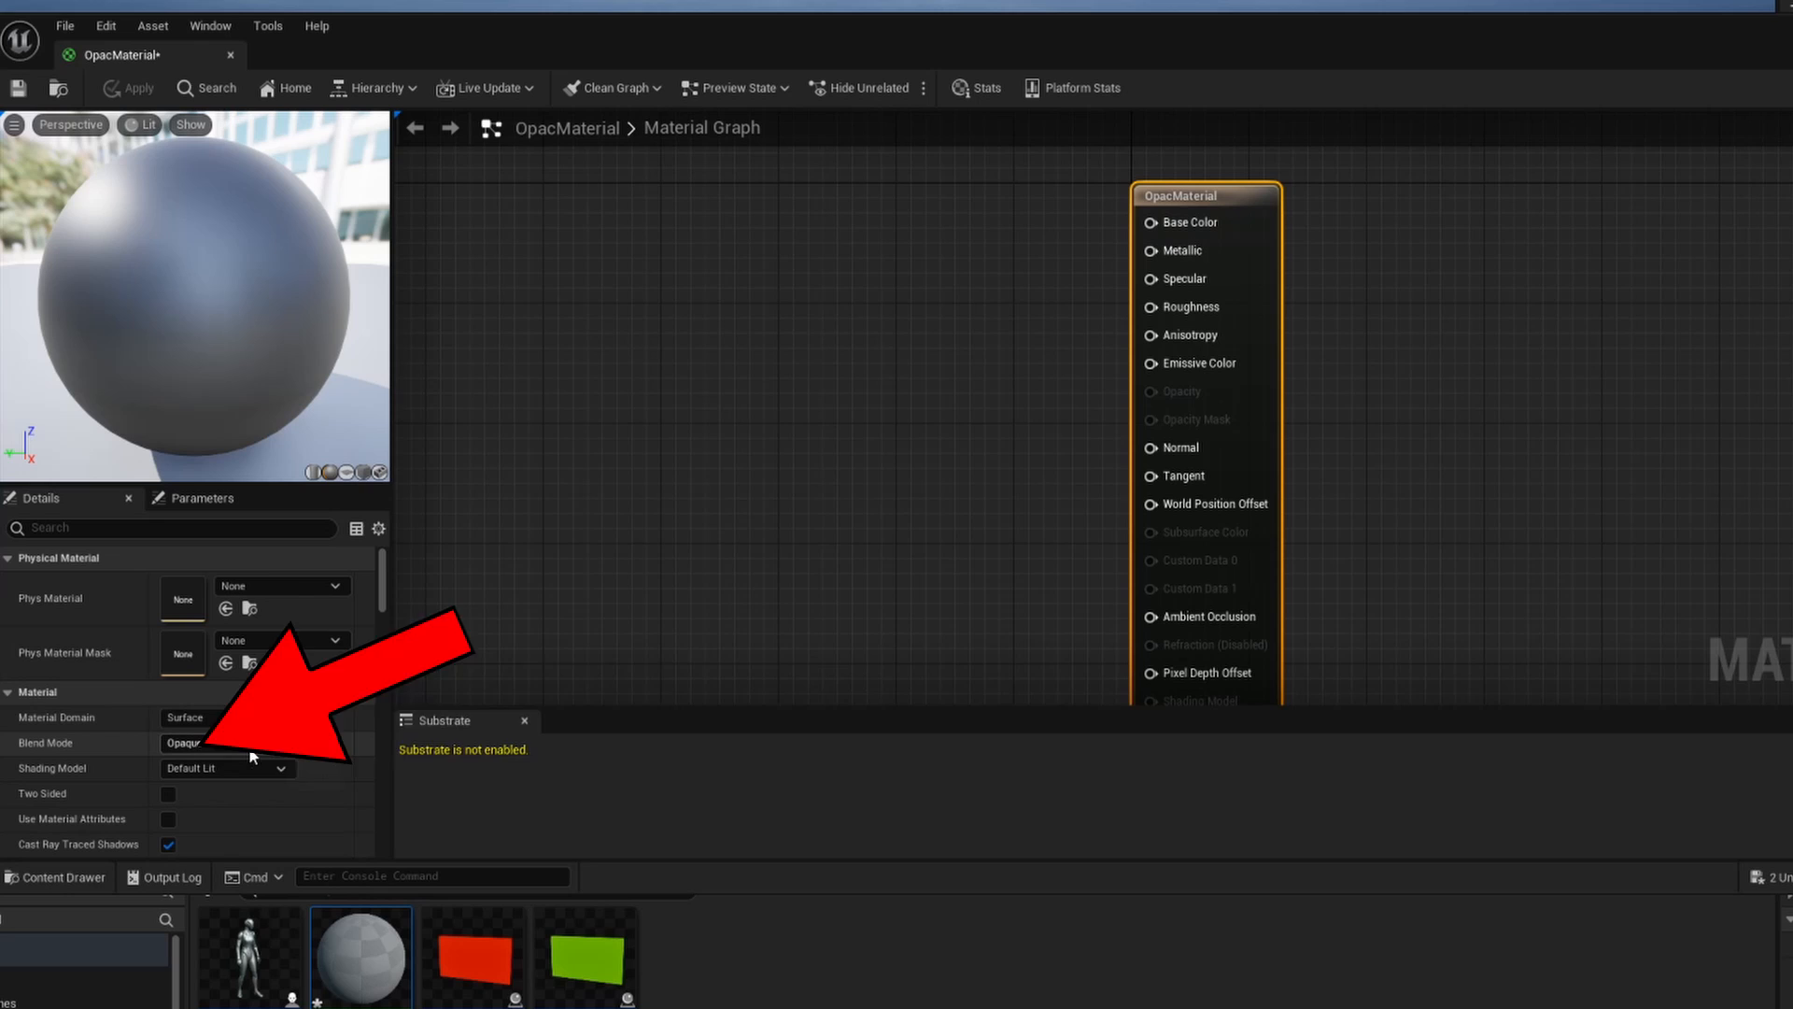
{"action": "left_click", "coordinate": [217, 742]}
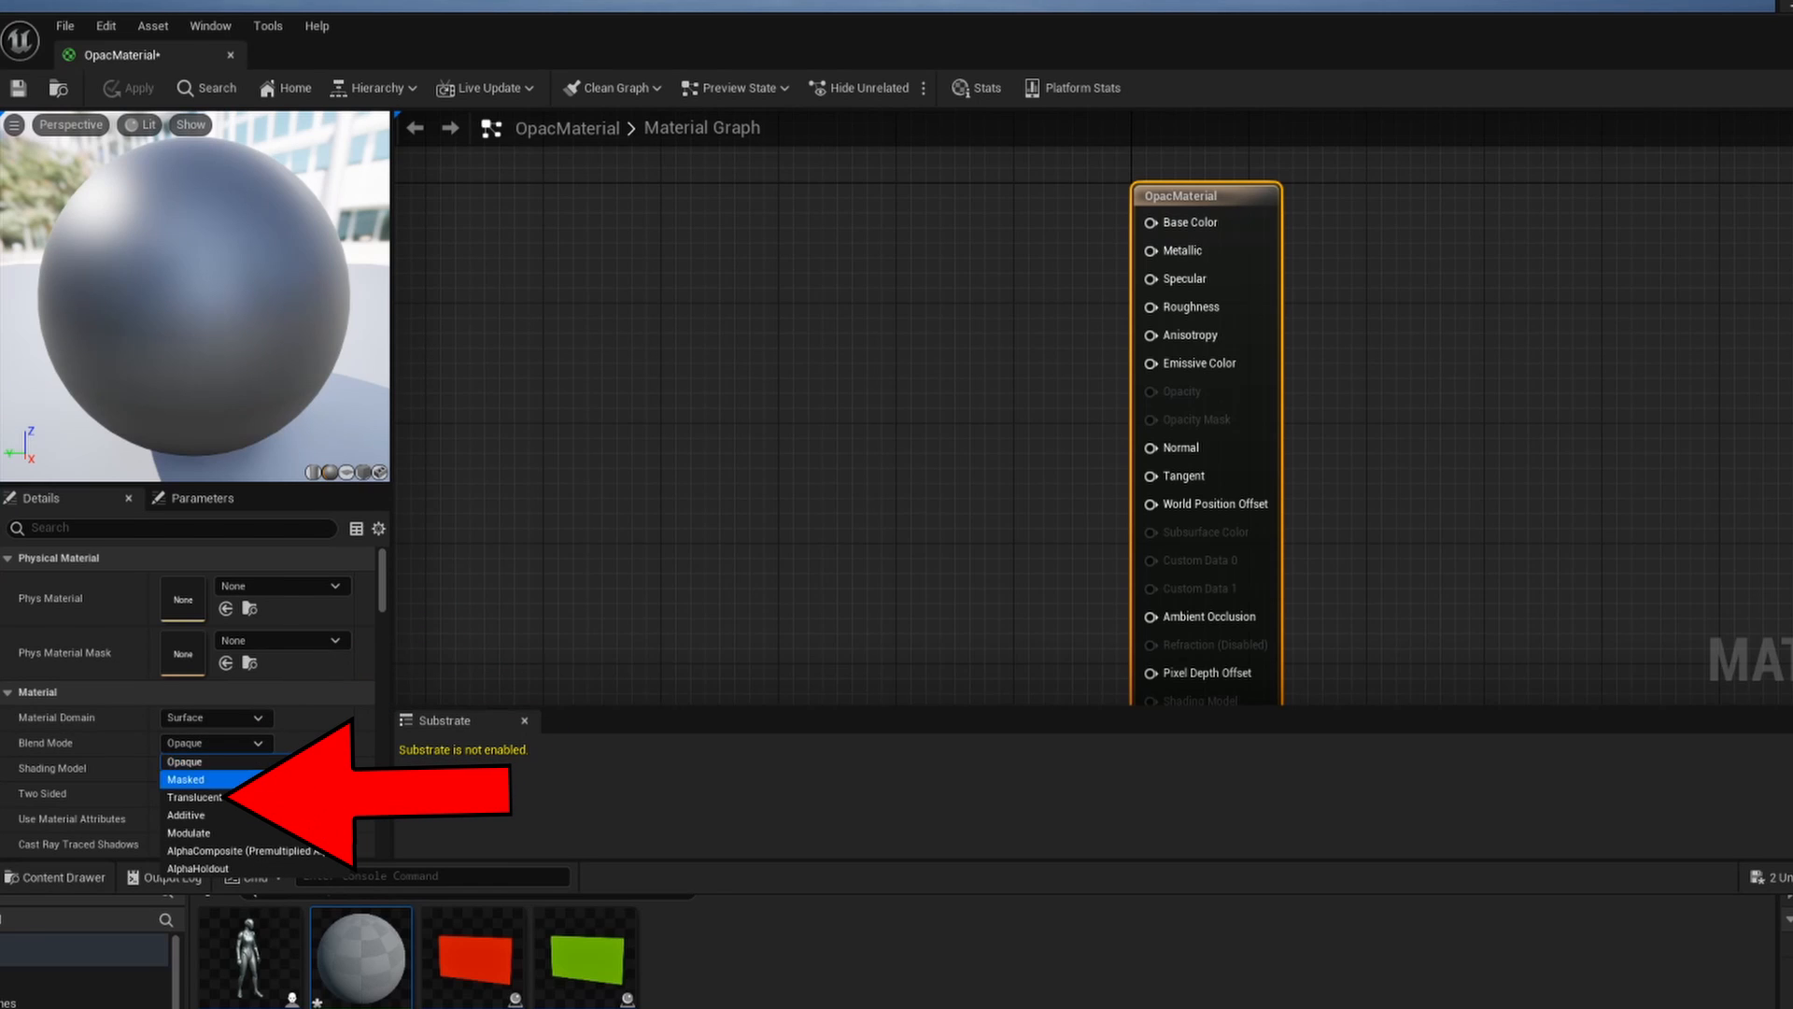
{"action": "left_click", "coordinate": [194, 796]}
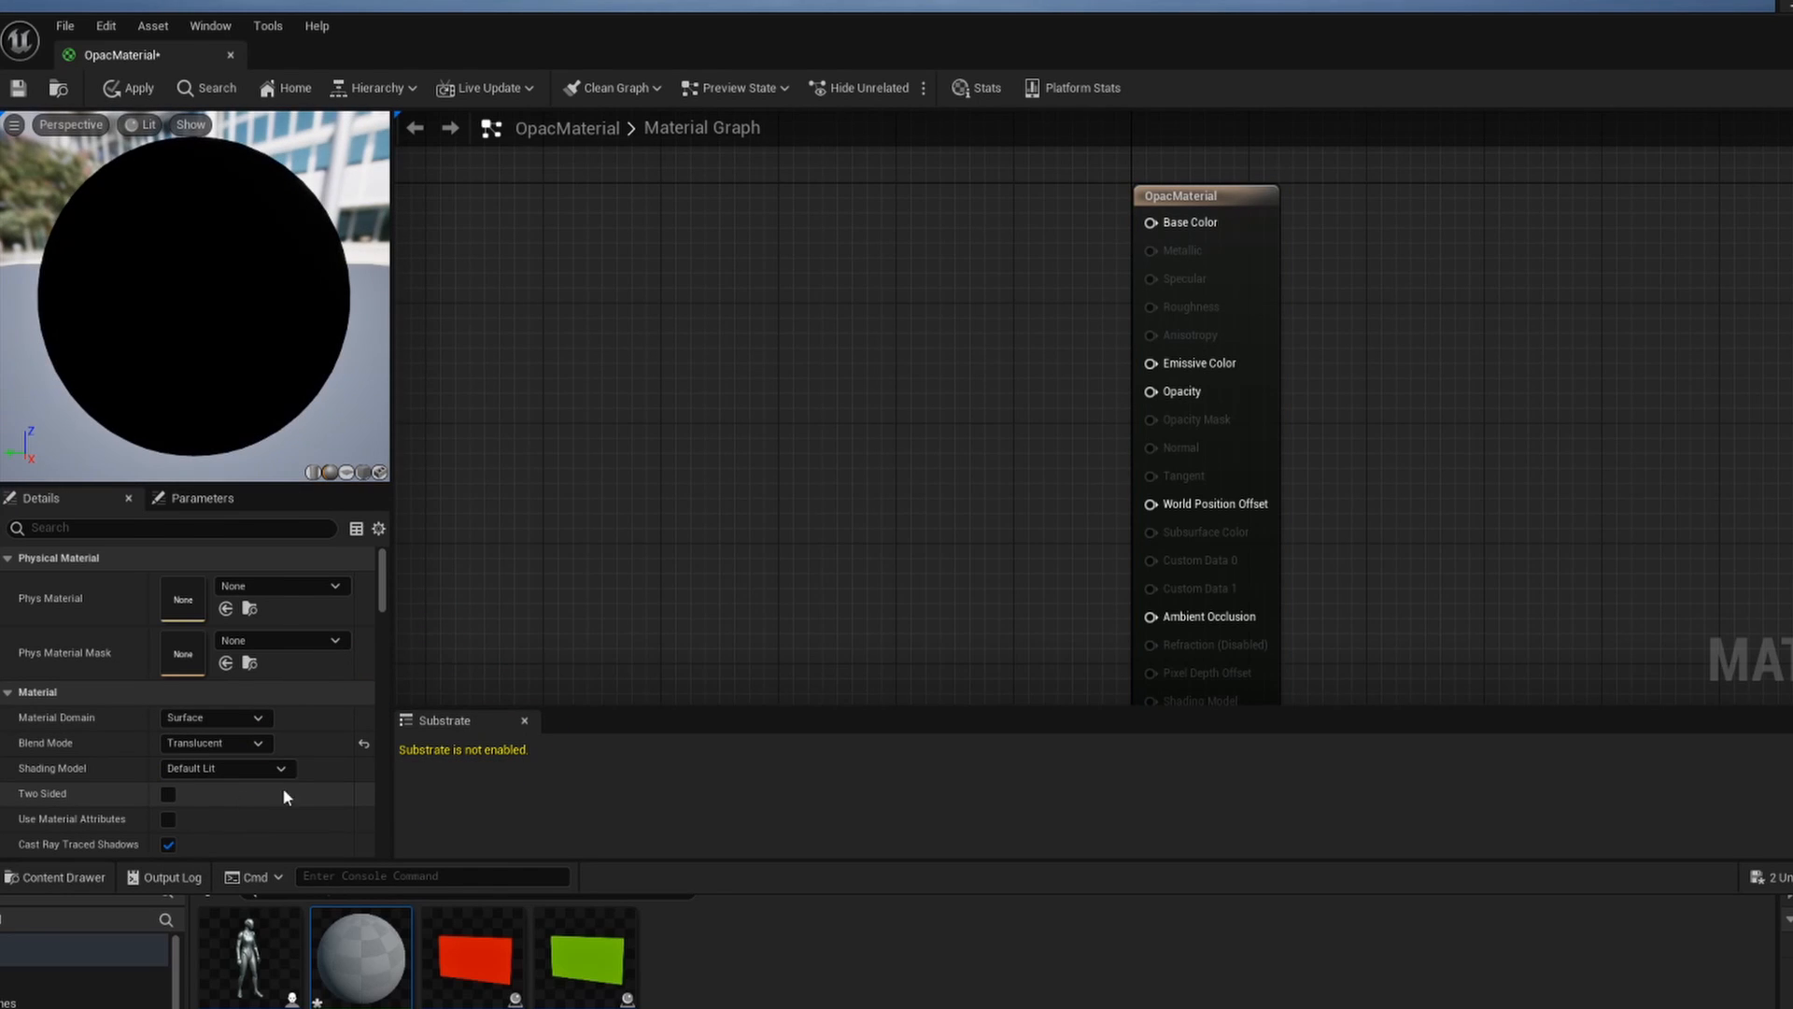
{"action": "mouse_move", "coordinate": [1395, 569]}
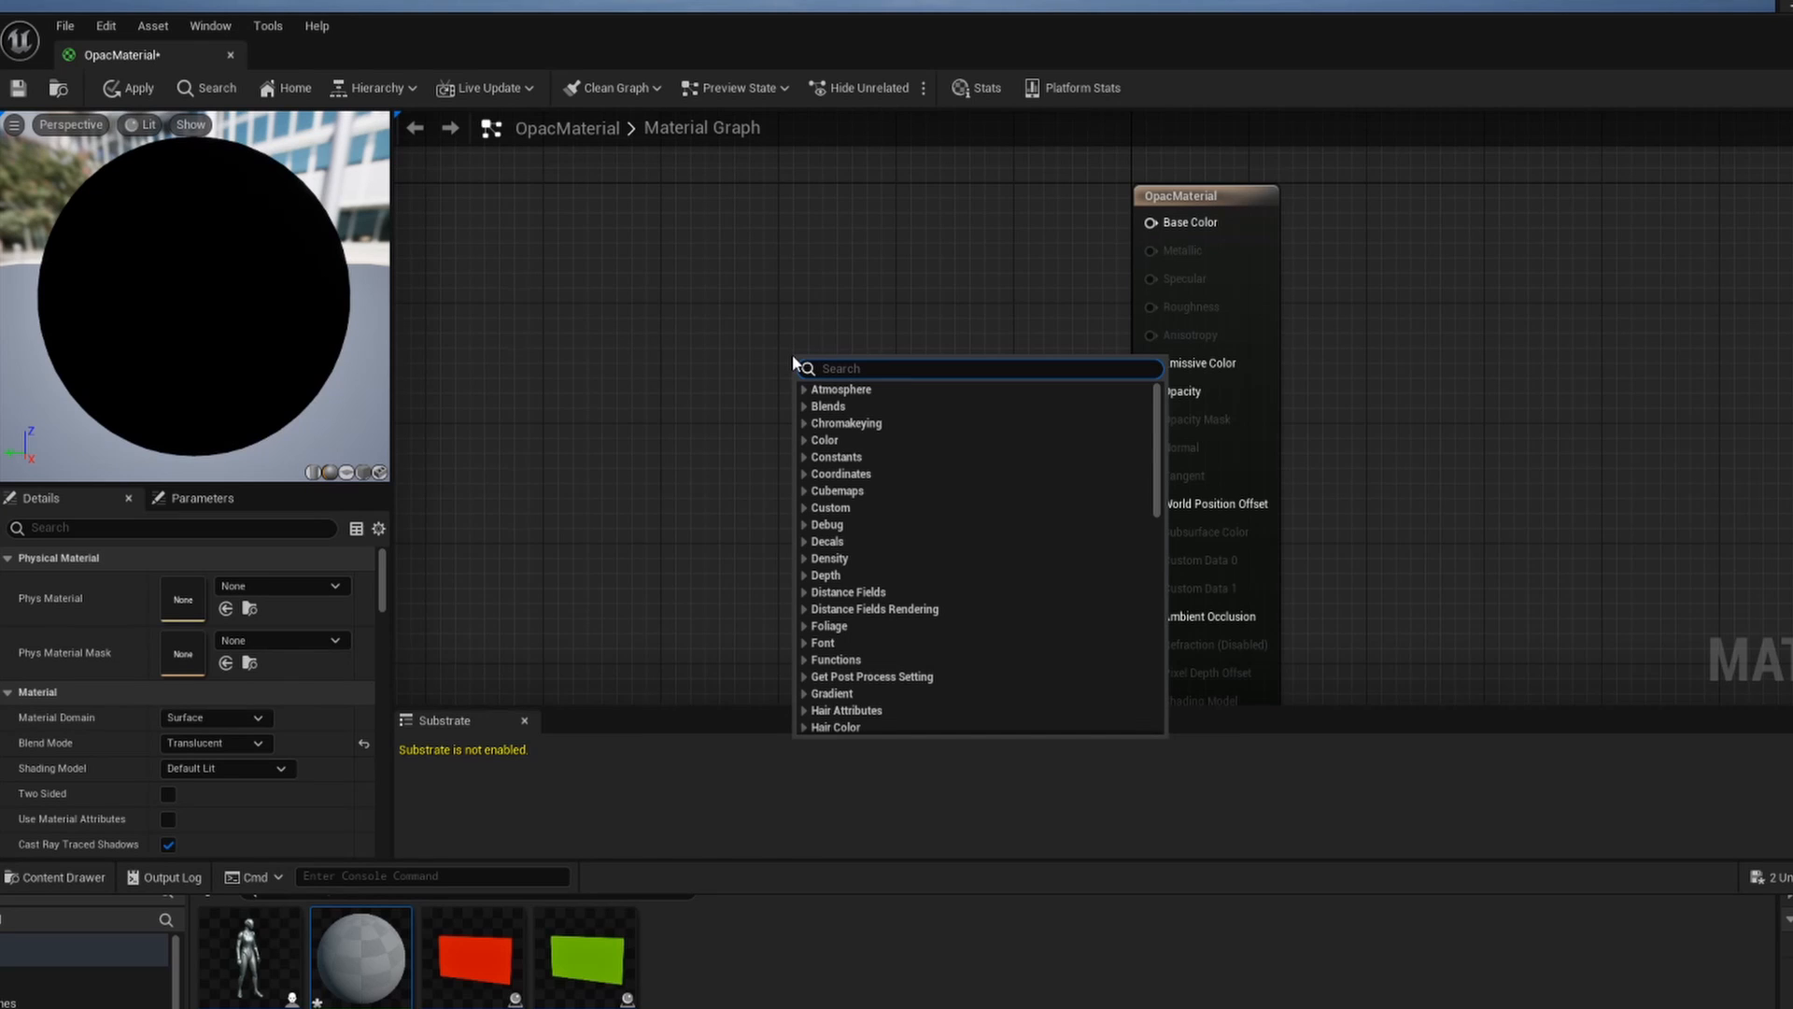
Feed a Constant node of value 0 into OpacMaterial's Opacity and apply the change
{"action": "type", "text": "cons"}
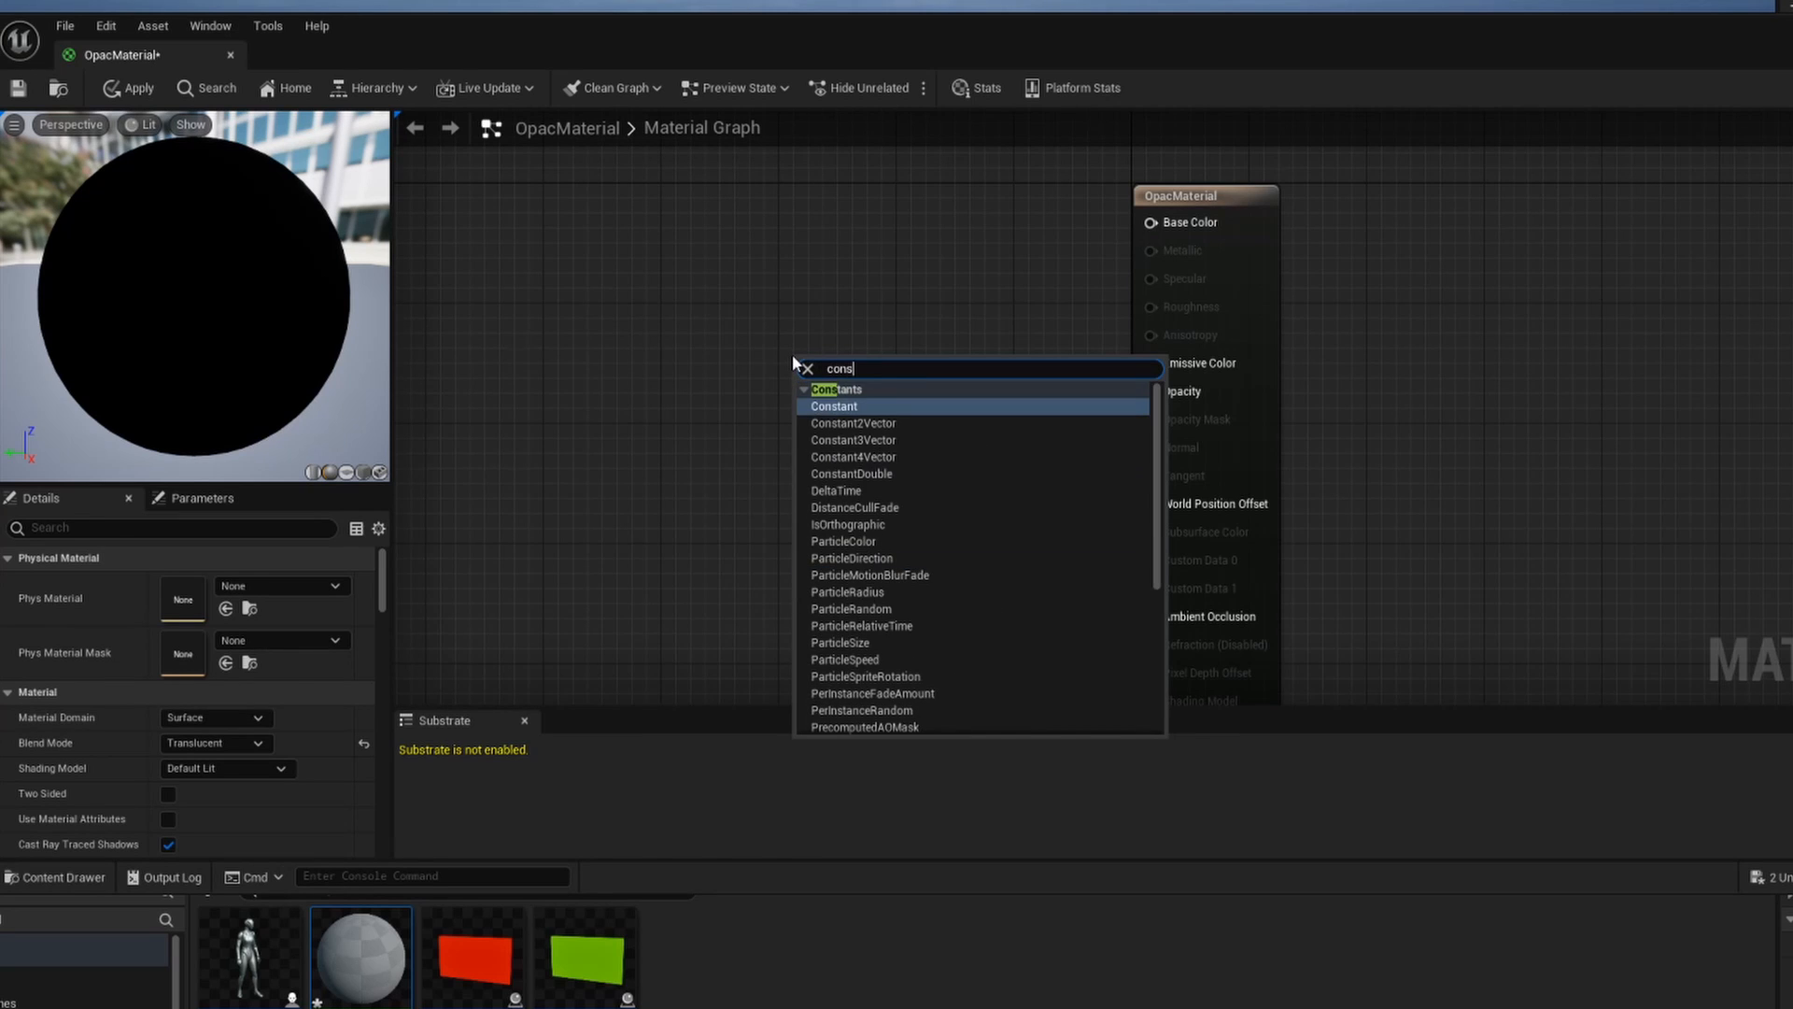
{"action": "left_click", "coordinate": [834, 406]}
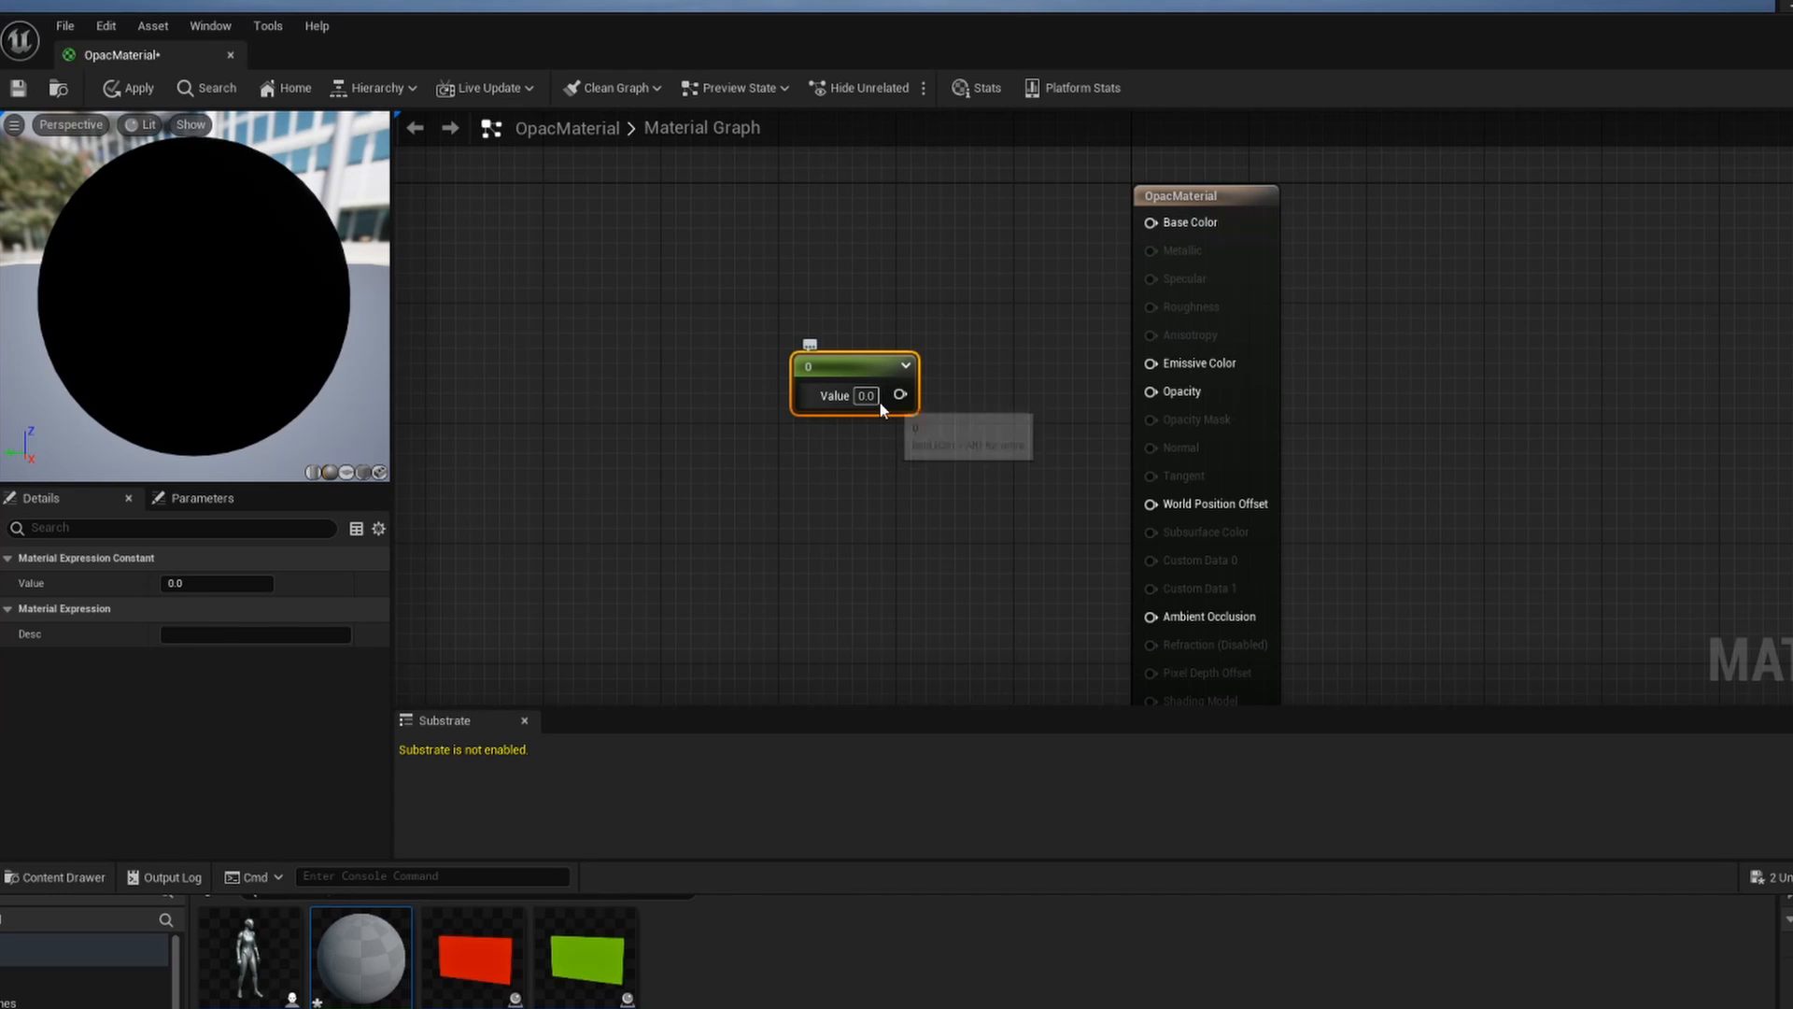
{"action": "left_click_drag", "start_coordinate": [900, 394], "coordinate": [1150, 392]}
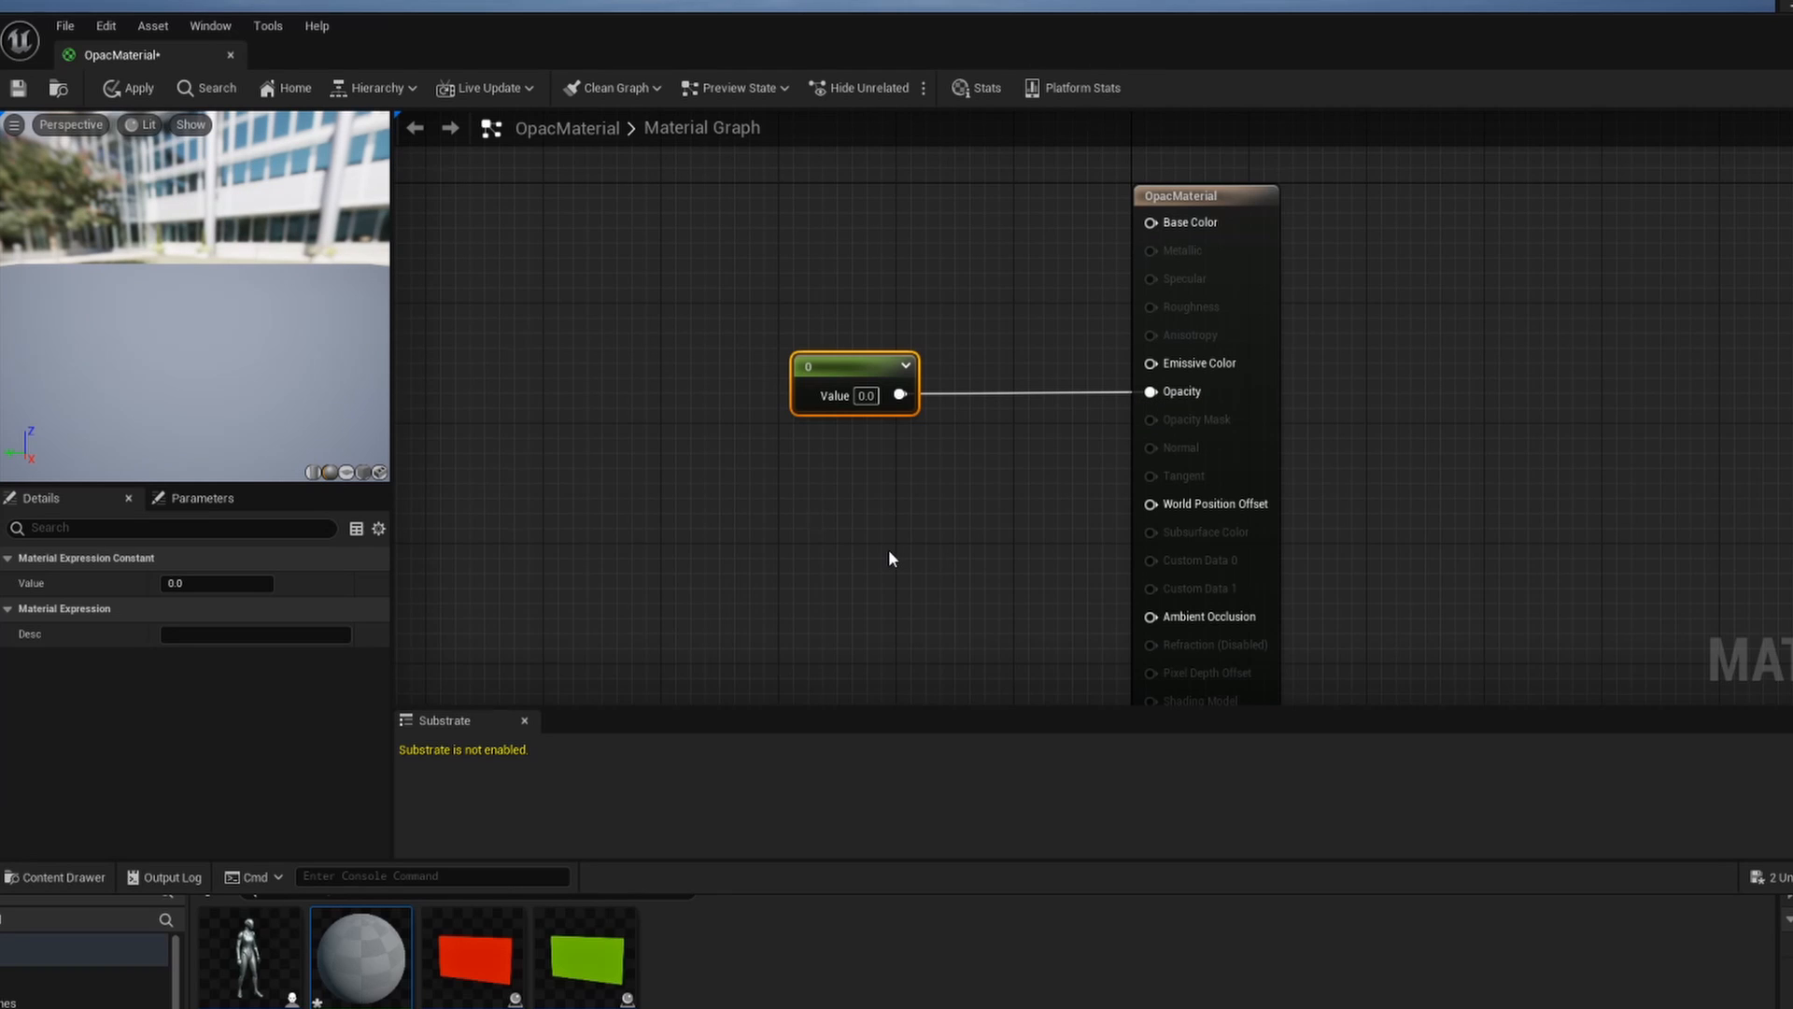
{"action": "left_click", "coordinate": [128, 88]}
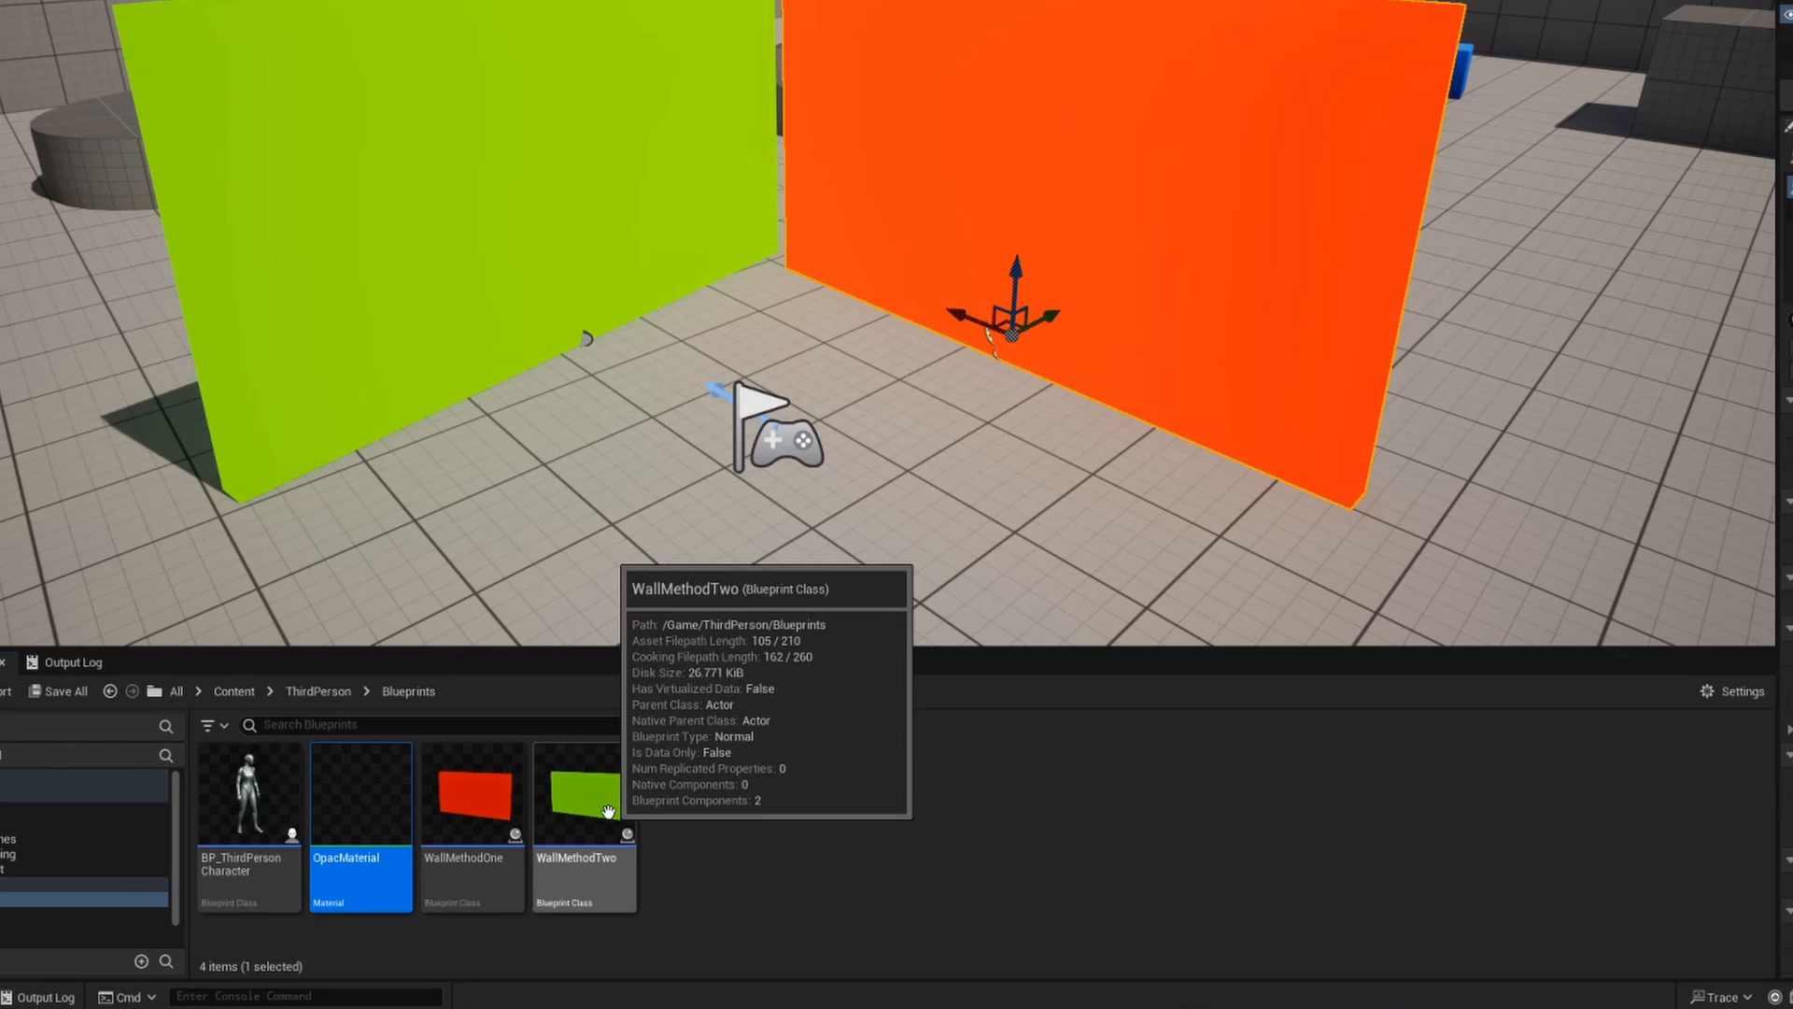
In WallMethodTwo, give the WallMesh component the OpacMaterial material
{"action": "double_click", "coordinate": [582, 795]}
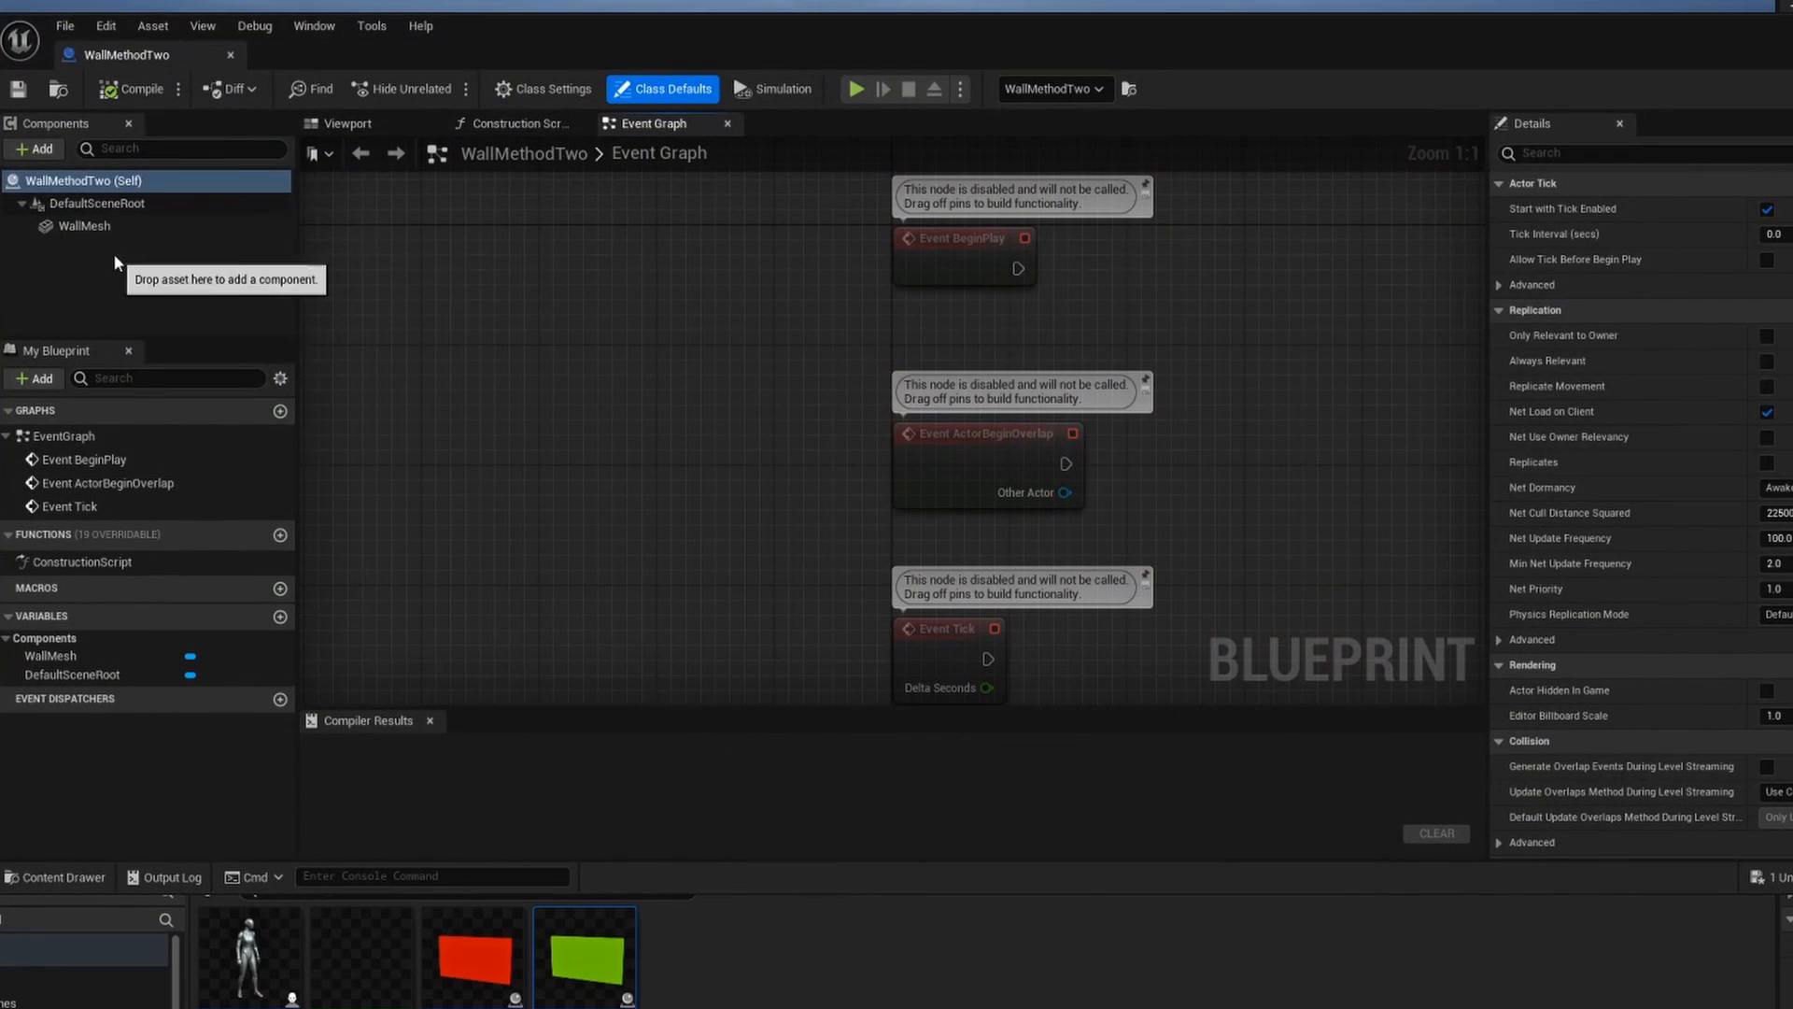
{"action": "left_click", "coordinate": [82, 225]}
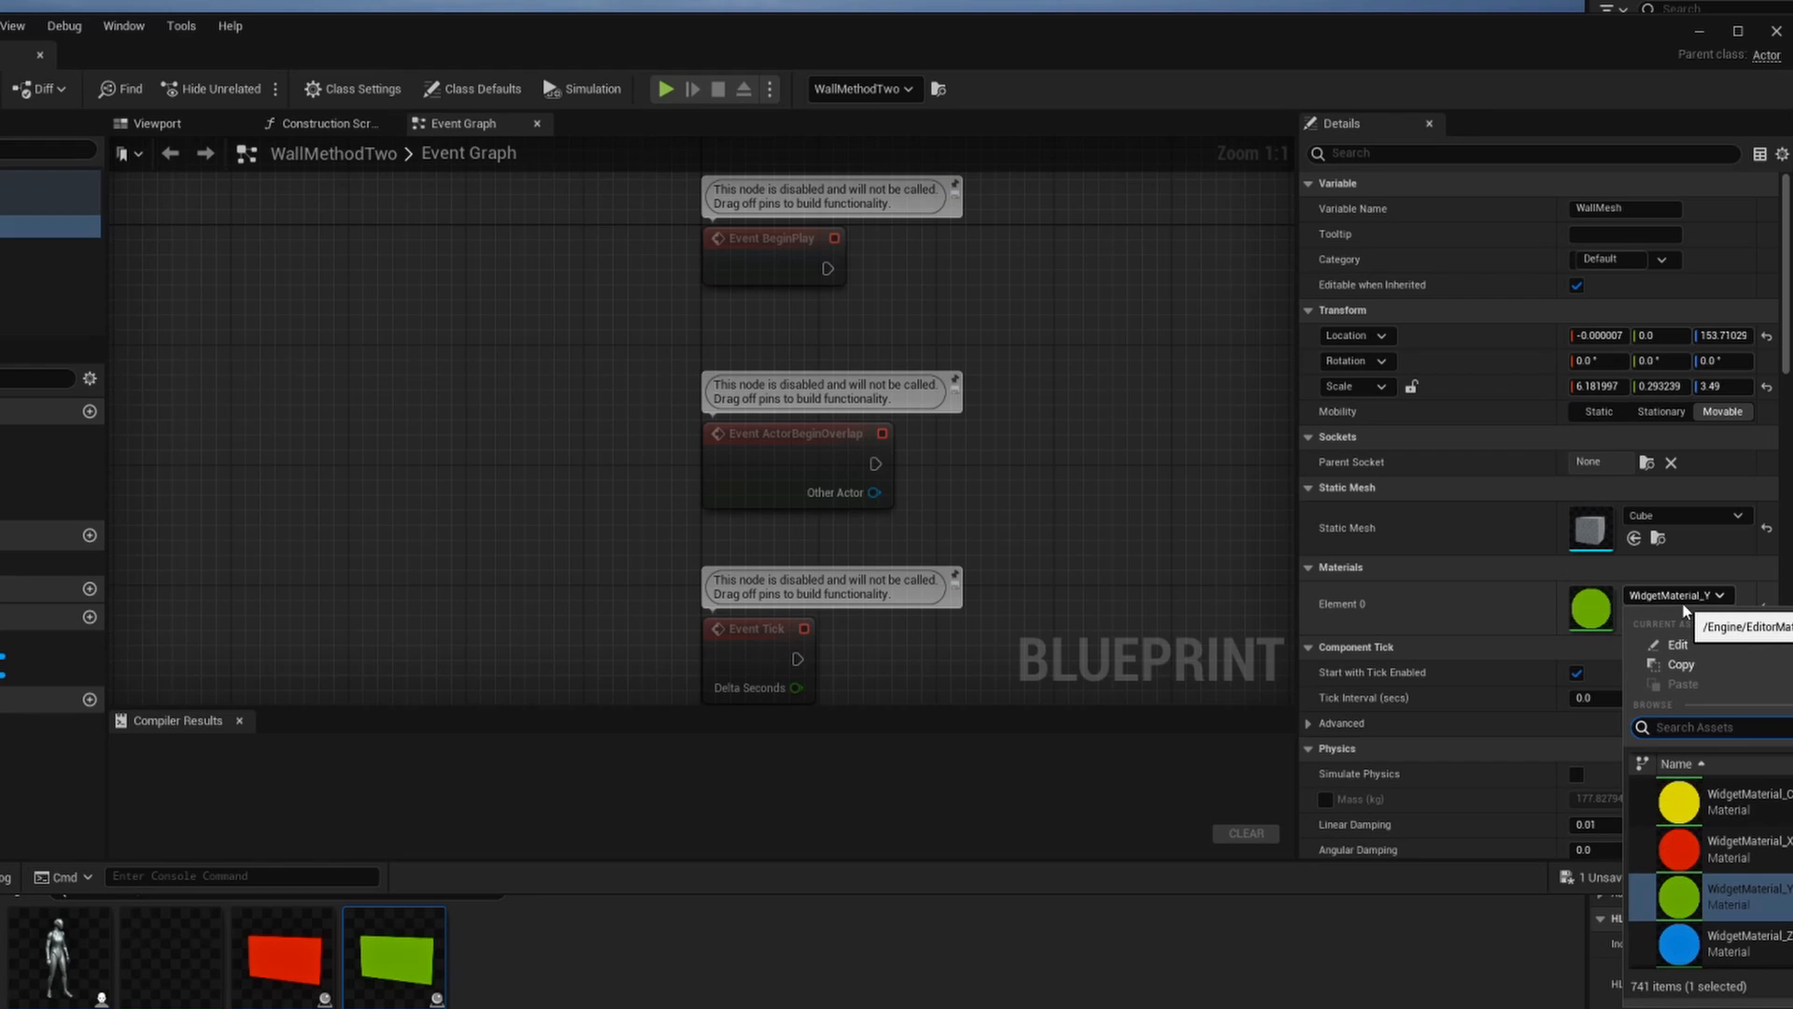
{"action": "type", "text": "opac"}
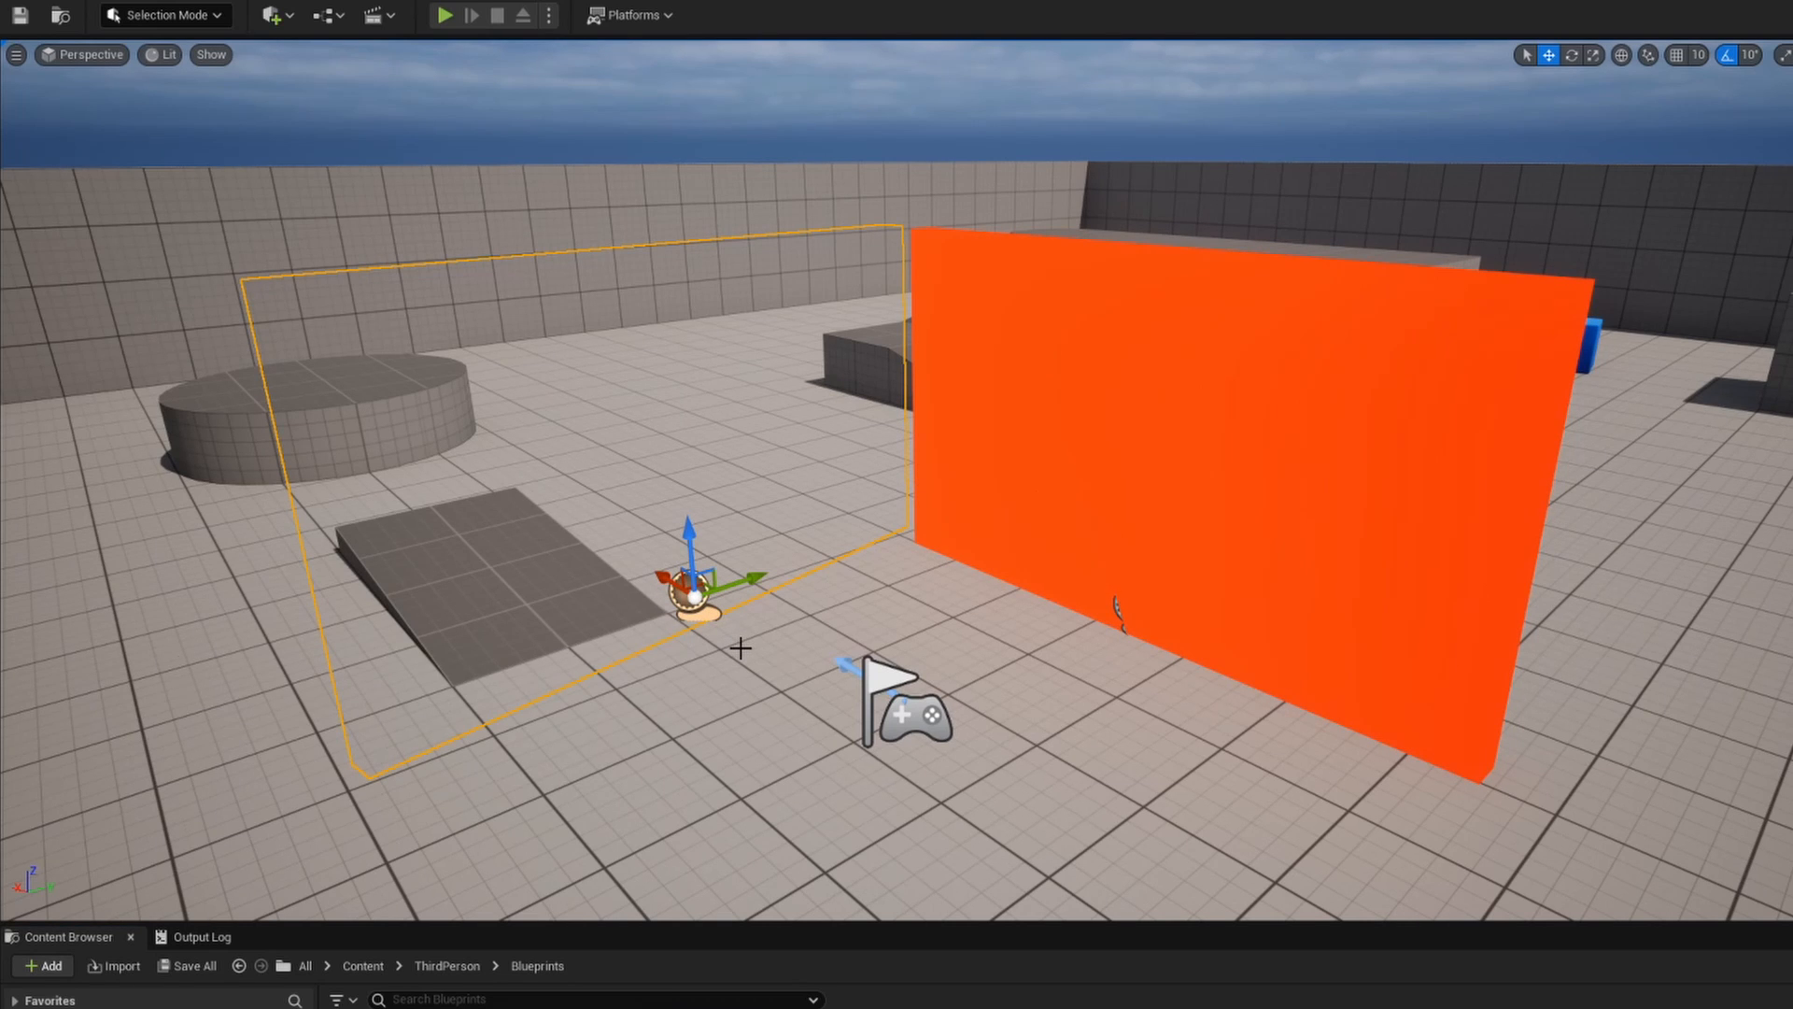
Select the now-invisible green wall in the level
{"action": "left_click", "coordinate": [444, 15]}
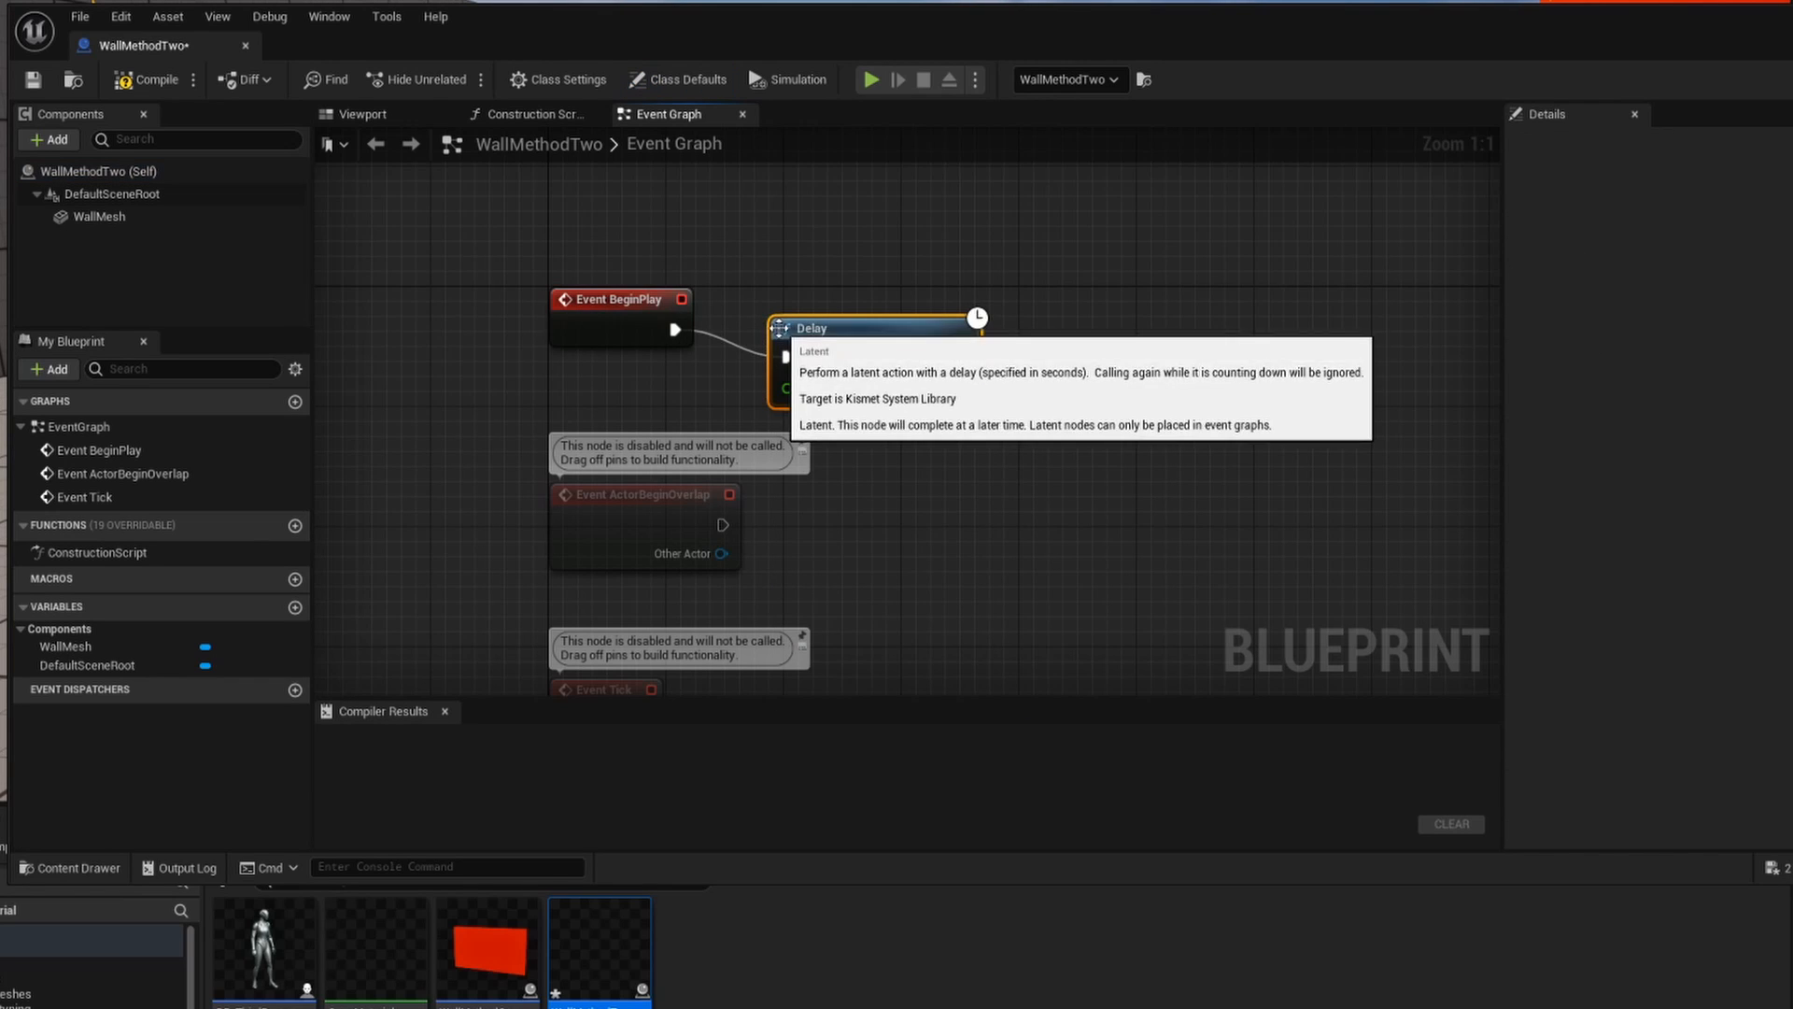
Chain a 3-second Delay into Set Material on Wall Mesh, then compile and save
{"action": "left_click", "coordinate": [98, 216]}
{"action": "type", "text": "set ma"}
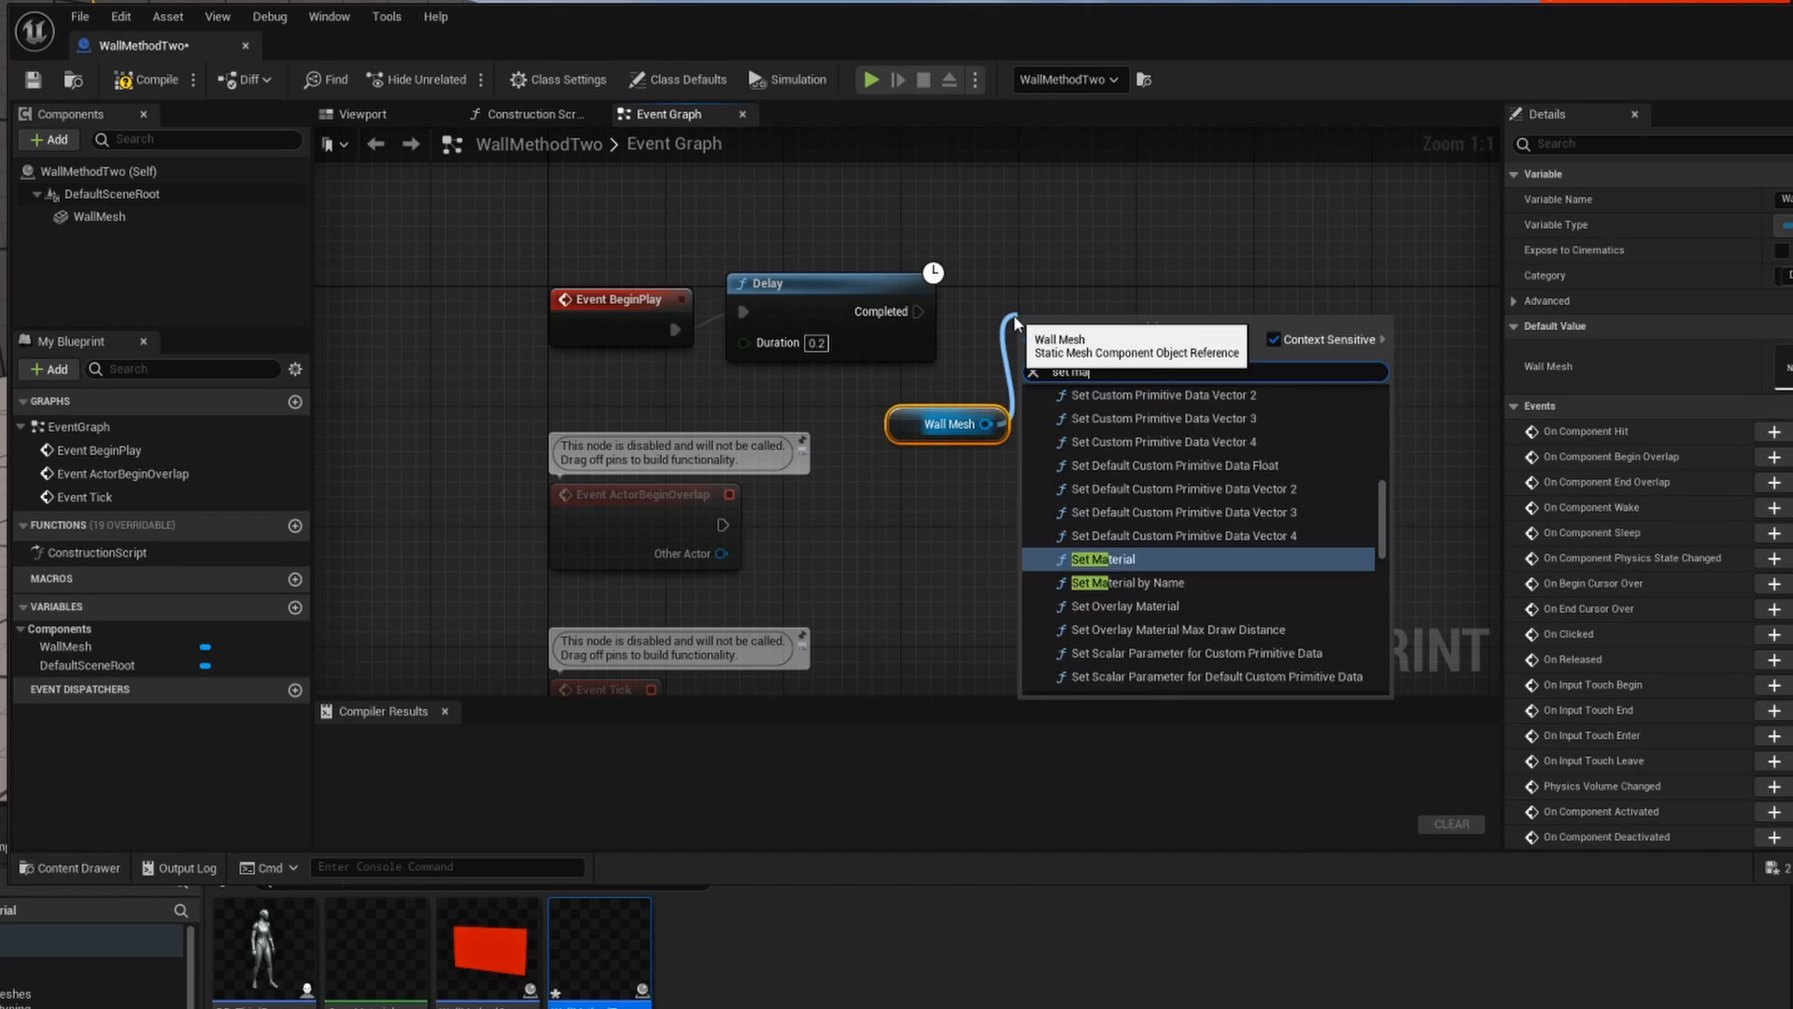
{"action": "left_click", "coordinate": [1102, 558]}
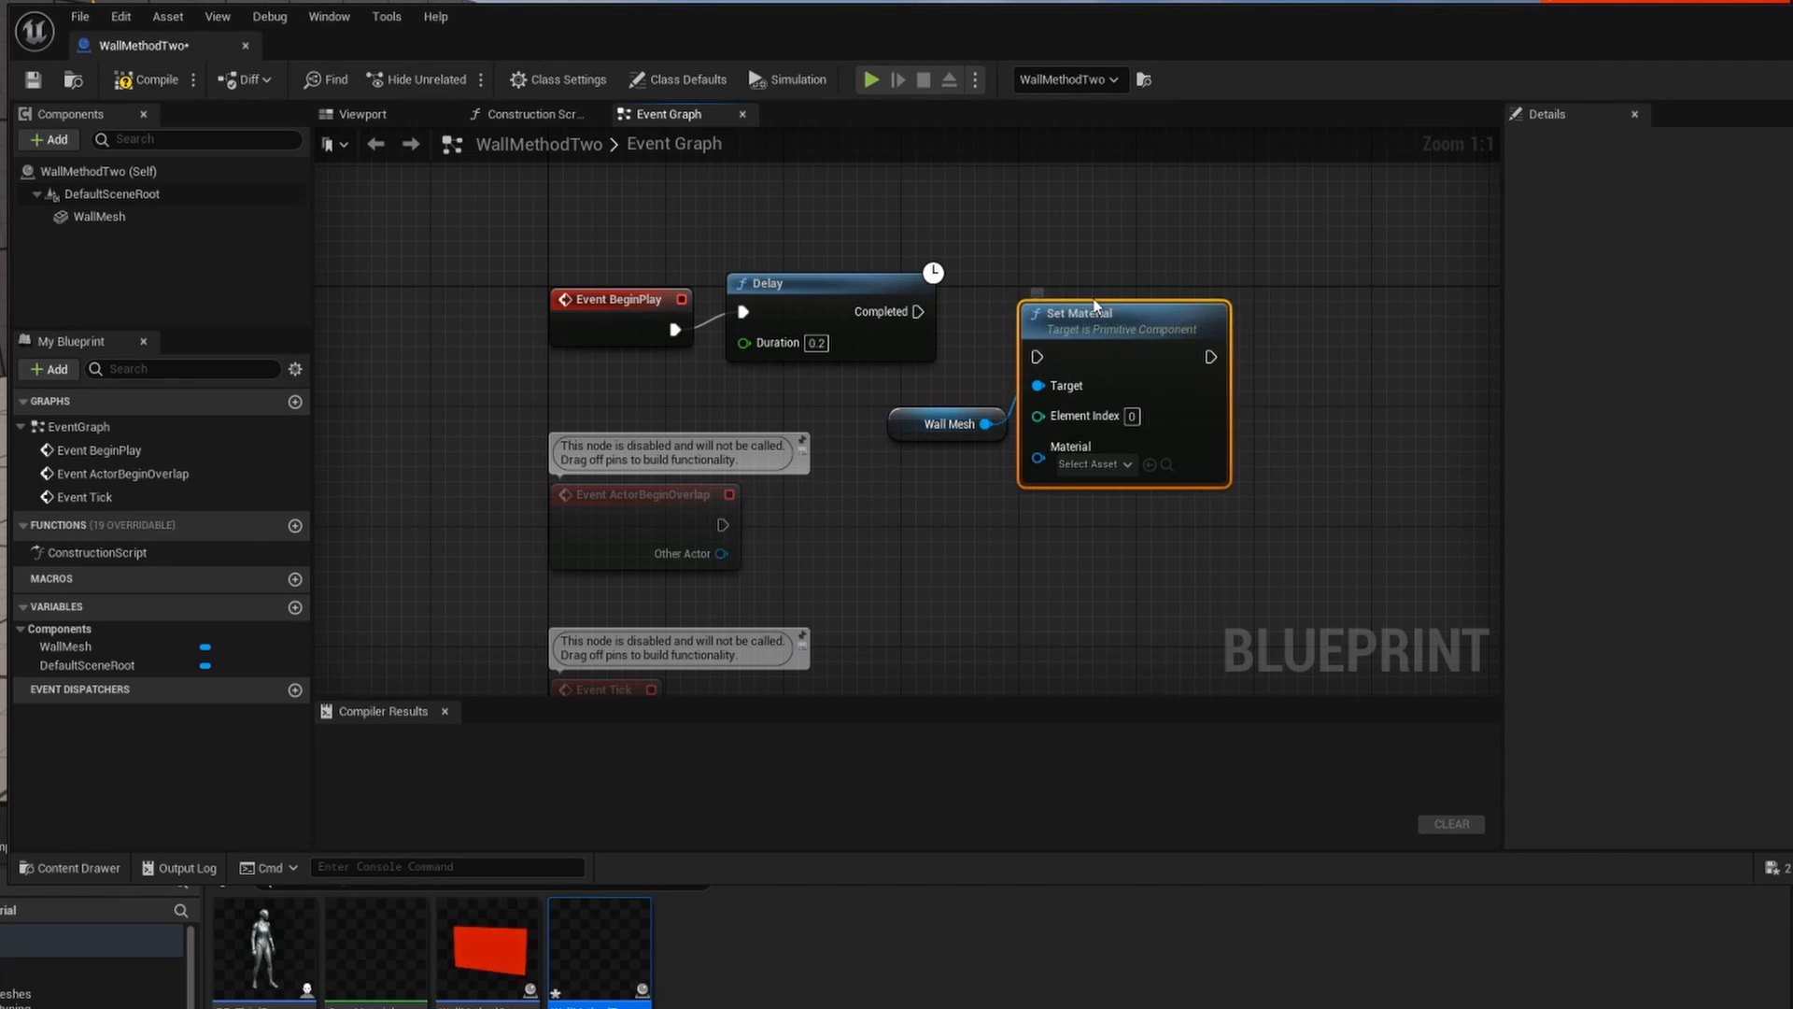
{"action": "left_click_drag", "start_coordinate": [1121, 312], "coordinate": [1150, 282]}
{"action": "type", "text": "3"}
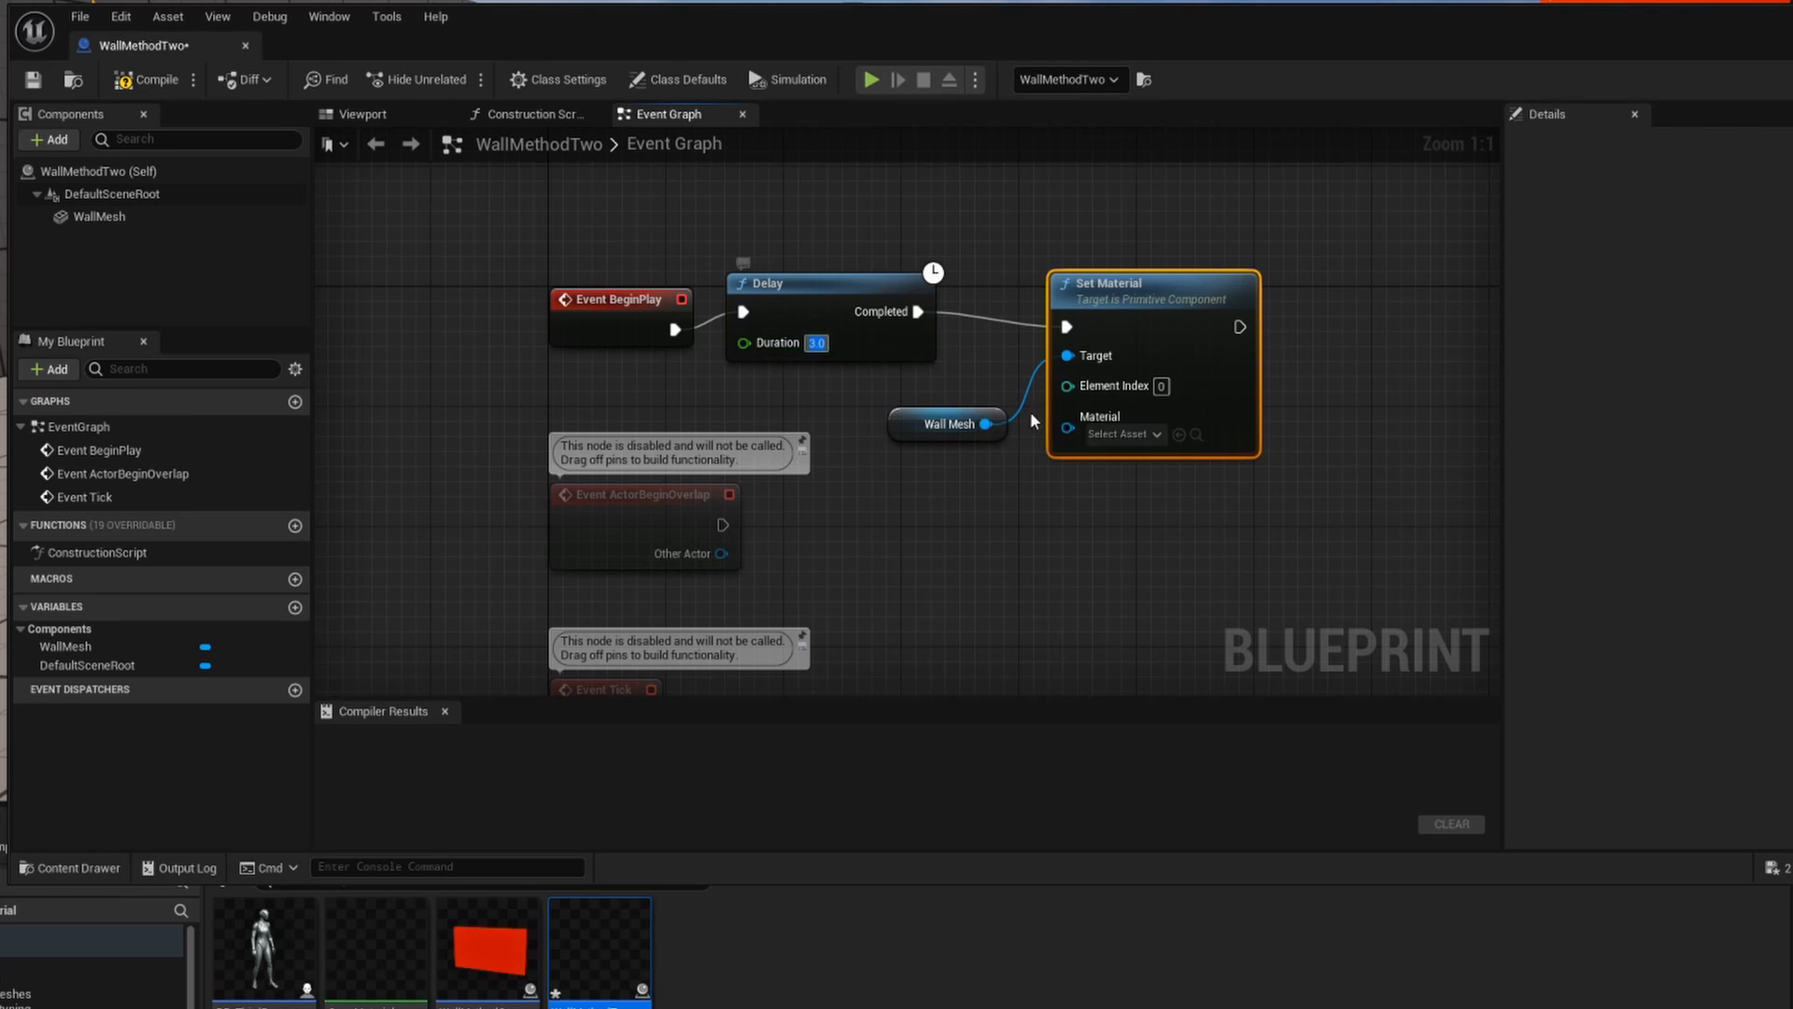
{"action": "left_click", "coordinate": [1121, 434]}
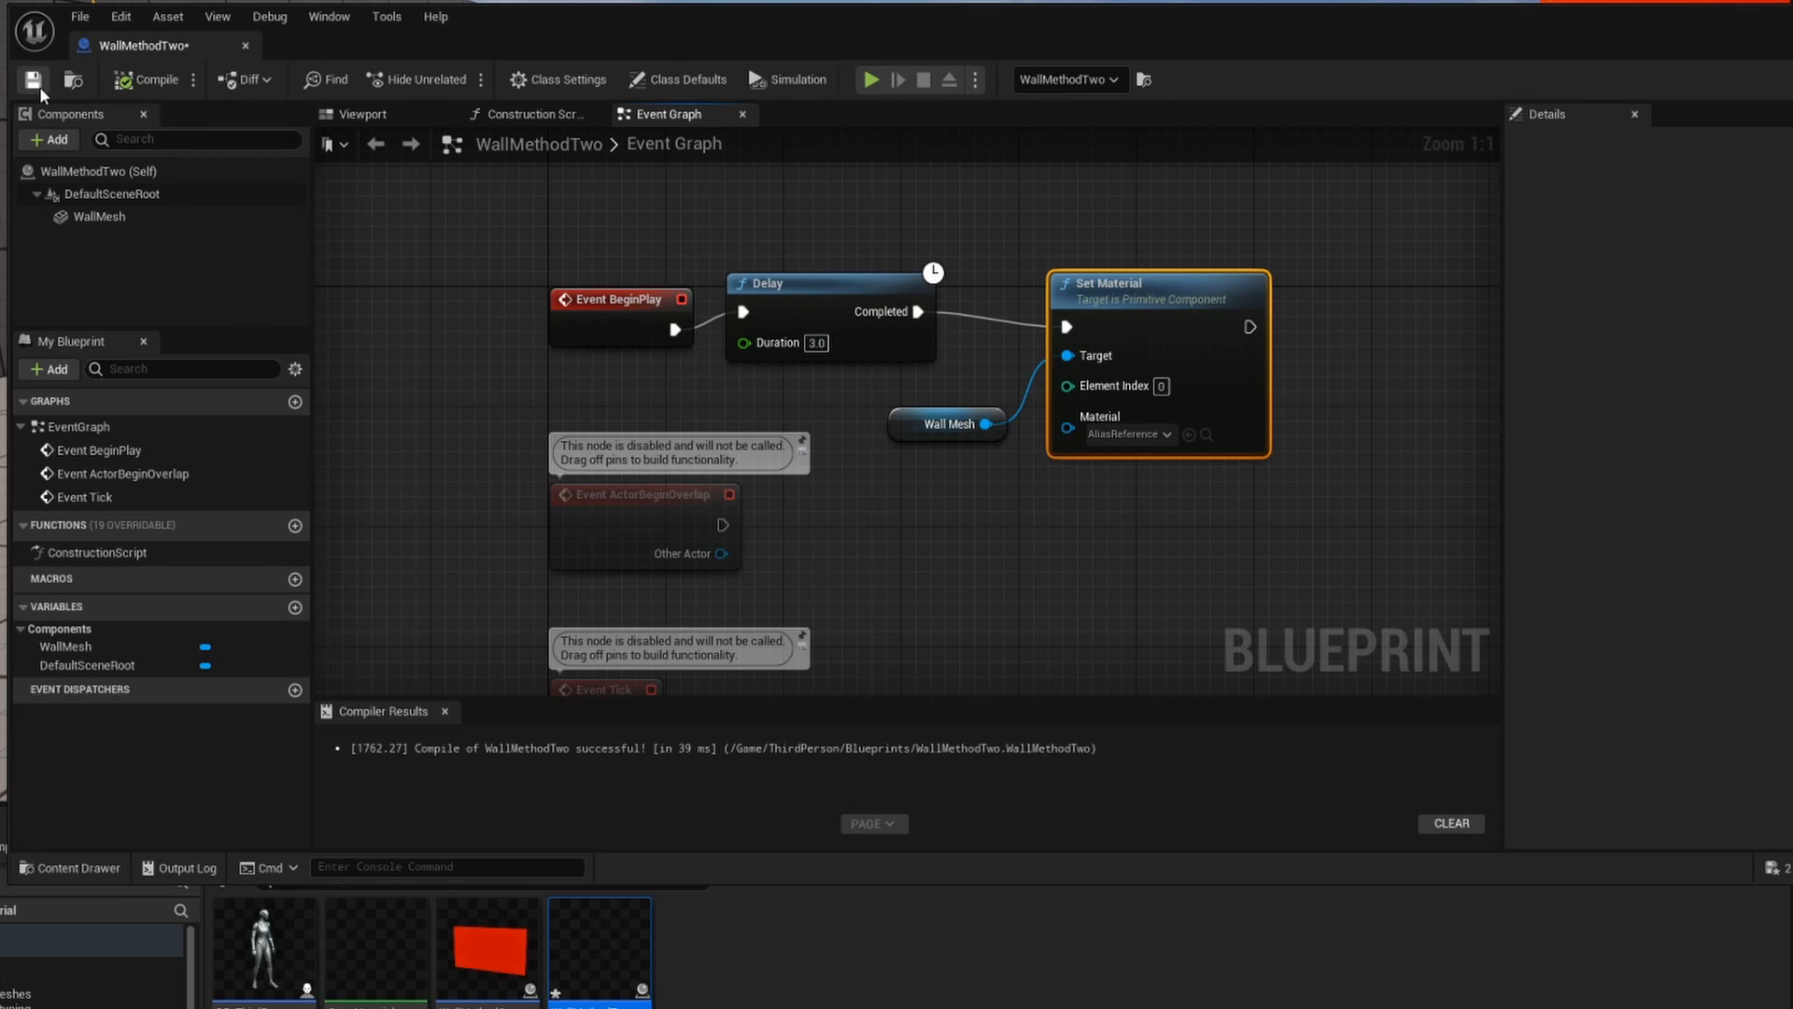
{"action": "left_click", "coordinate": [357, 113]}
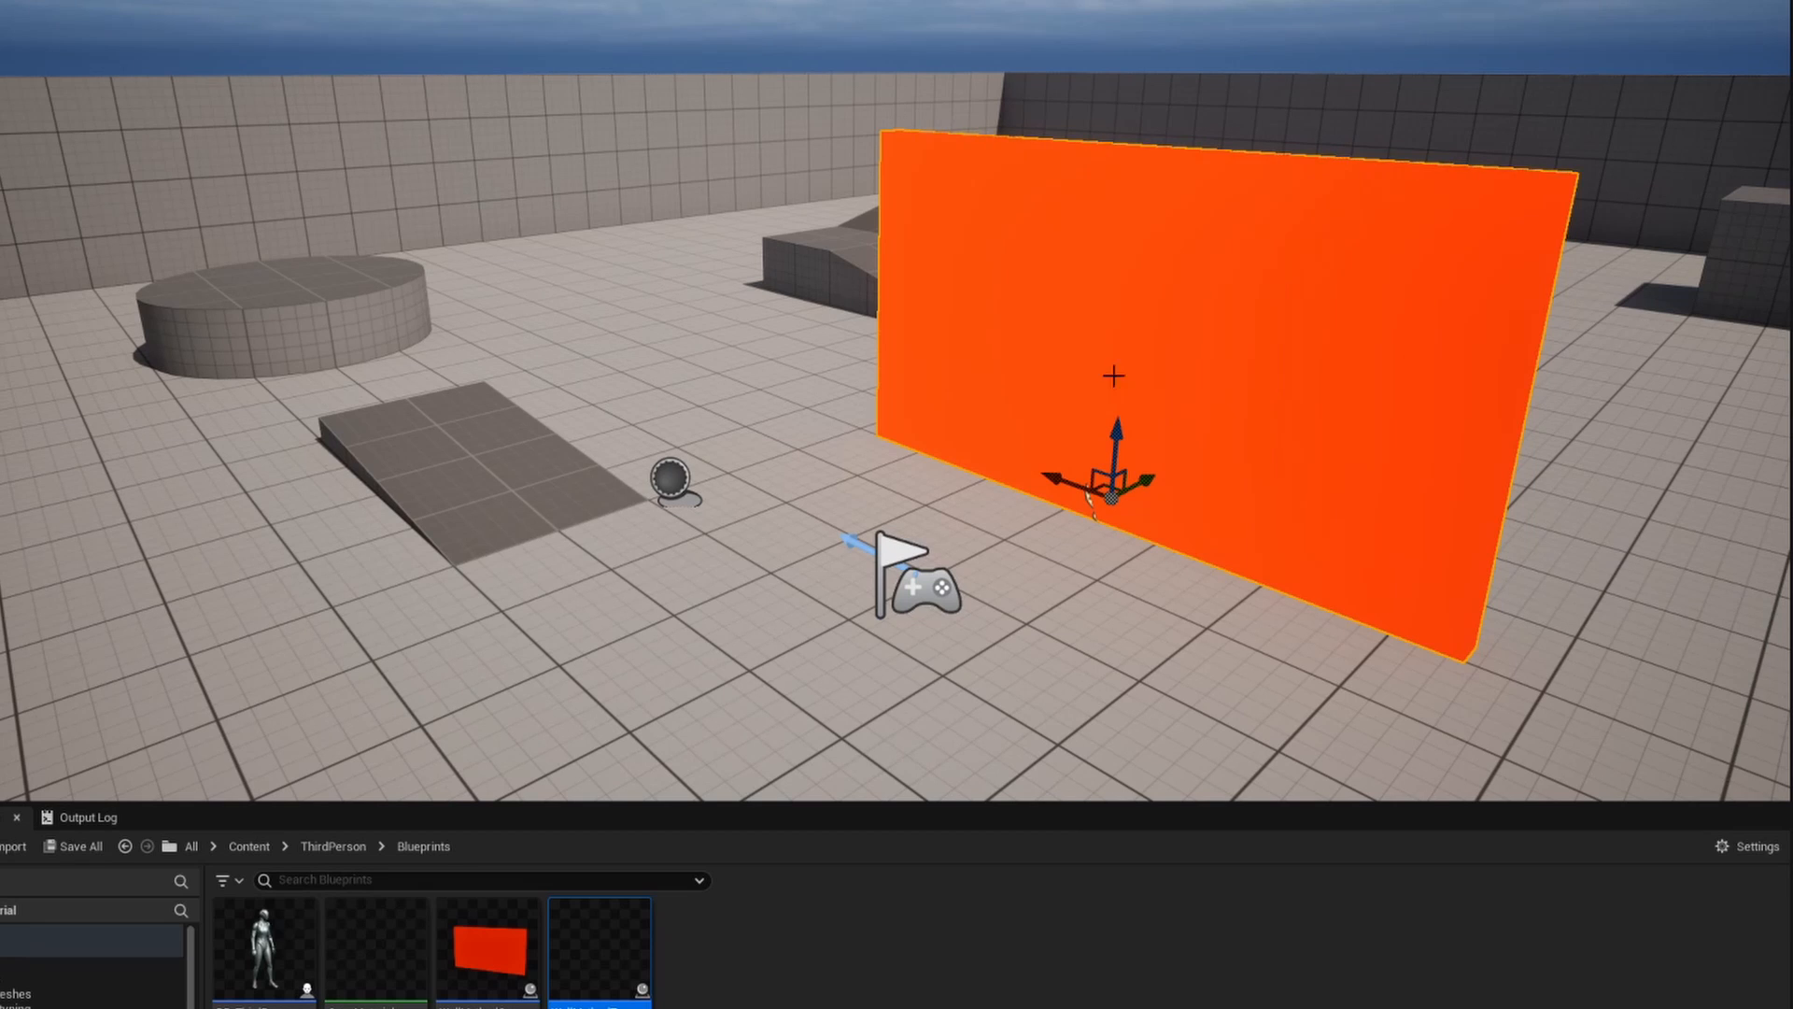
{"action": "mouse_move", "coordinate": [887, 485]}
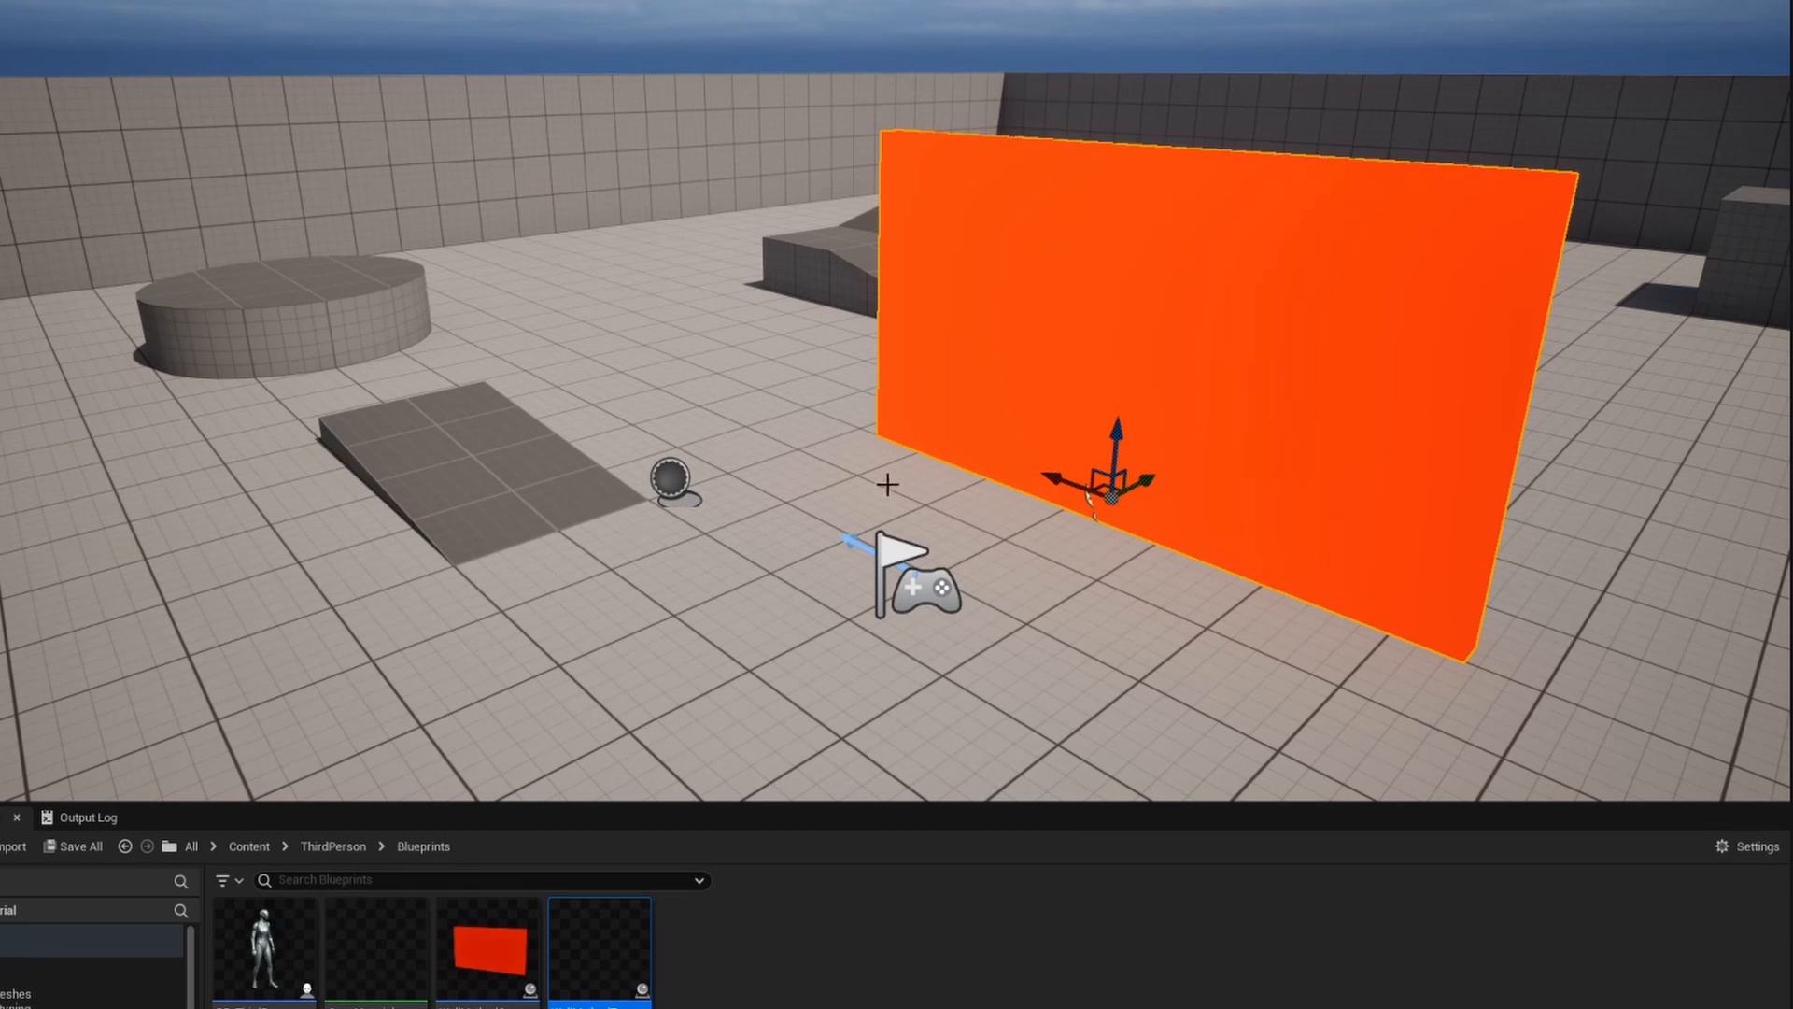
{"action": "mouse_move", "coordinate": [886, 447]}
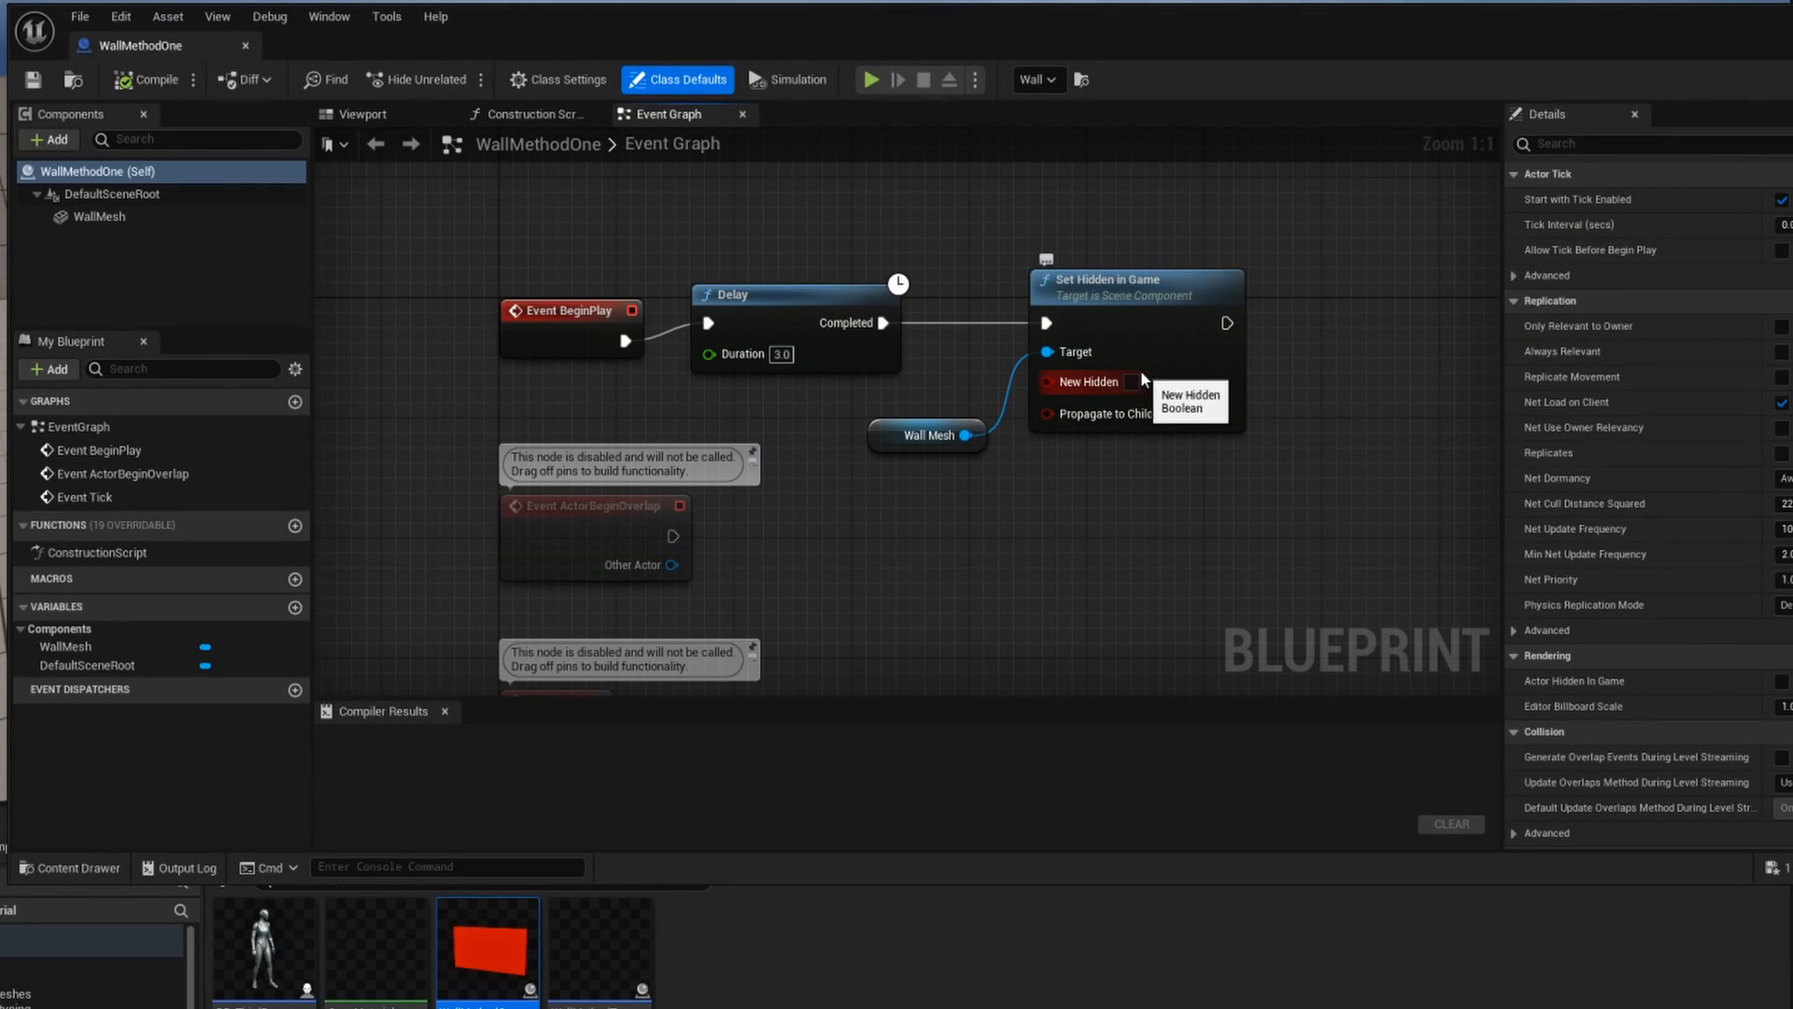
{"action": "mouse_move", "coordinate": [1127, 381]}
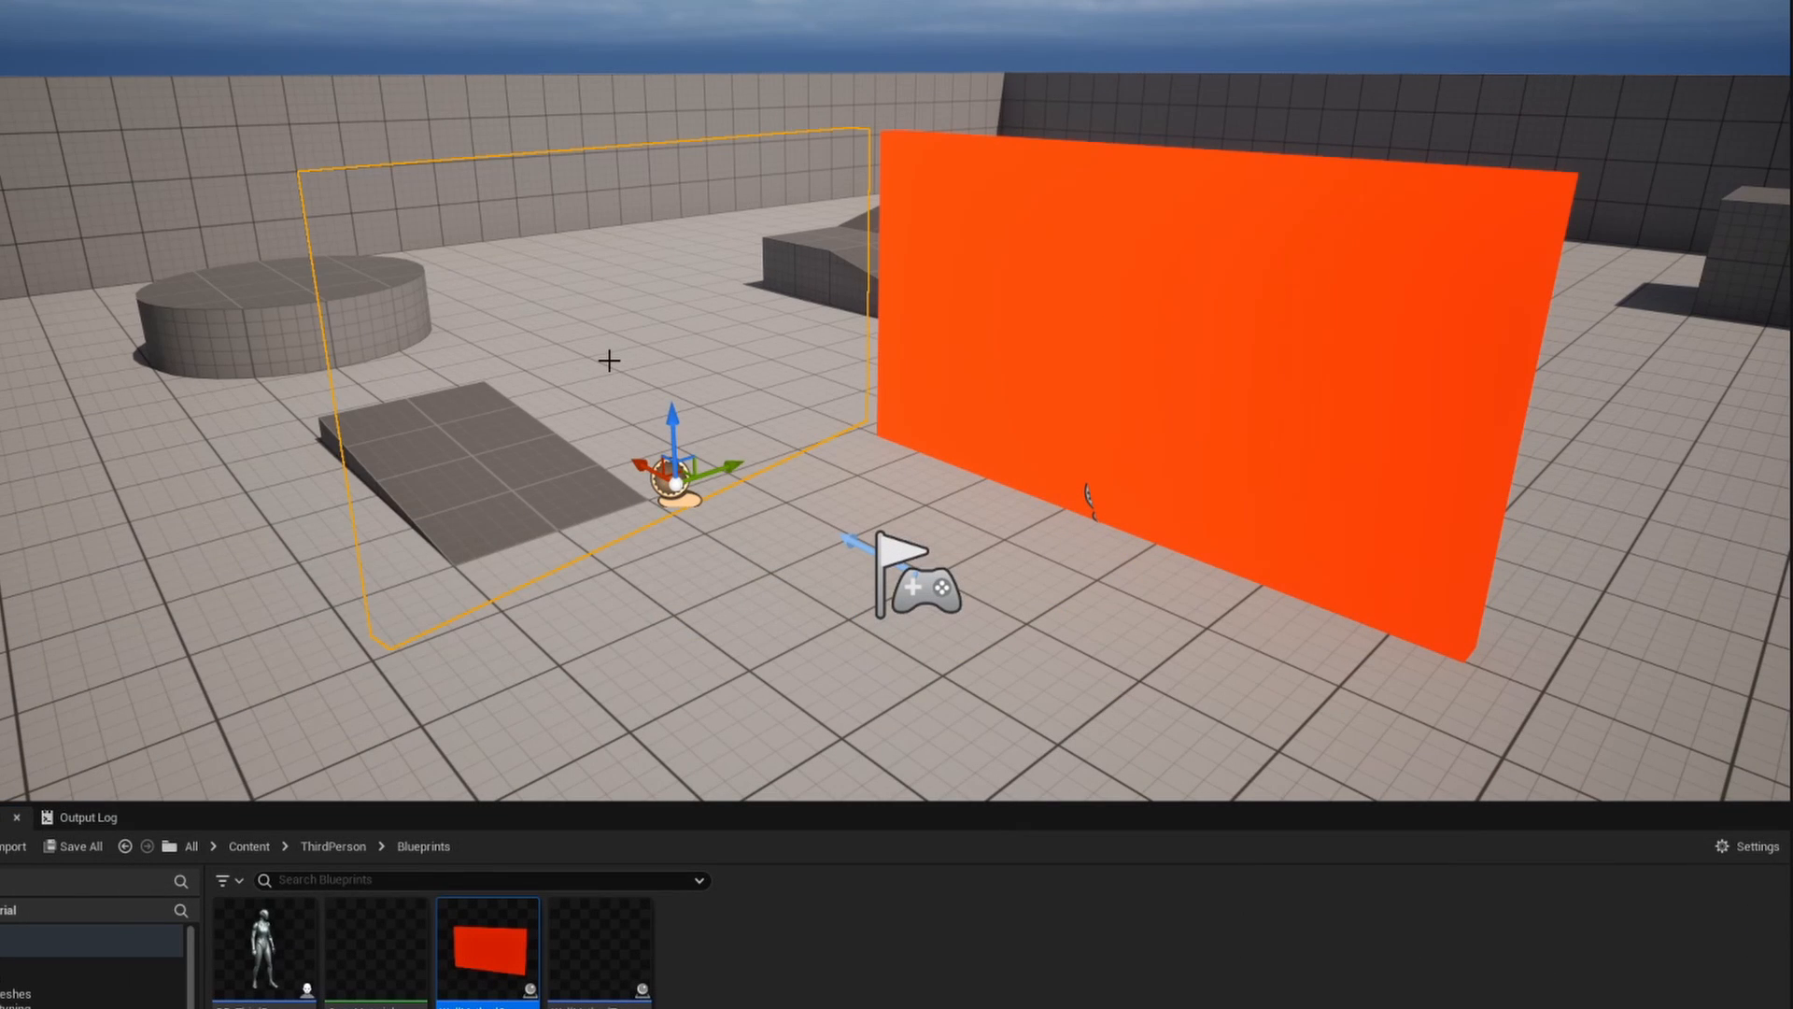
{"action": "left_click", "coordinate": [599, 952]}
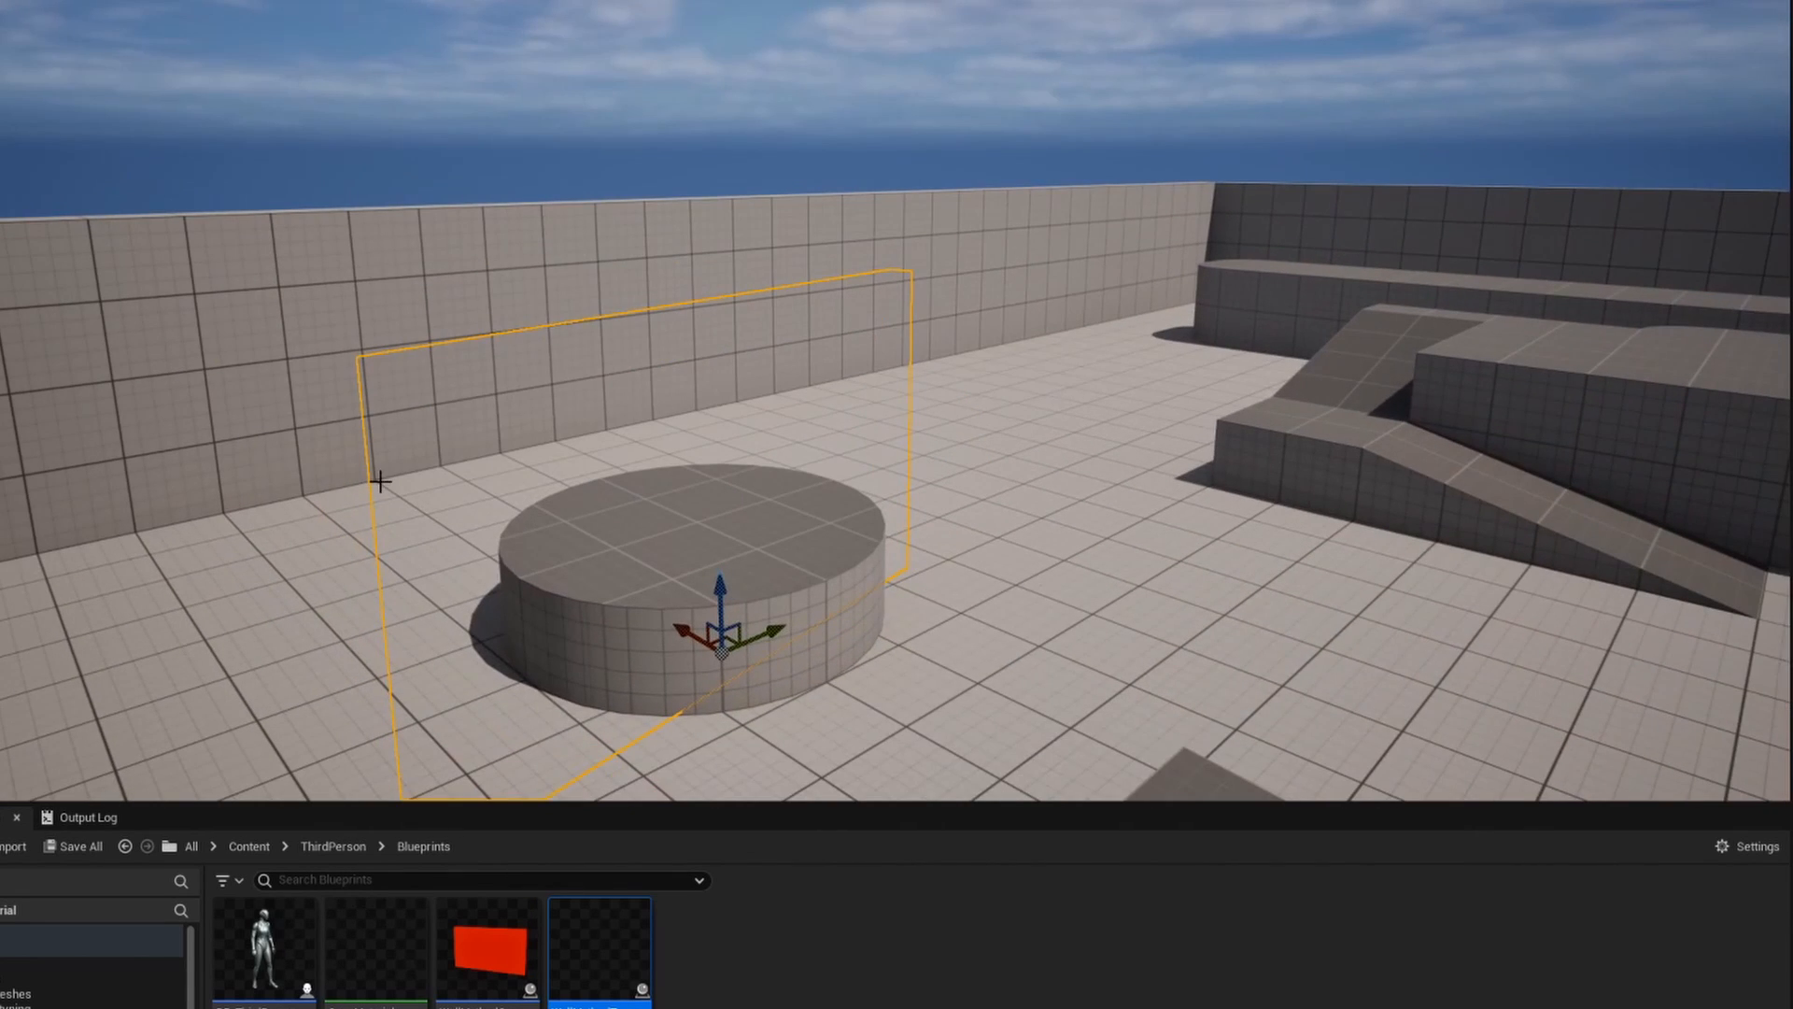
{"action": "mouse_move", "coordinate": [408, 492]}
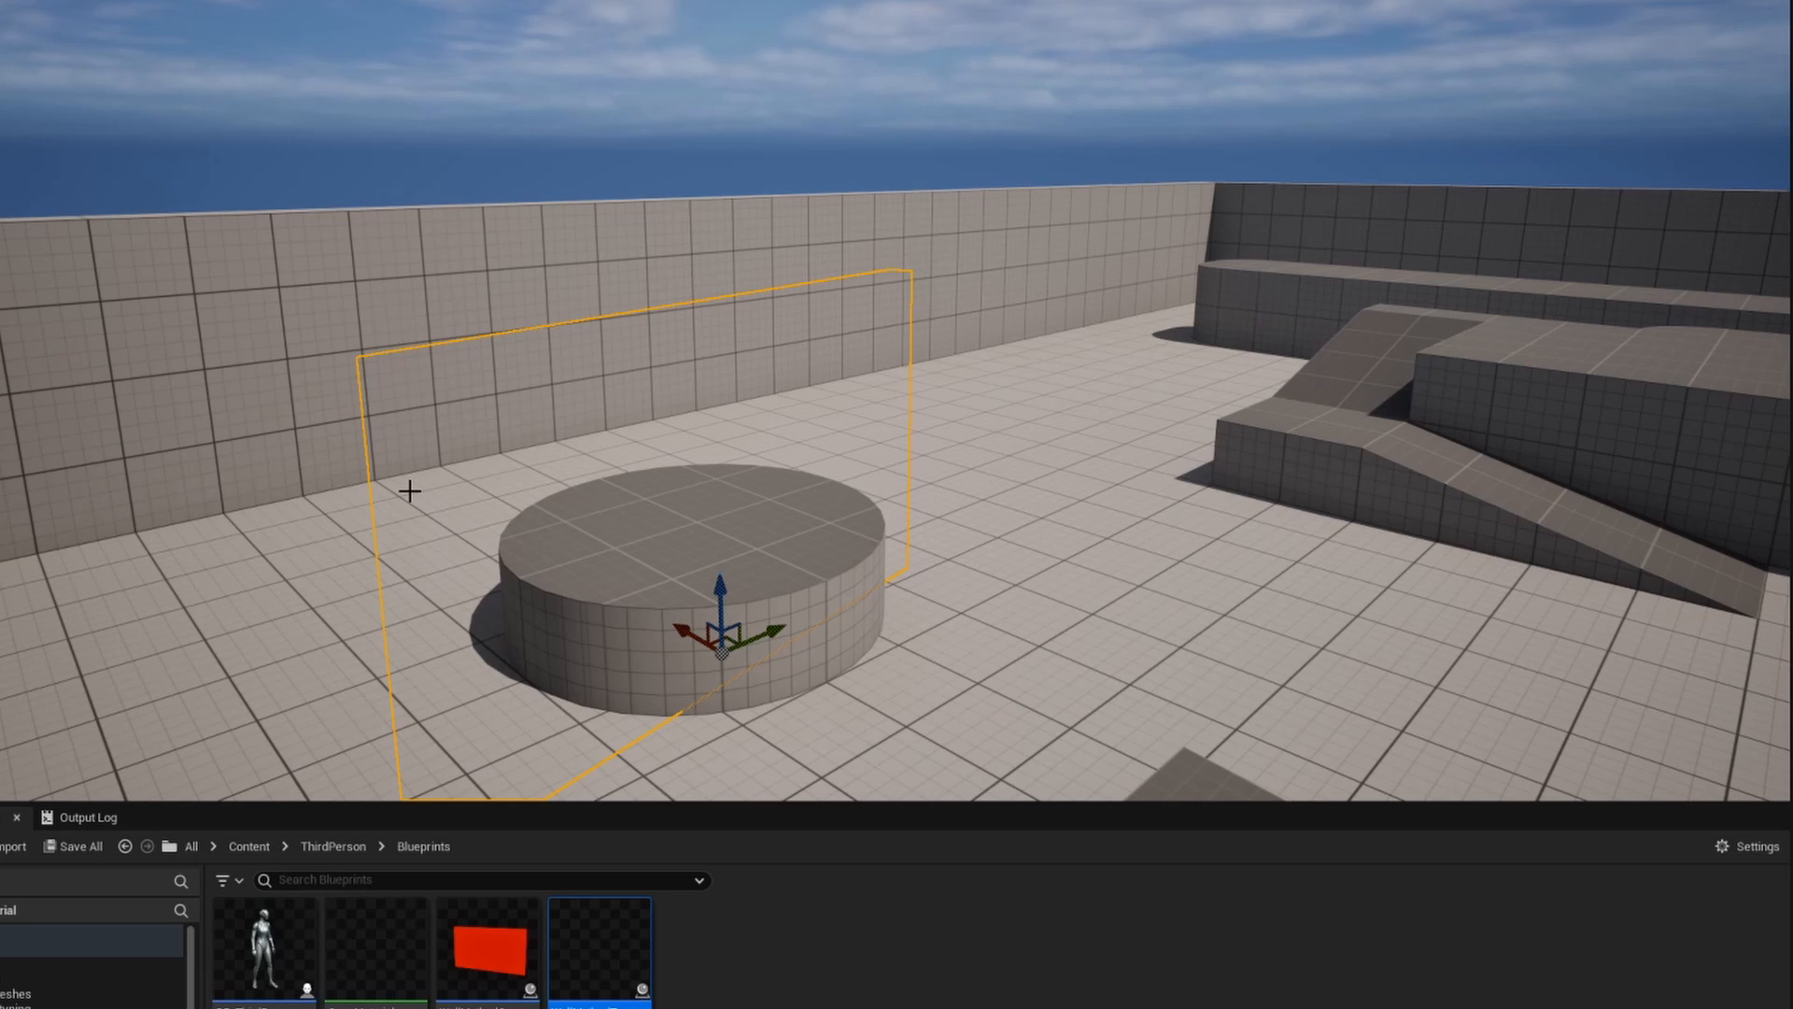